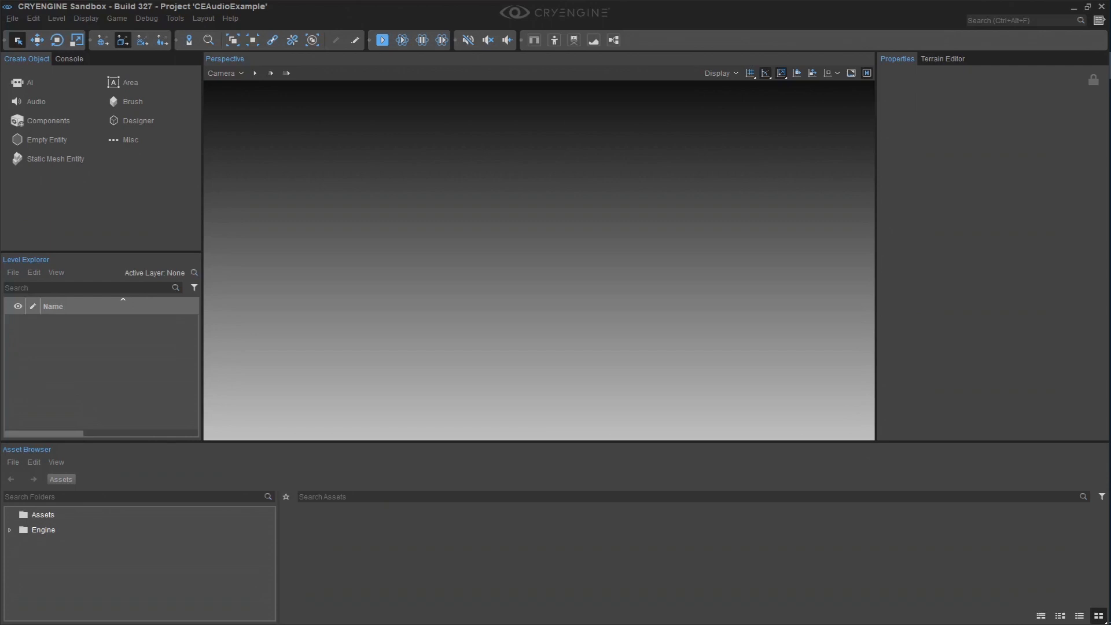
# Browse the Tools menu toward the Audio Controls Editor.
pyautogui.click(175, 17)
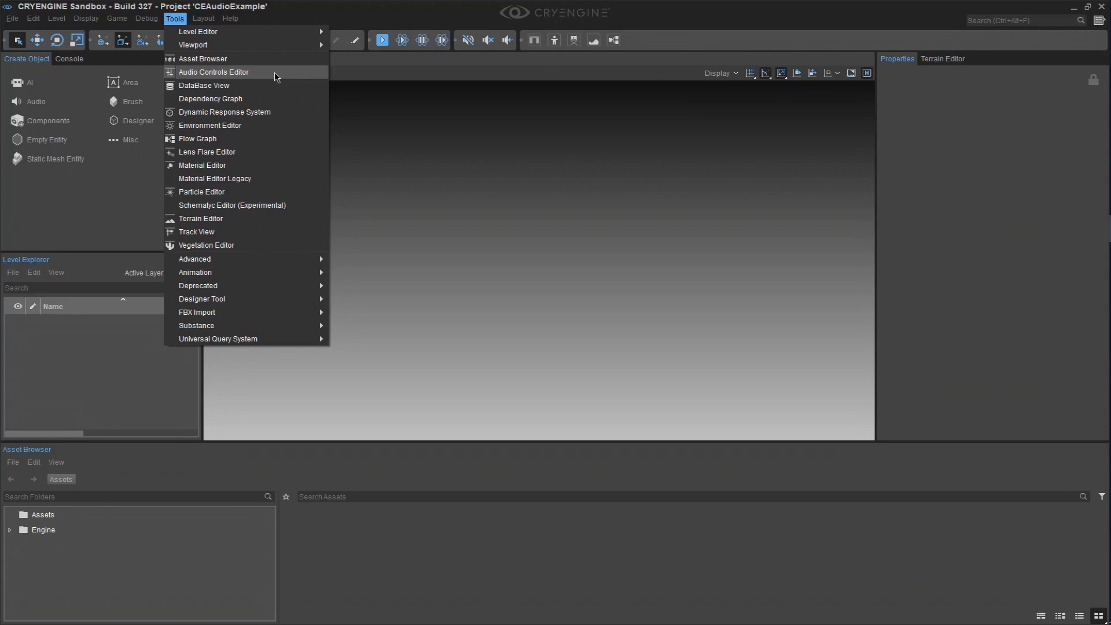
# Pick SongForVideo.mp3 from the Desktop in the audio importer and mark all files for import.
pyautogui.click(213, 72)
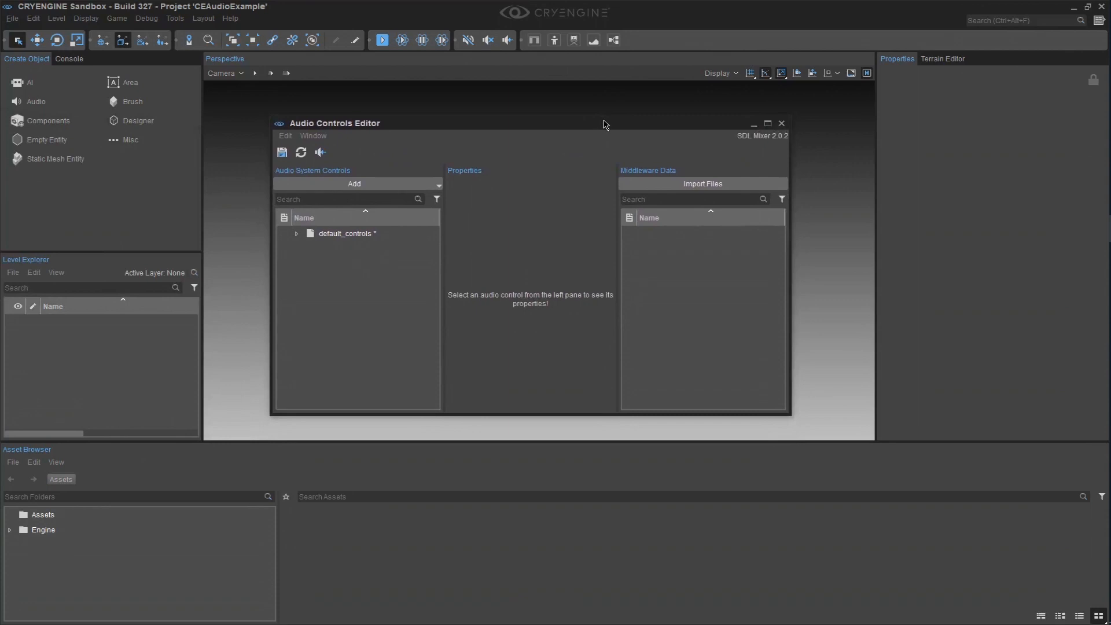
pyautogui.moveTo(498, 165)
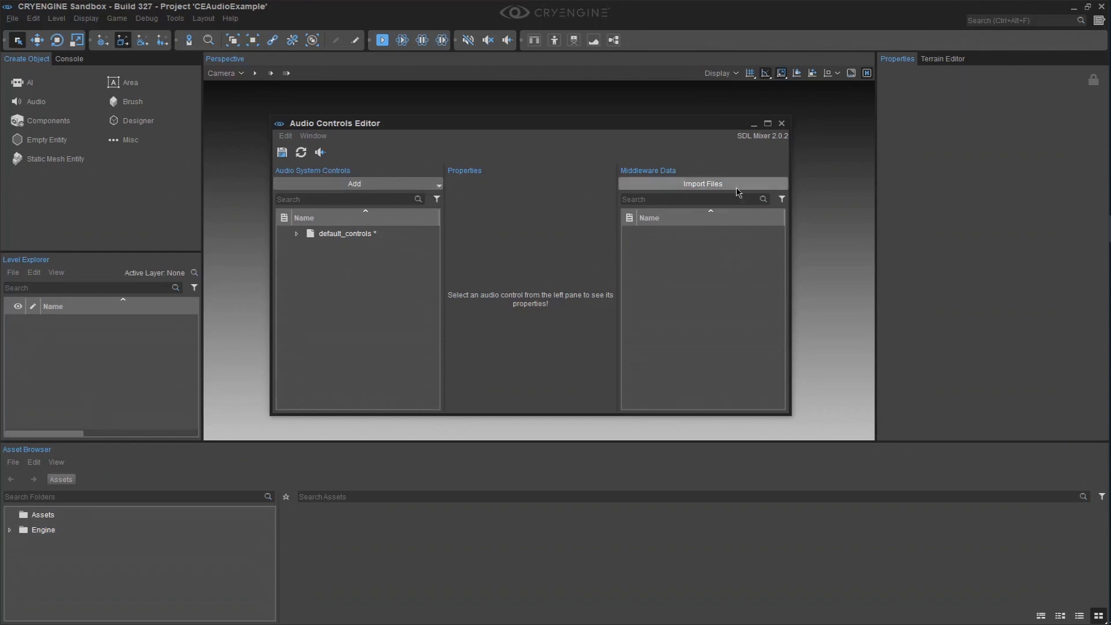
pyautogui.click(701, 184)
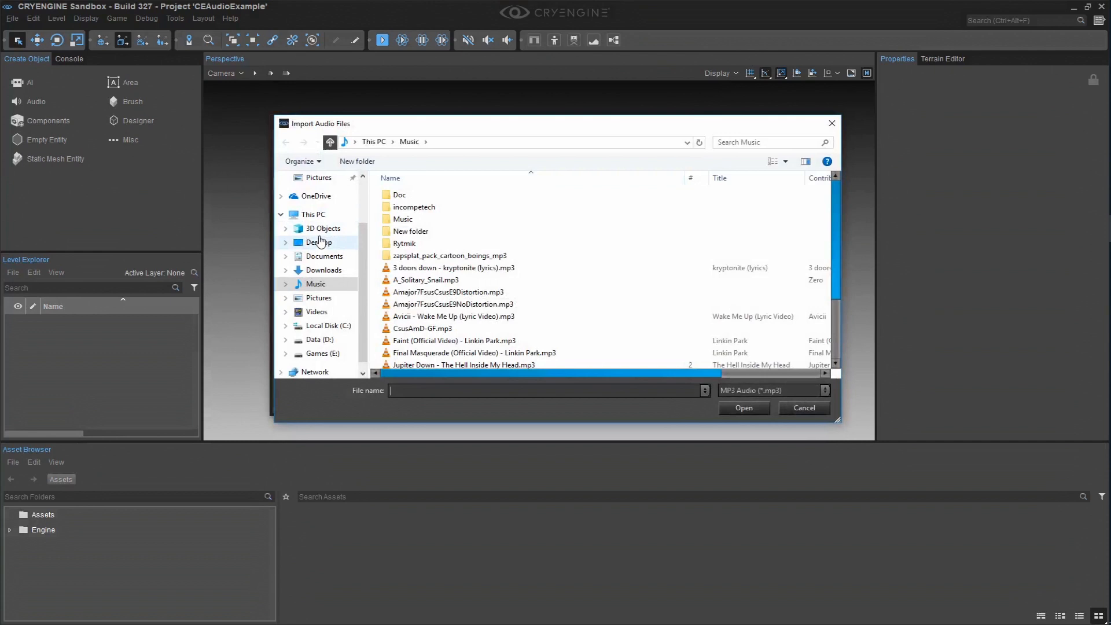
pyautogui.click(803, 408)
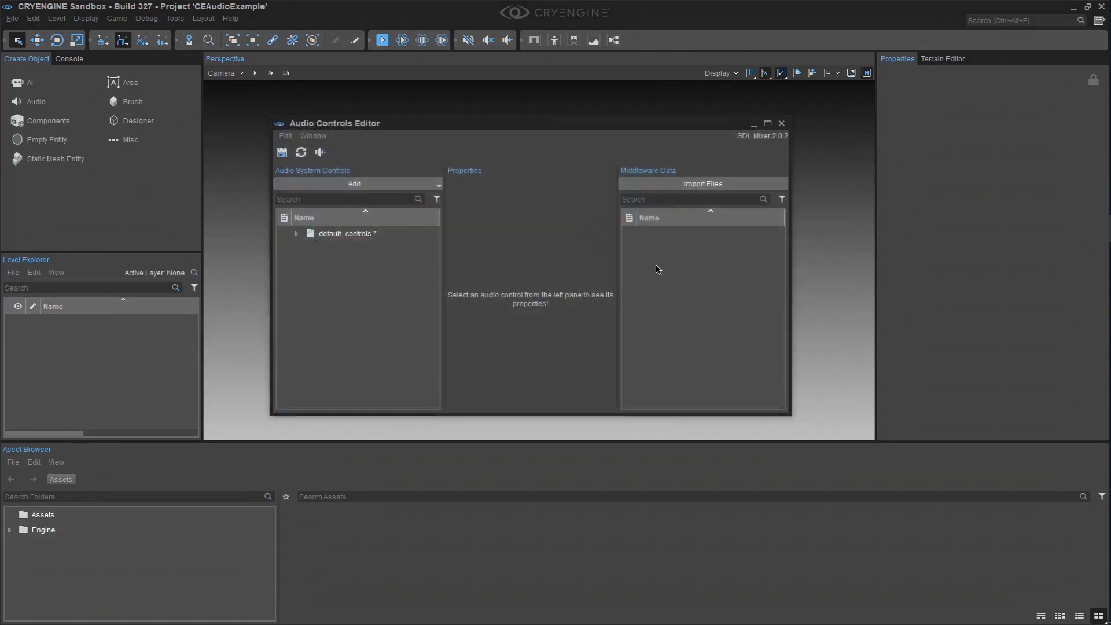
pyautogui.moveTo(680, 261)
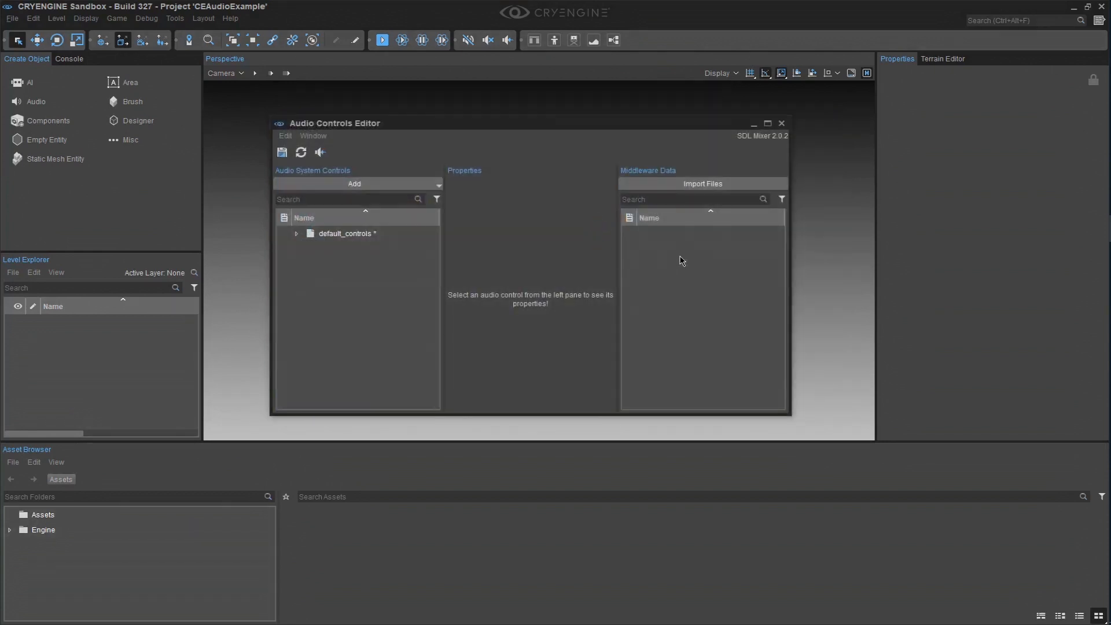
pyautogui.click(702, 184)
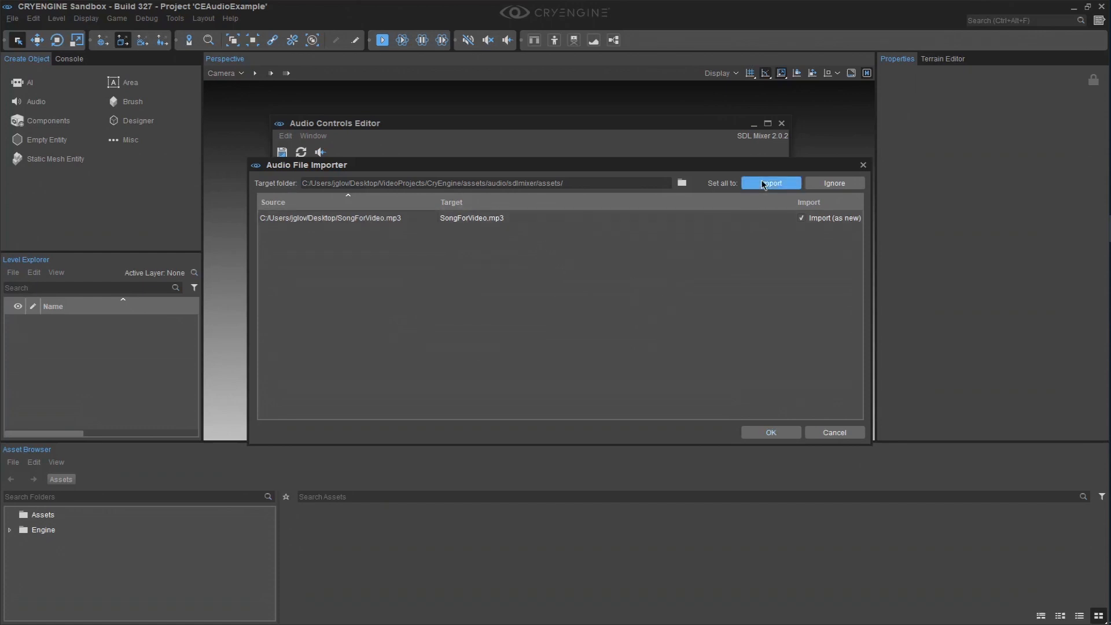
pyautogui.click(770, 183)
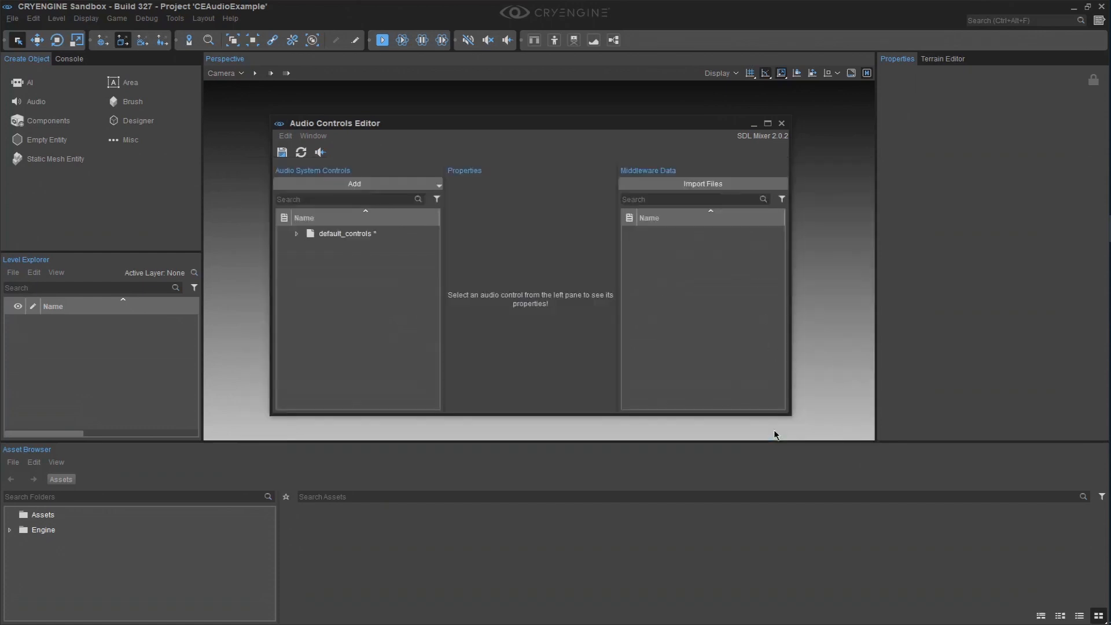
# Confirm the song import, create new_library and add a new_trigger inside it.
pyautogui.click(701, 184)
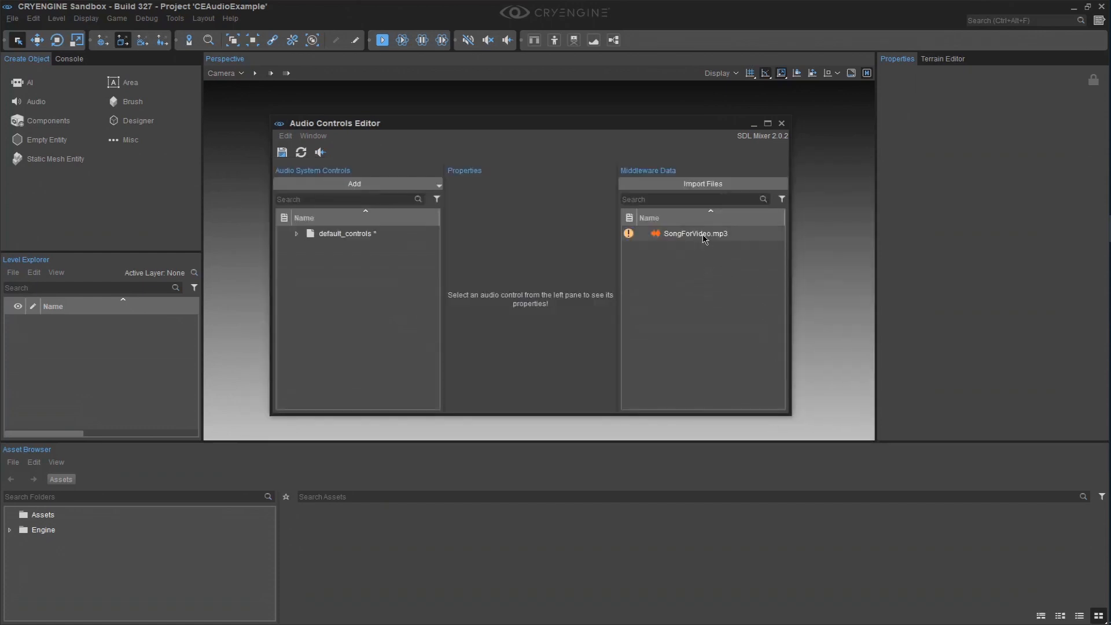
pyautogui.moveTo(629, 233)
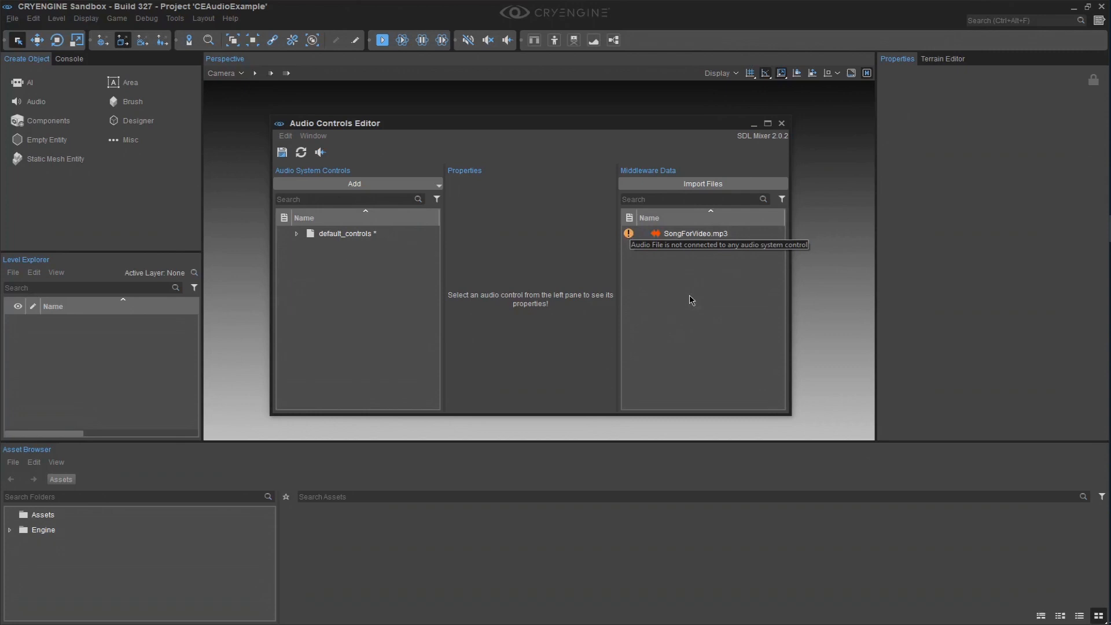
pyautogui.moveTo(321, 303)
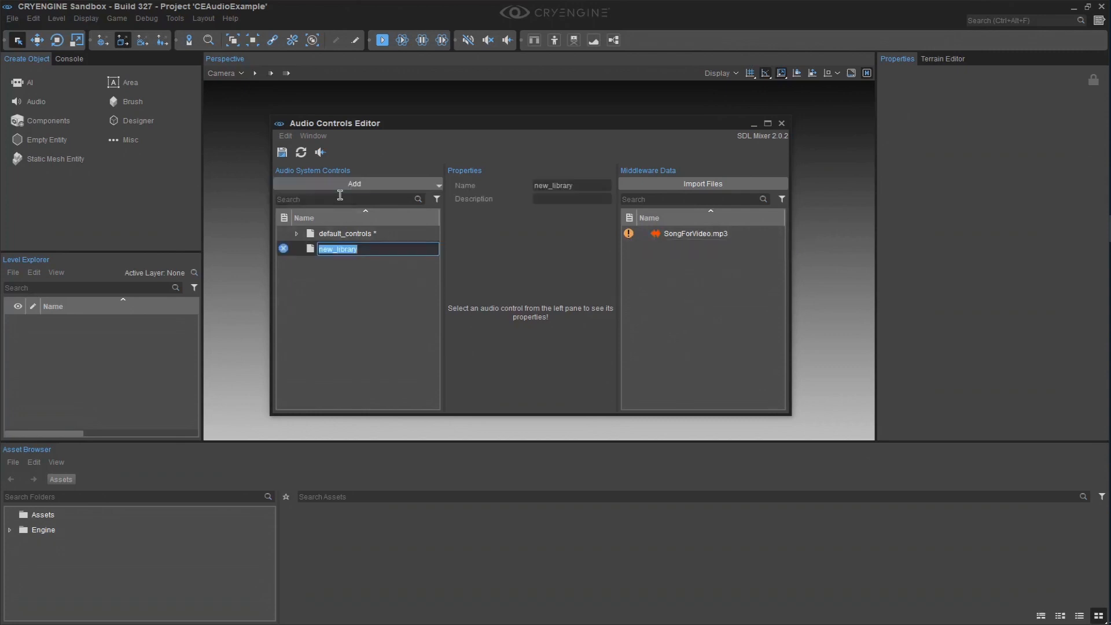
pyautogui.press('Return')
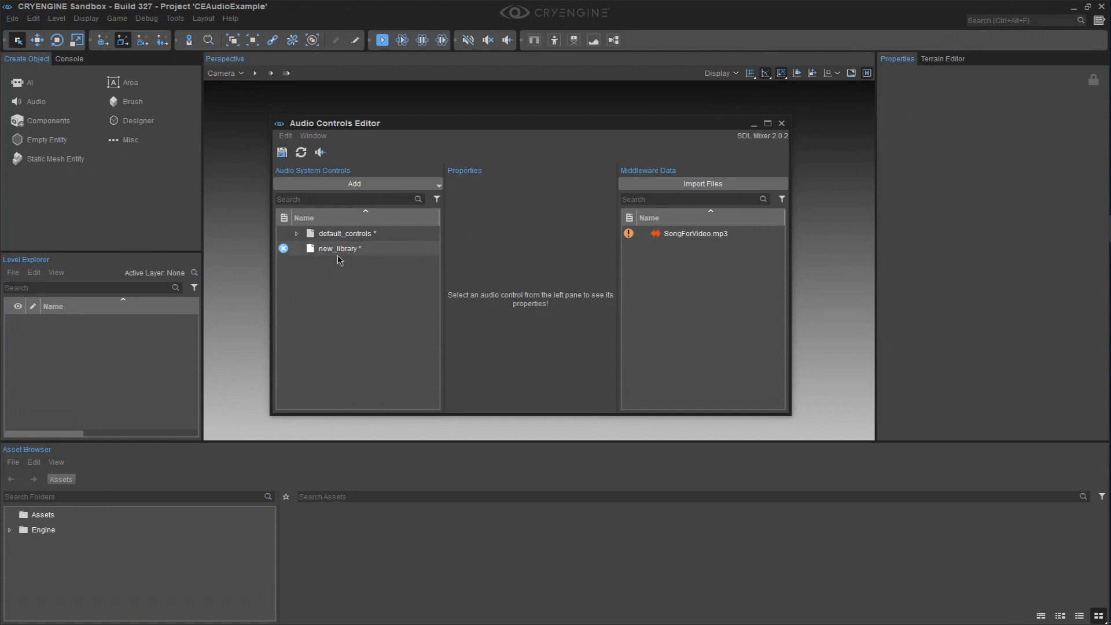
pyautogui.moveTo(383, 258)
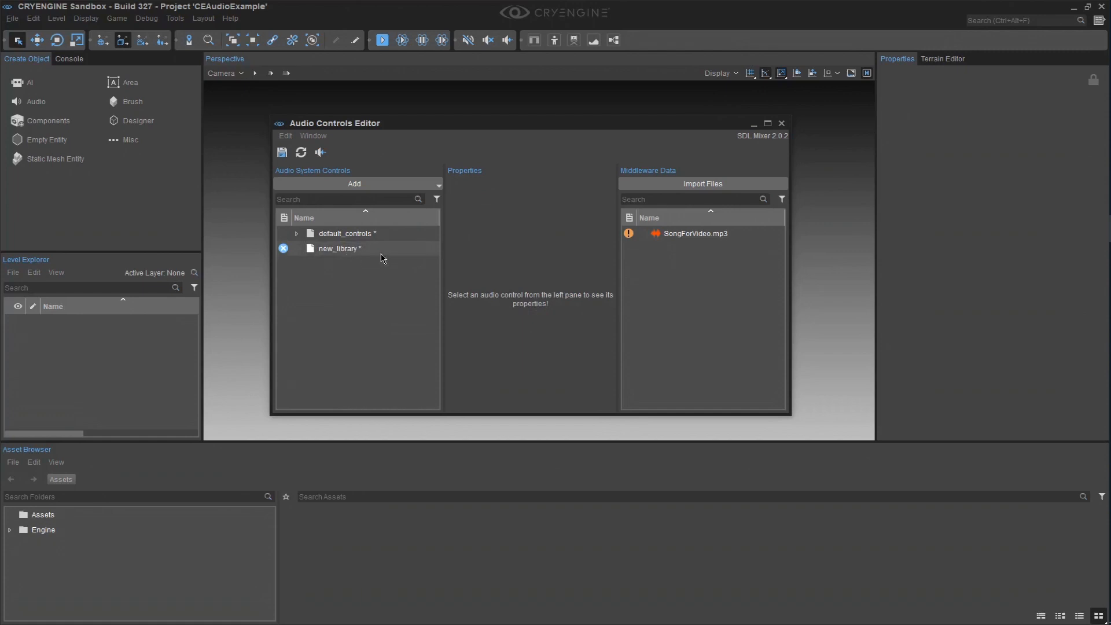
pyautogui.rightClick(339, 248)
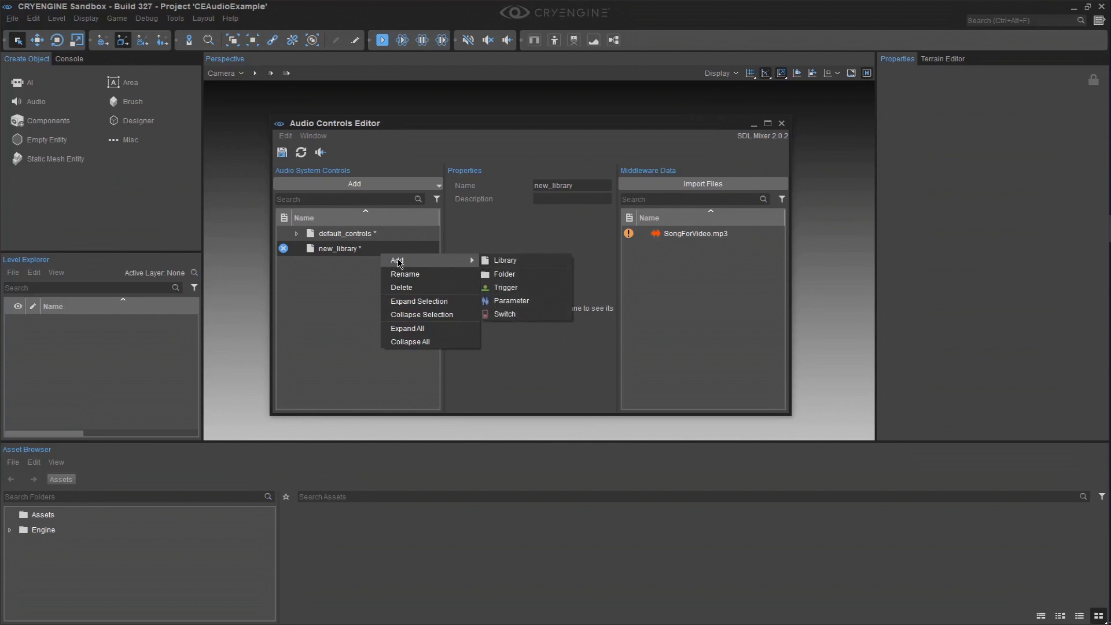
pyautogui.moveTo(506, 287)
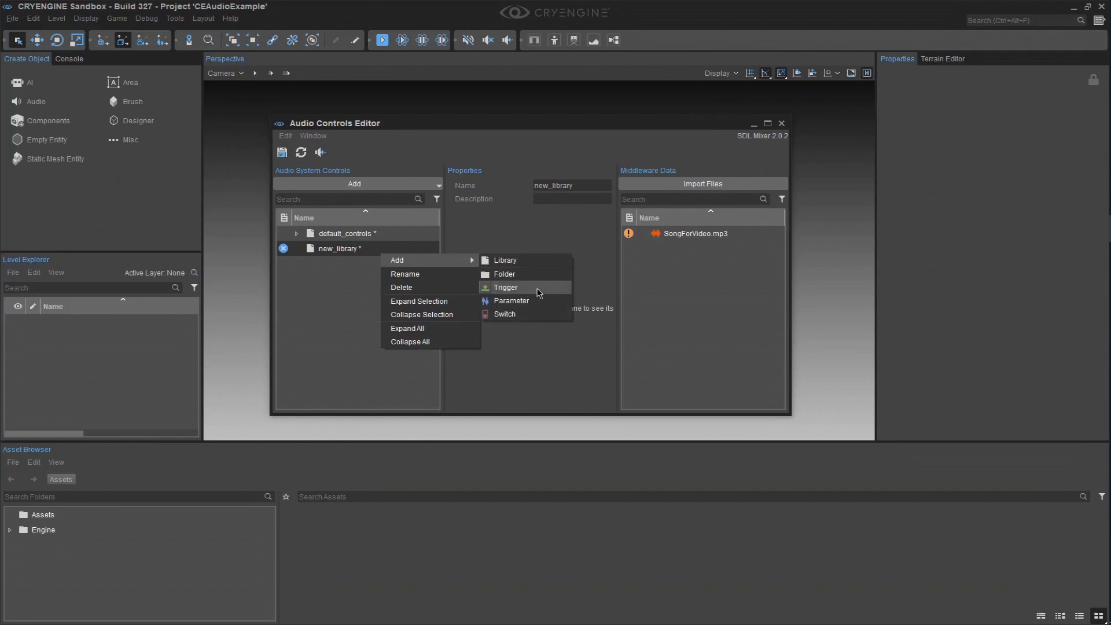
pyautogui.click(506, 287)
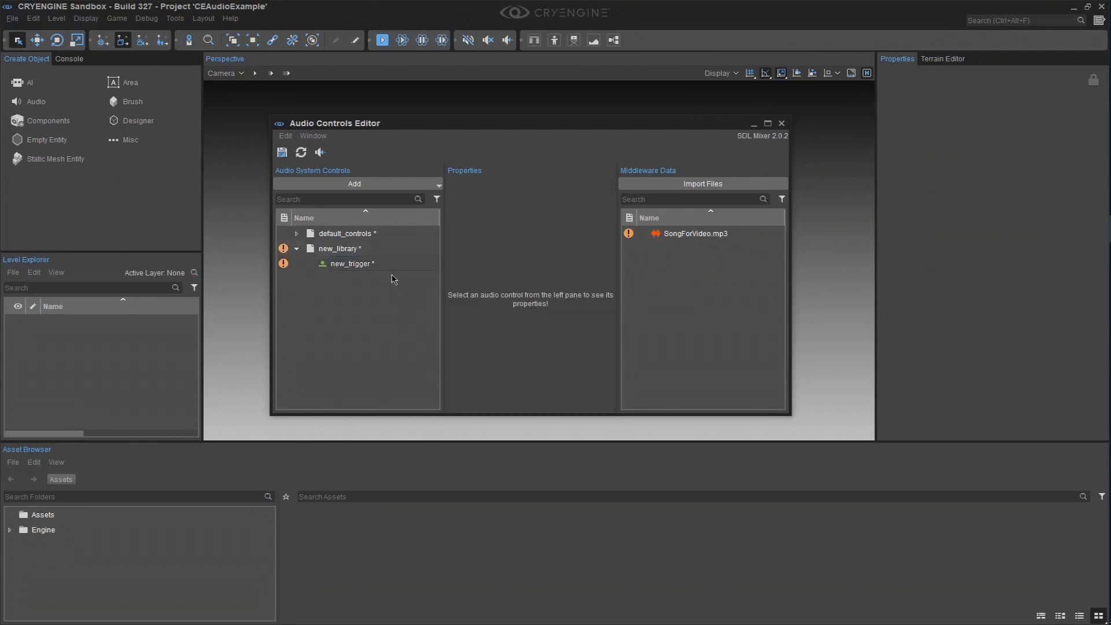
# Link SongForVideo.mp3 into new_trigger's connections, save the controls and close the editor.
pyautogui.click(352, 263)
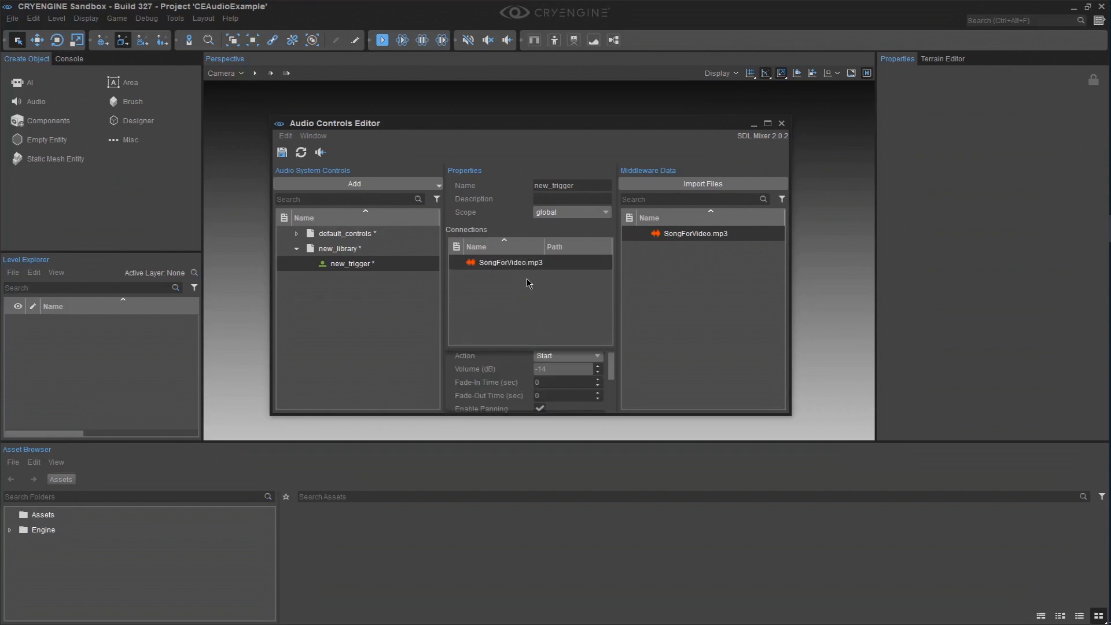
pyautogui.moveTo(504, 348)
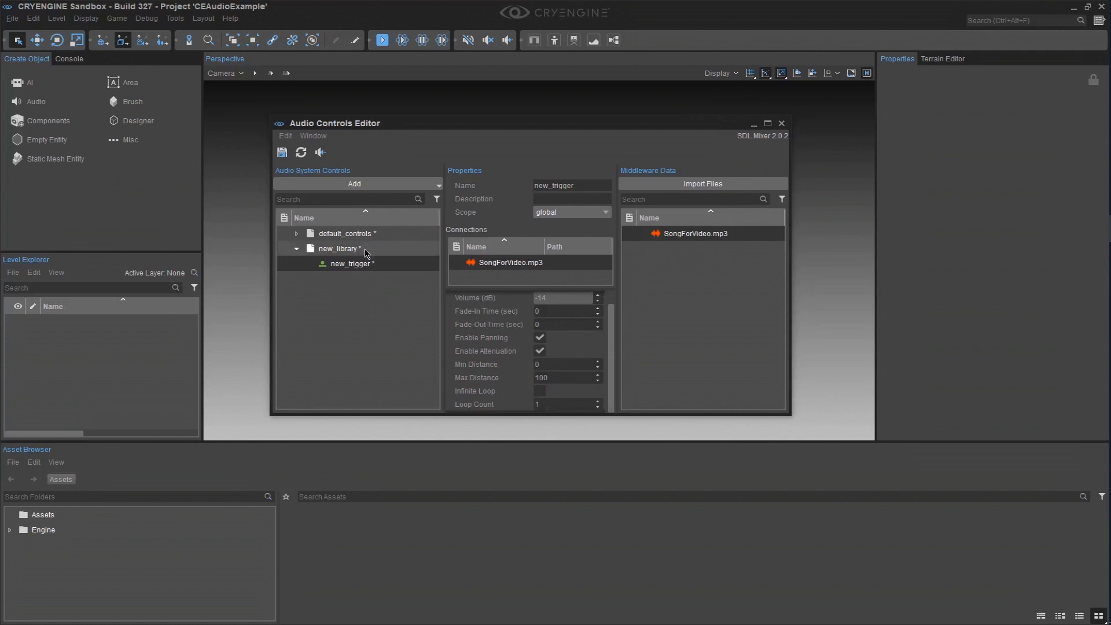
pyautogui.moveTo(544, 350)
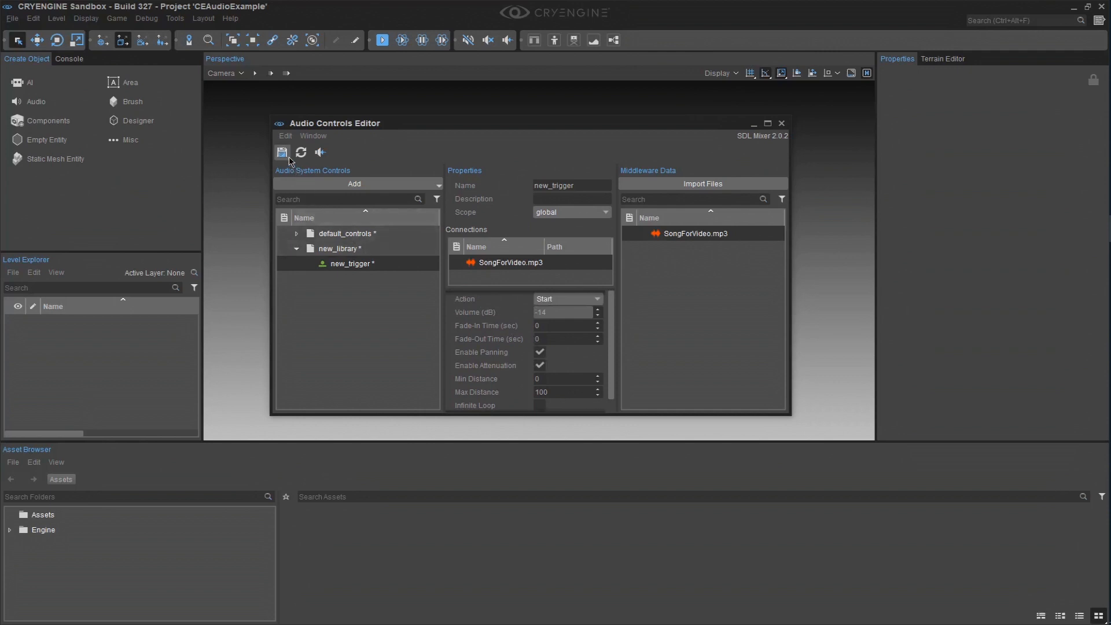
pyautogui.click(281, 153)
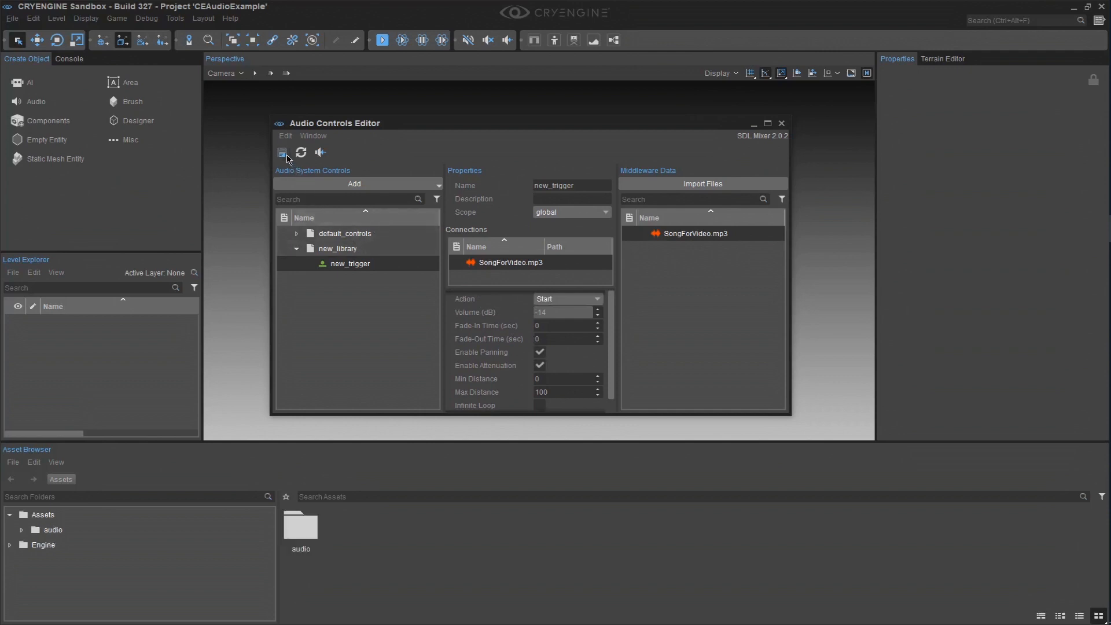
pyautogui.click(781, 122)
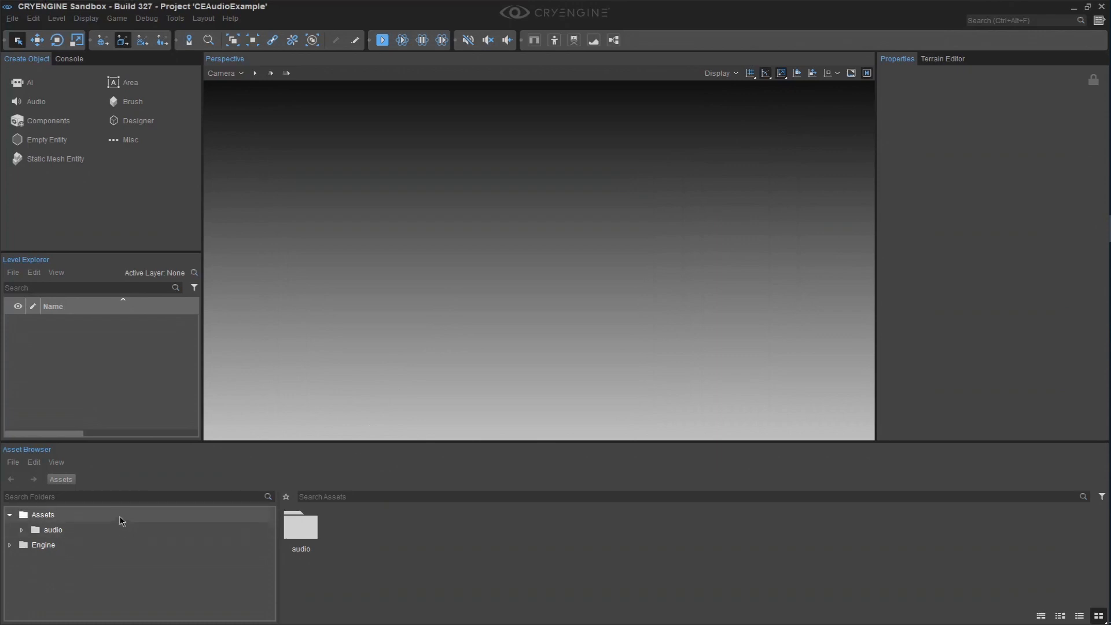
# Create a Scripts folder in the Asset Browser's Assets.
pyautogui.rightClick(418, 560)
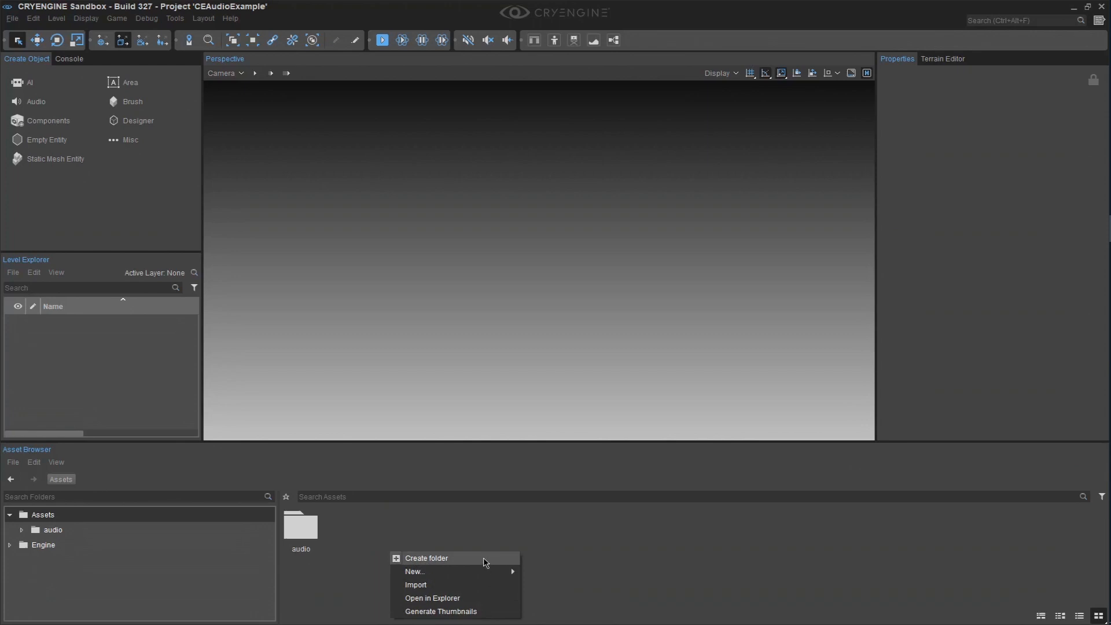
pyautogui.click(426, 557)
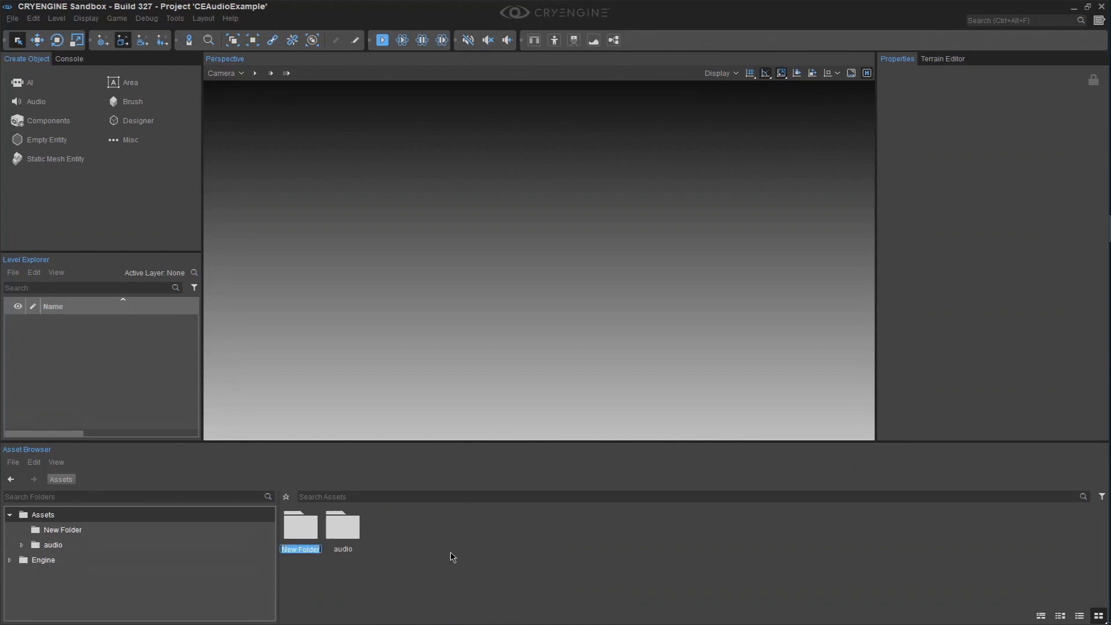
pyautogui.write('Scripts')
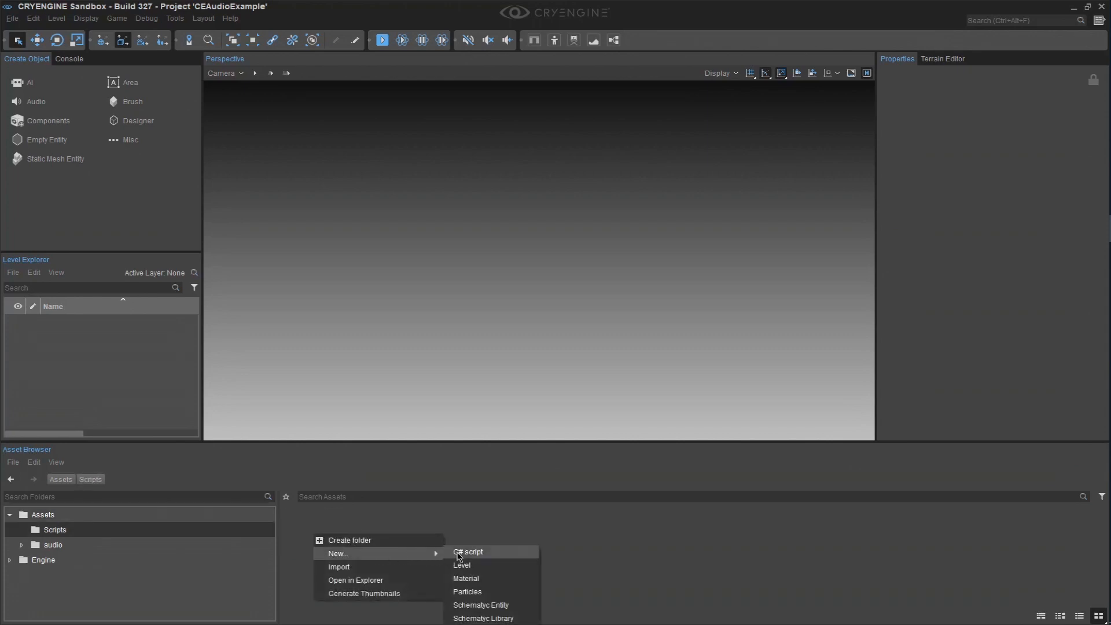
# Create a C# script named BasicMusic in Scripts and launch it in Visual Studio.
pyautogui.click(467, 552)
pyautogui.write('BasicMusic')
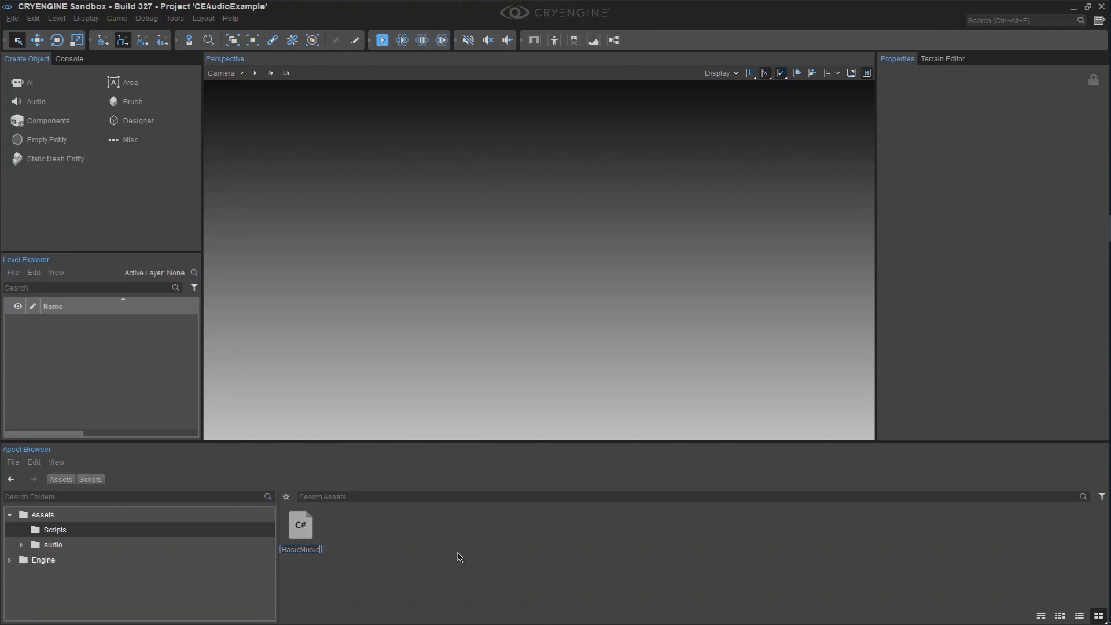
pyautogui.moveTo(424, 553)
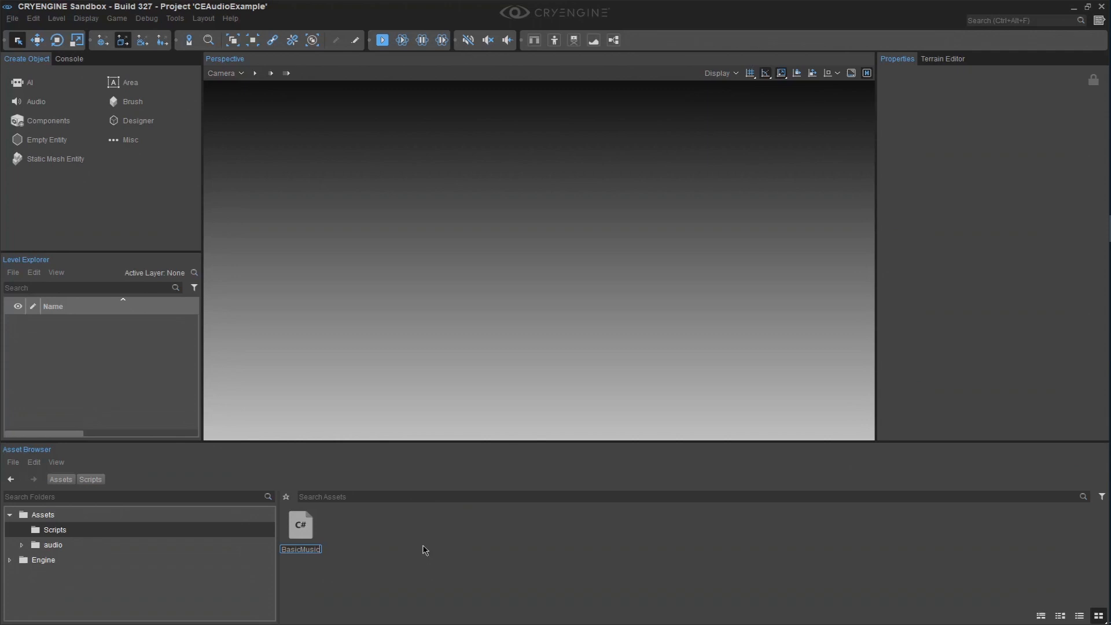
pyautogui.click(347, 598)
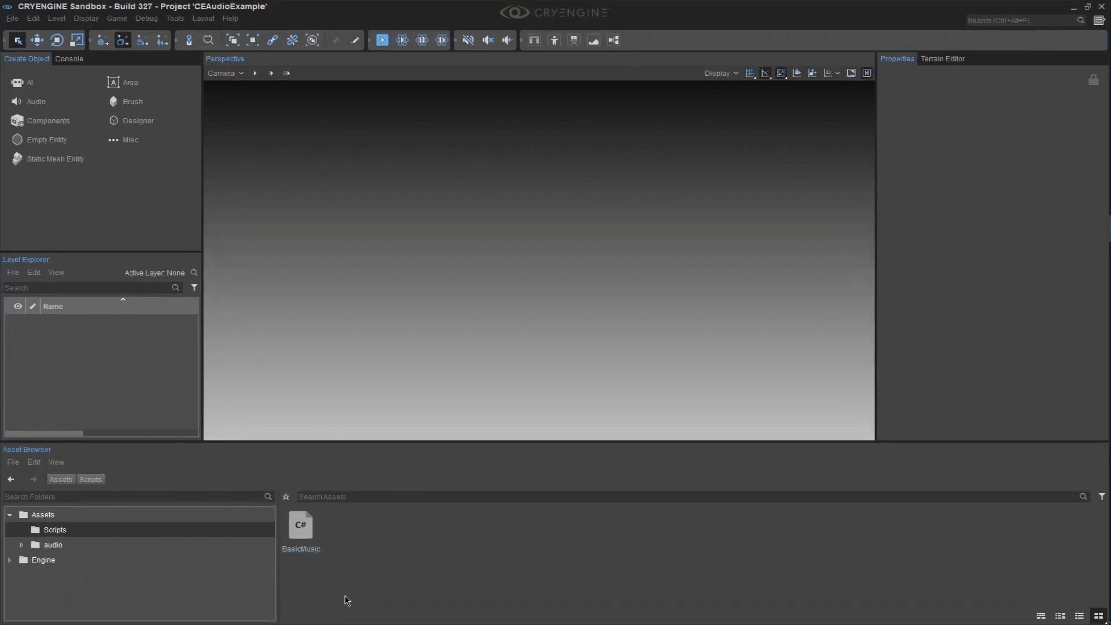
pyautogui.doubleClick(300, 525)
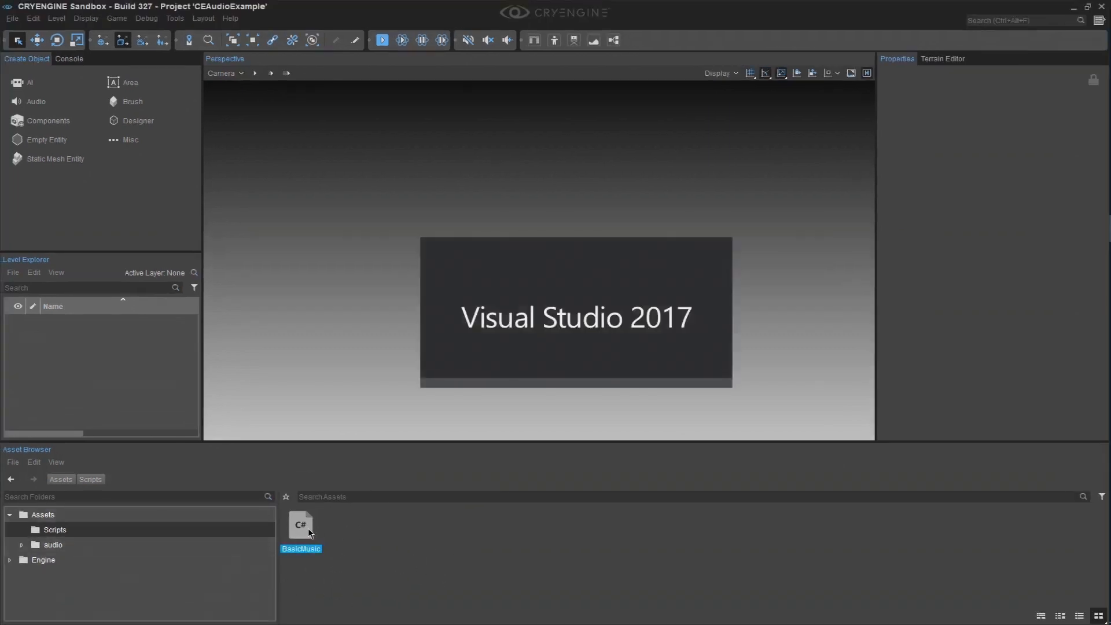
# Add Audio.EnableAllSound(true); to OnGameplayStart.
pyautogui.doubleClick(301, 528)
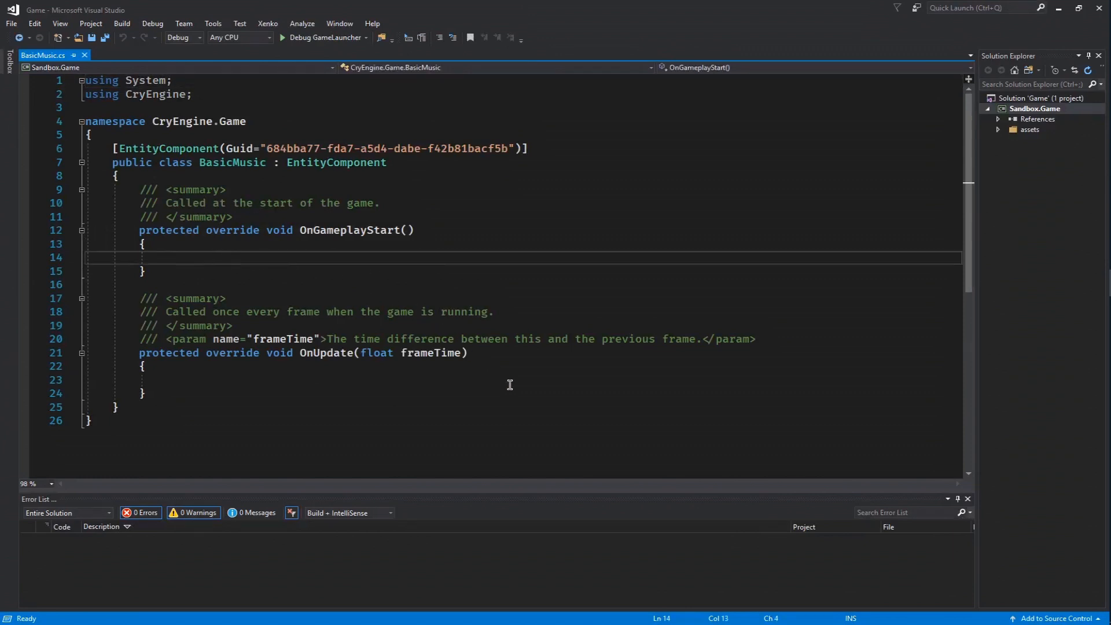
pyautogui.moveTo(458, 407)
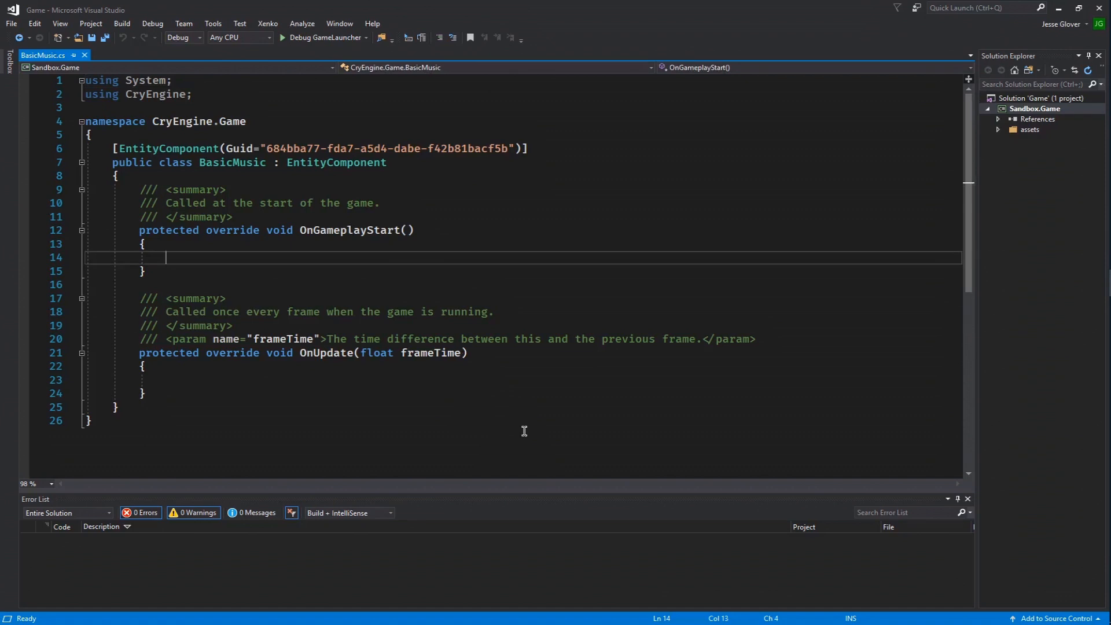
pyautogui.write('Audio')
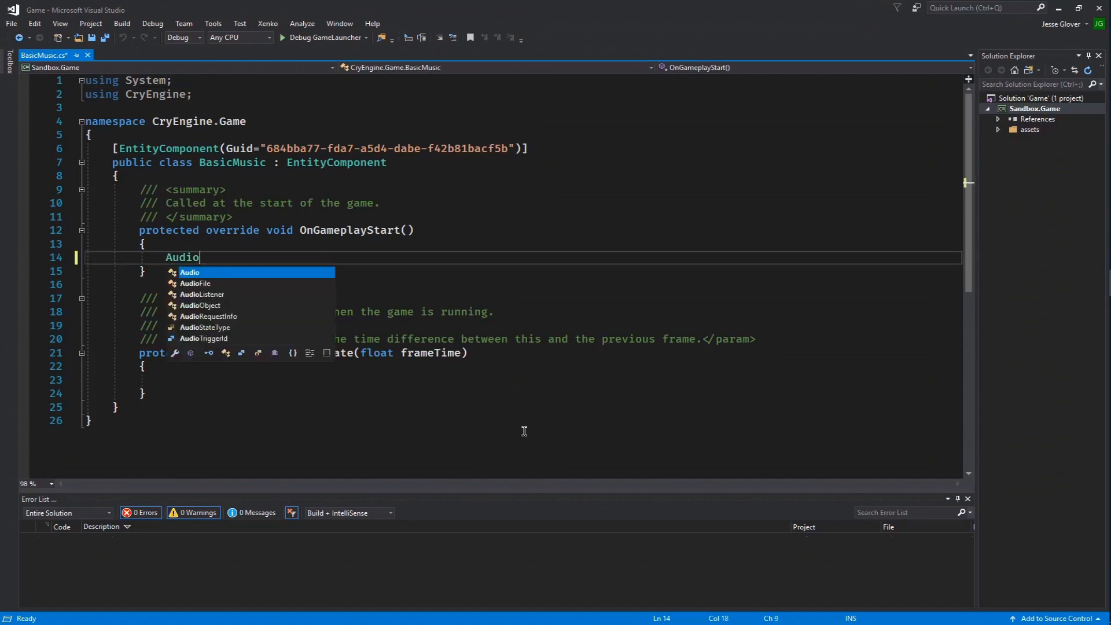
pyautogui.write('.')
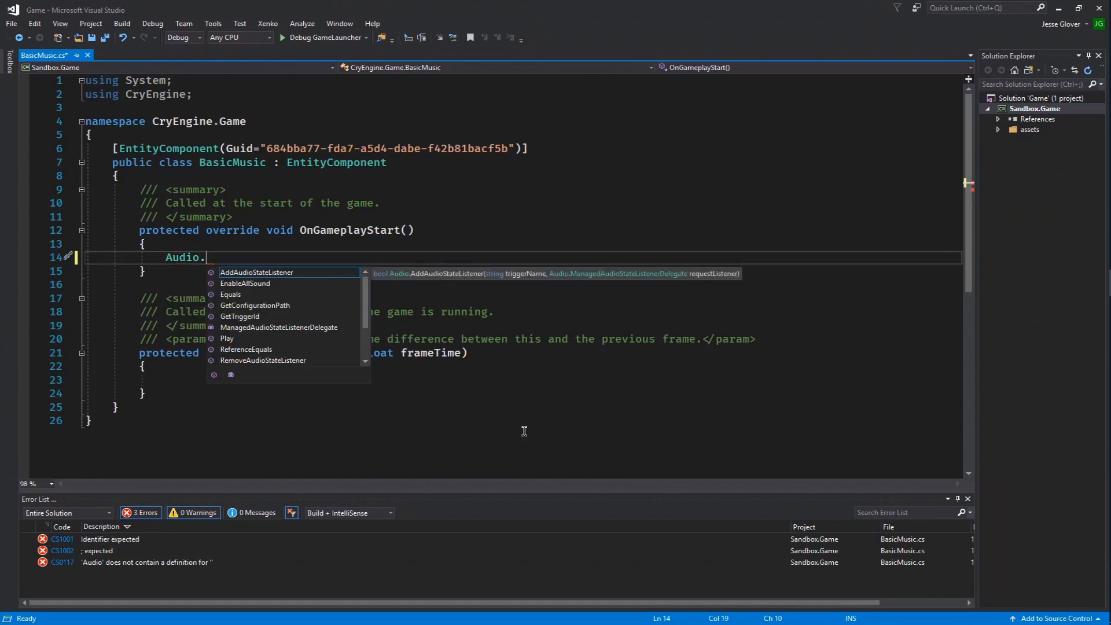
pyautogui.write('EnableAllSound')
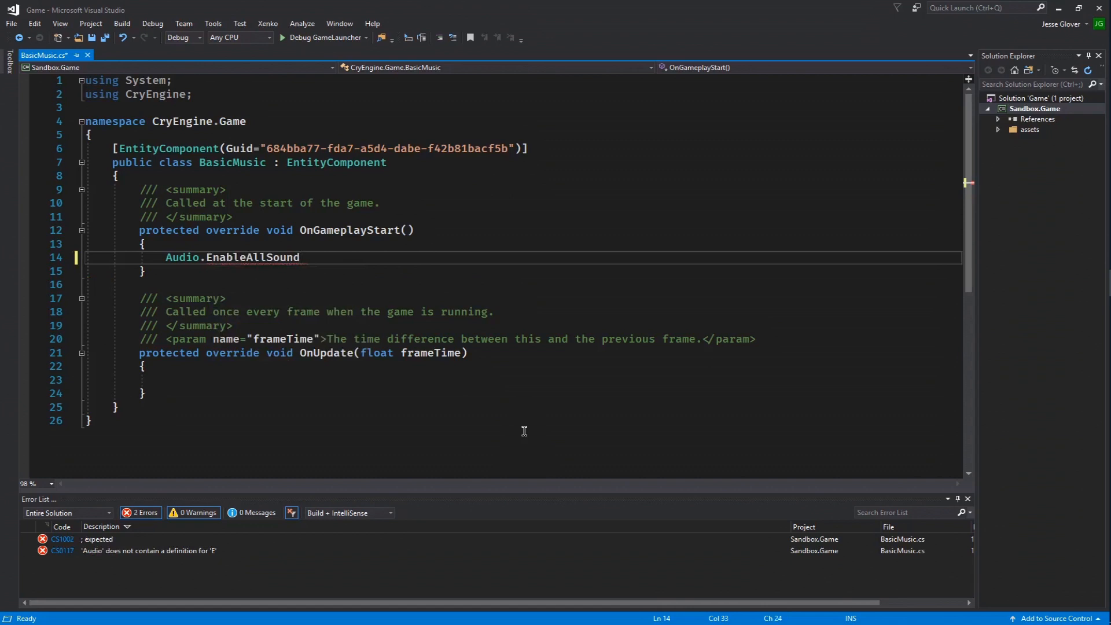
pyautogui.write('(true);')
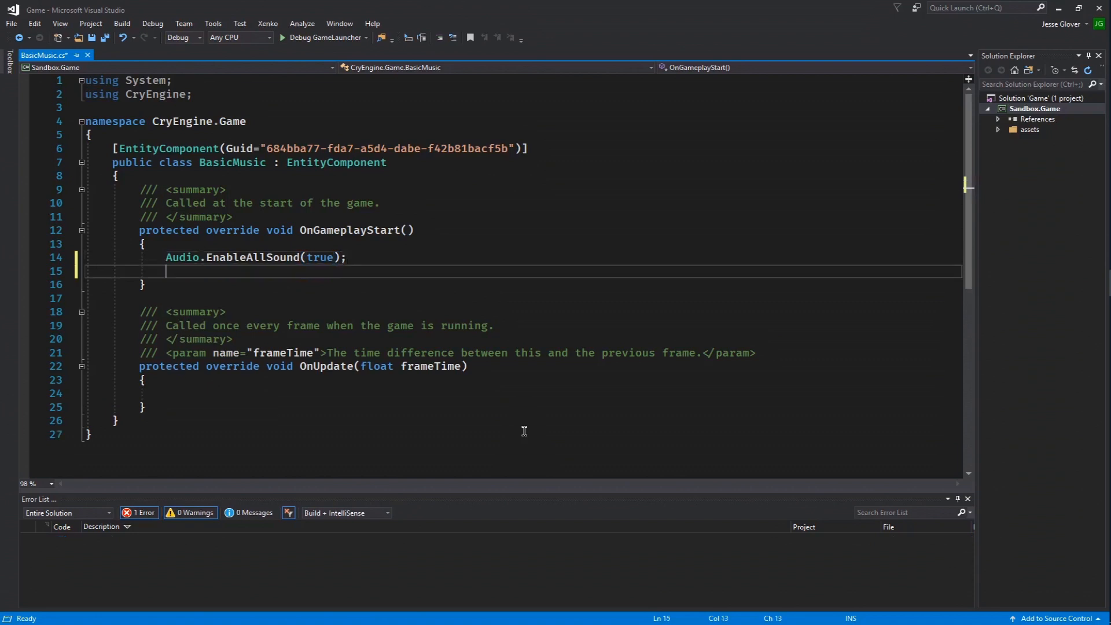
# Add Audio.Play("new_trigger"); after it and save the script with Ctrl+S.
pyautogui.write('Audio.Play(')
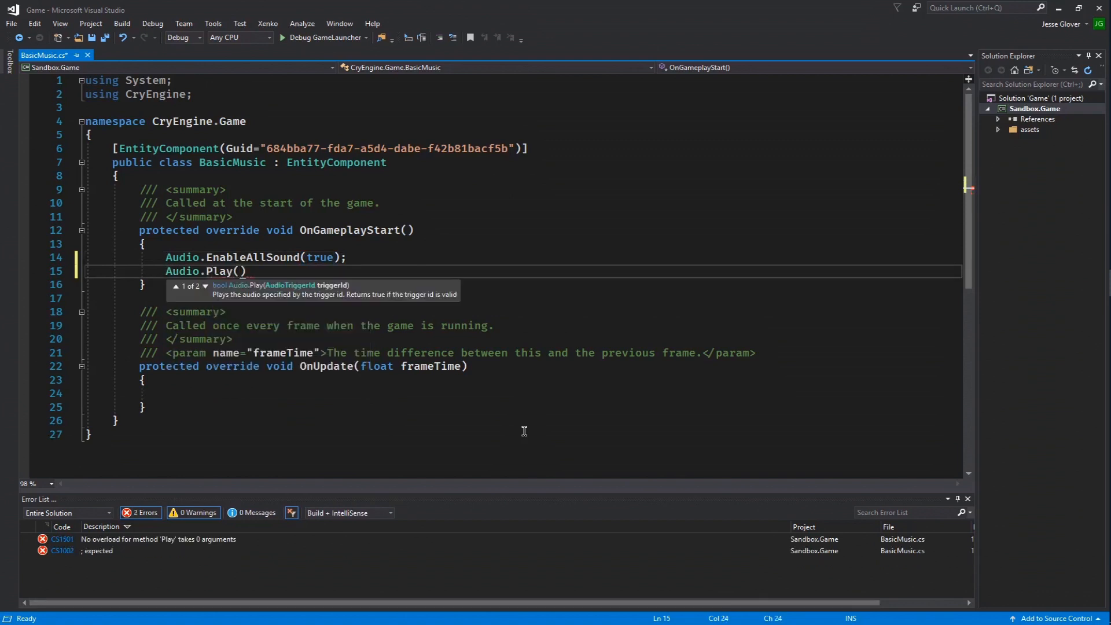
pyautogui.write('"')
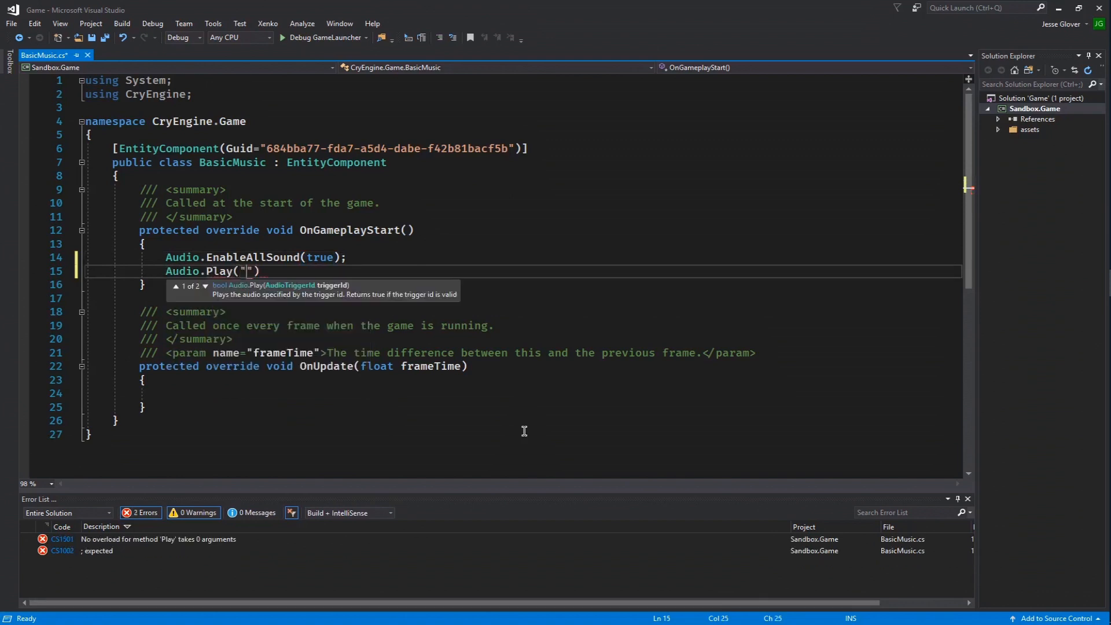
pyautogui.write('new_trig')
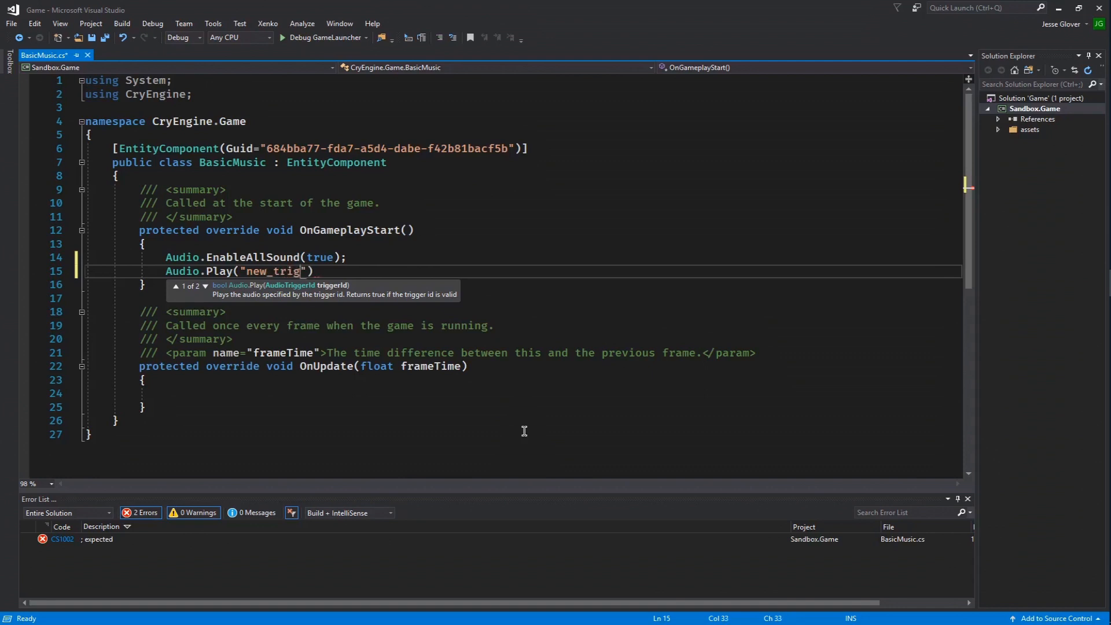
pyautogui.write('ger);')
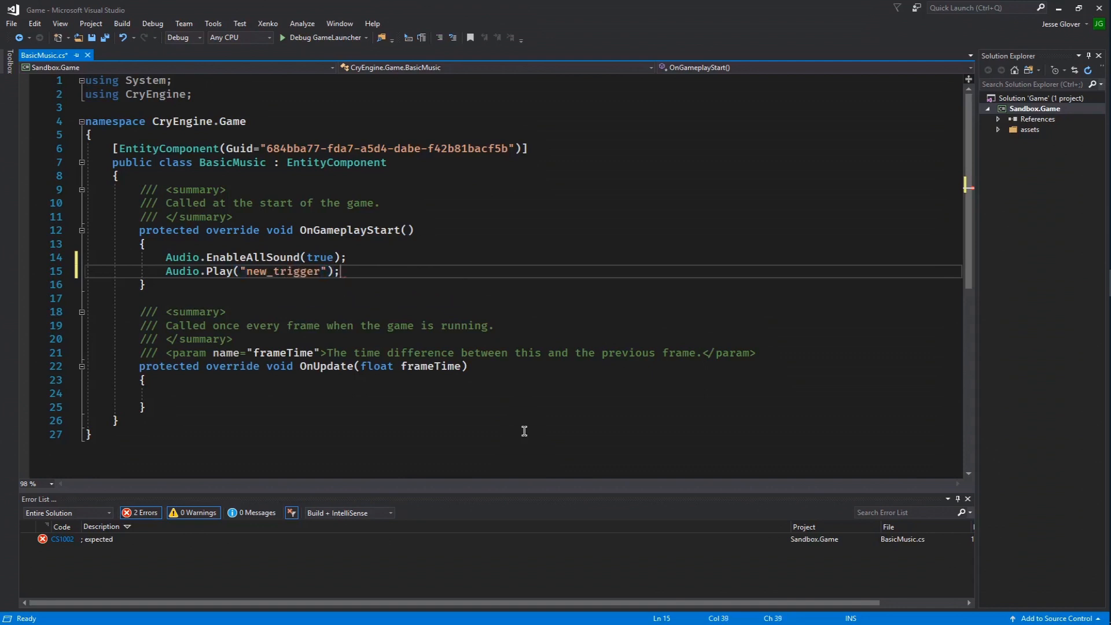
pyautogui.press('ctrl+s')
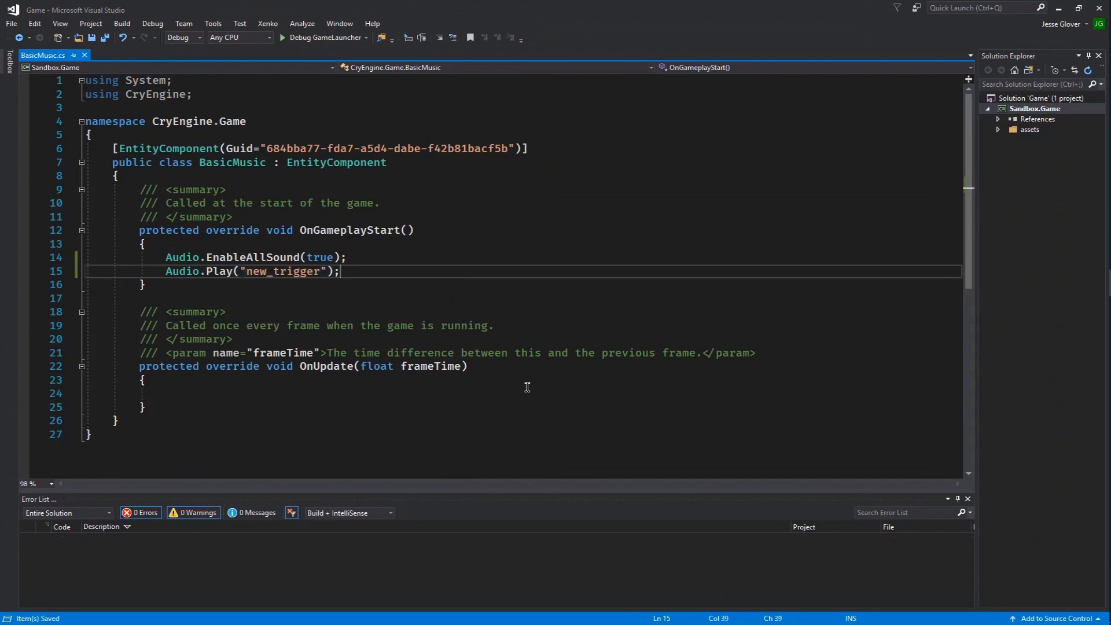
pyautogui.moveTo(411, 151)
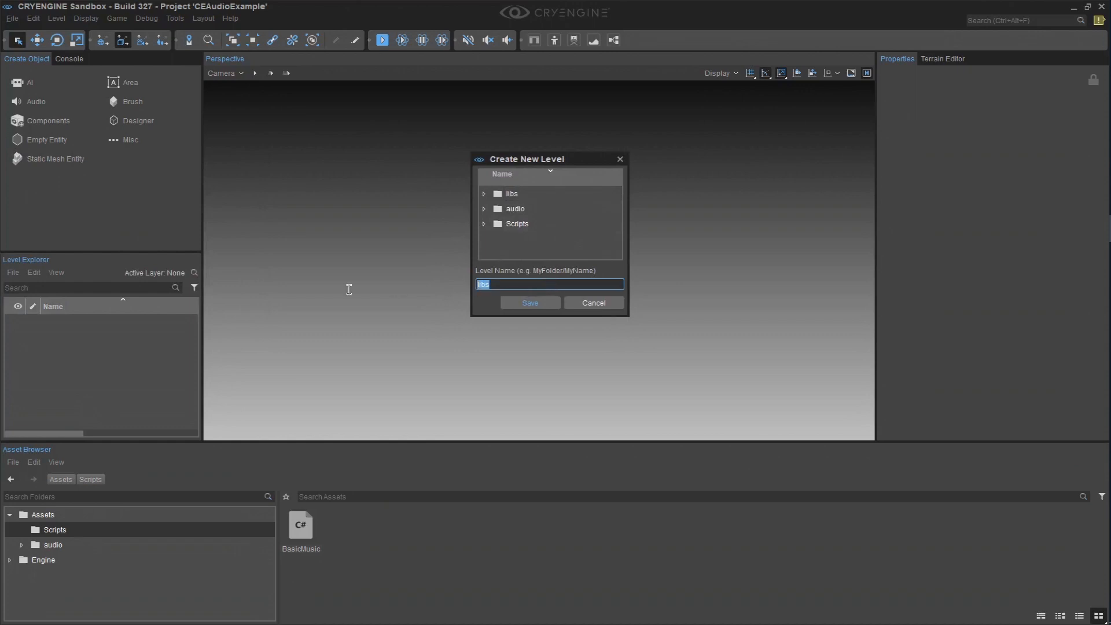
# Create level 01 with default terrain settings and start adding an empty entity.
pyautogui.write('level')
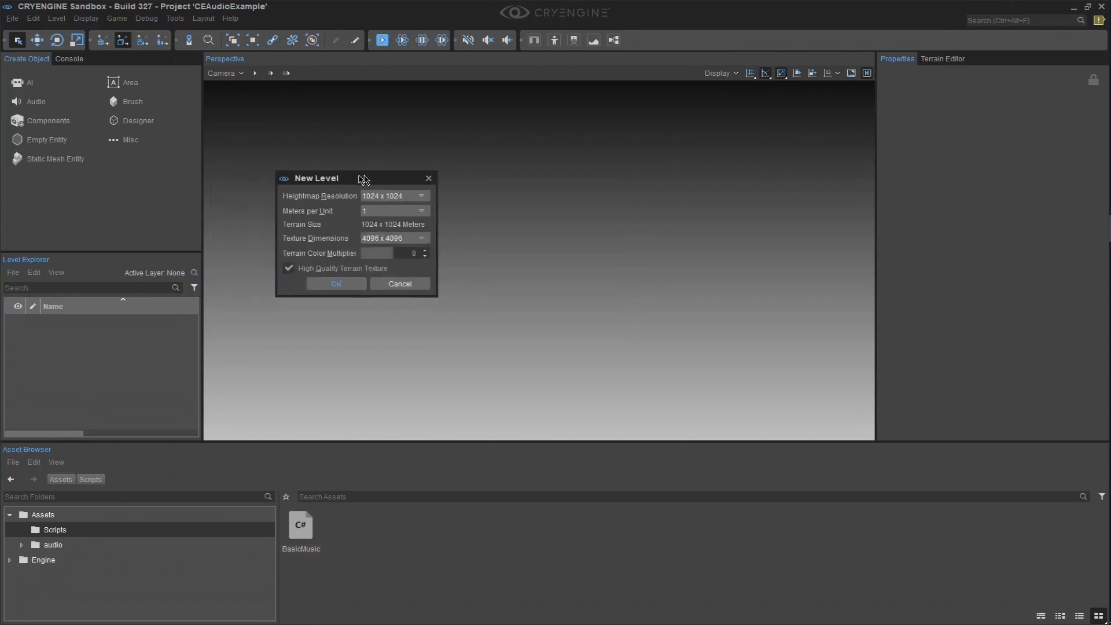
pyautogui.moveTo(315, 178); pyautogui.dragTo(427, 182)
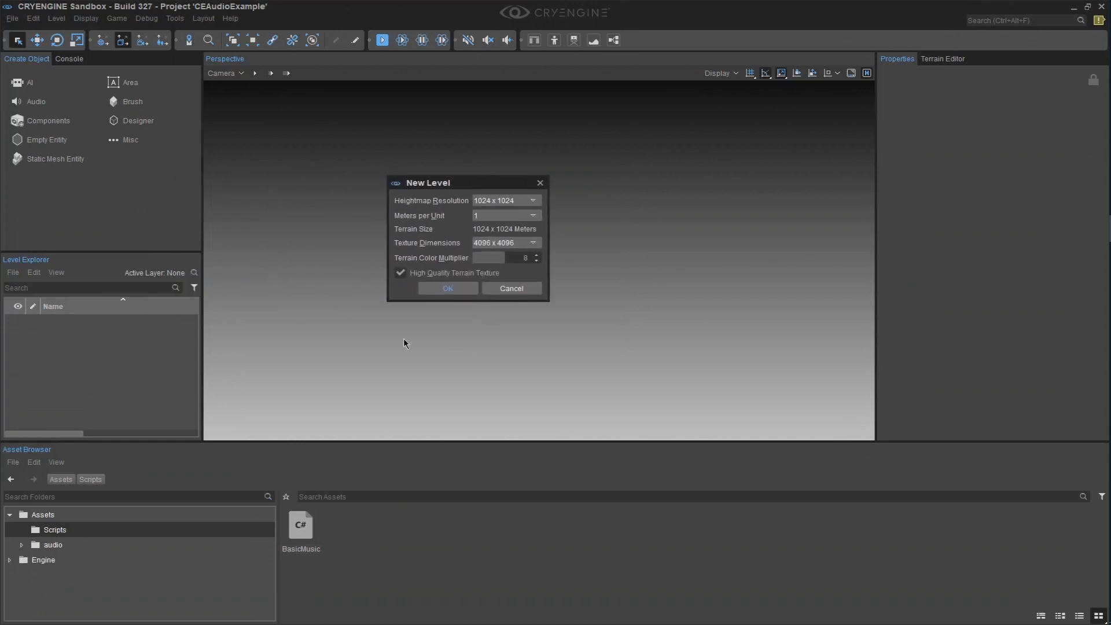
pyautogui.click(447, 288)
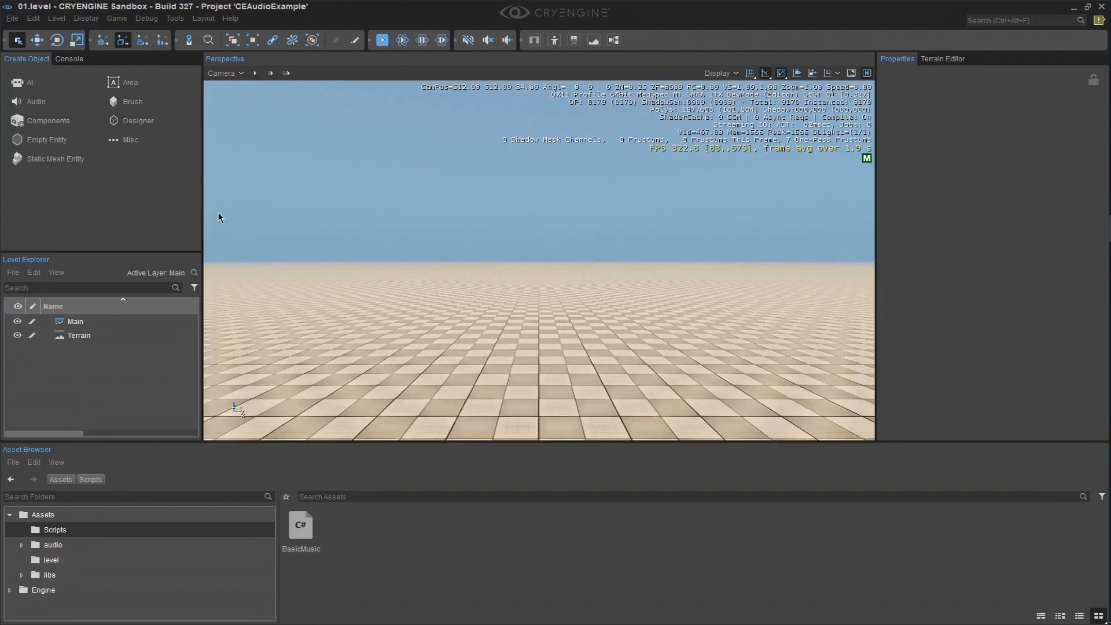
pyautogui.moveTo(46, 140)
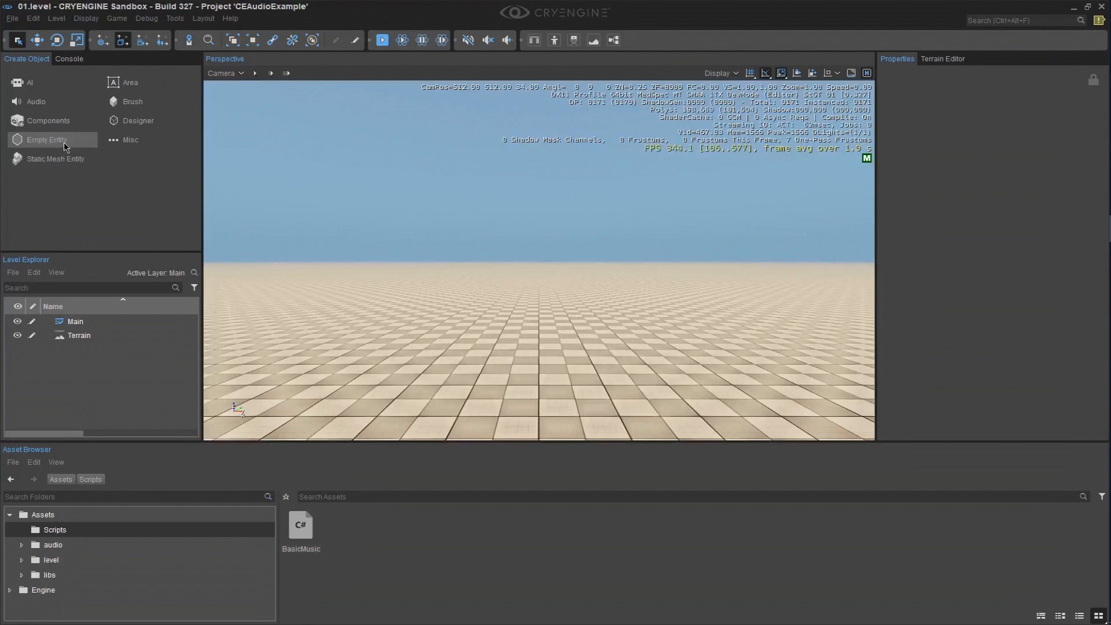
pyautogui.click(46, 141)
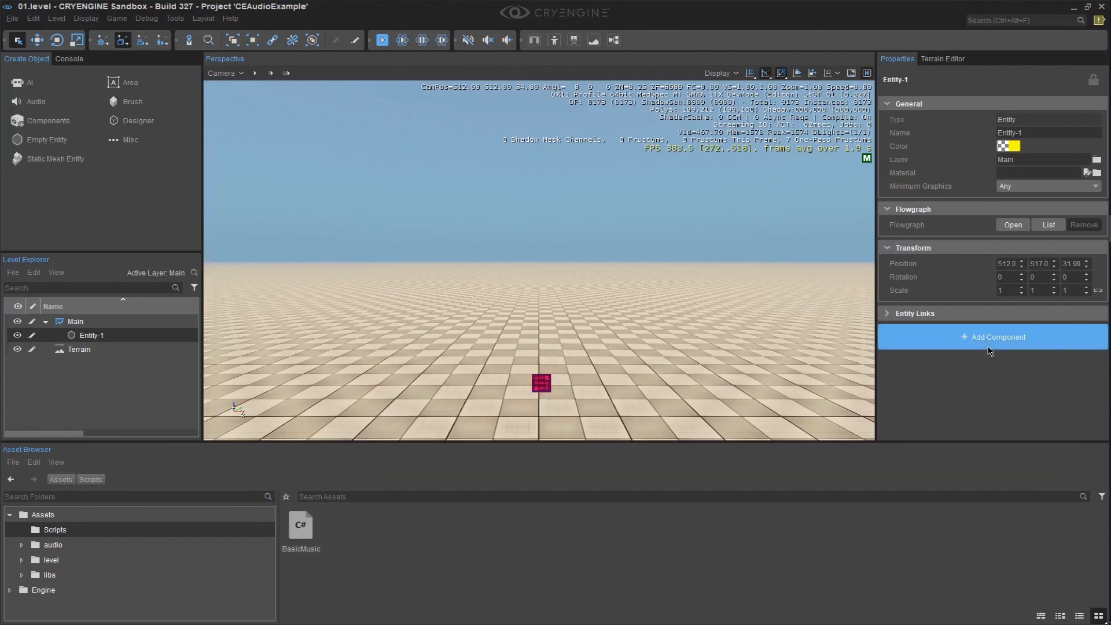
# Attach the BasicMusic component to Entity-1 through Add Component.
pyautogui.click(998, 337)
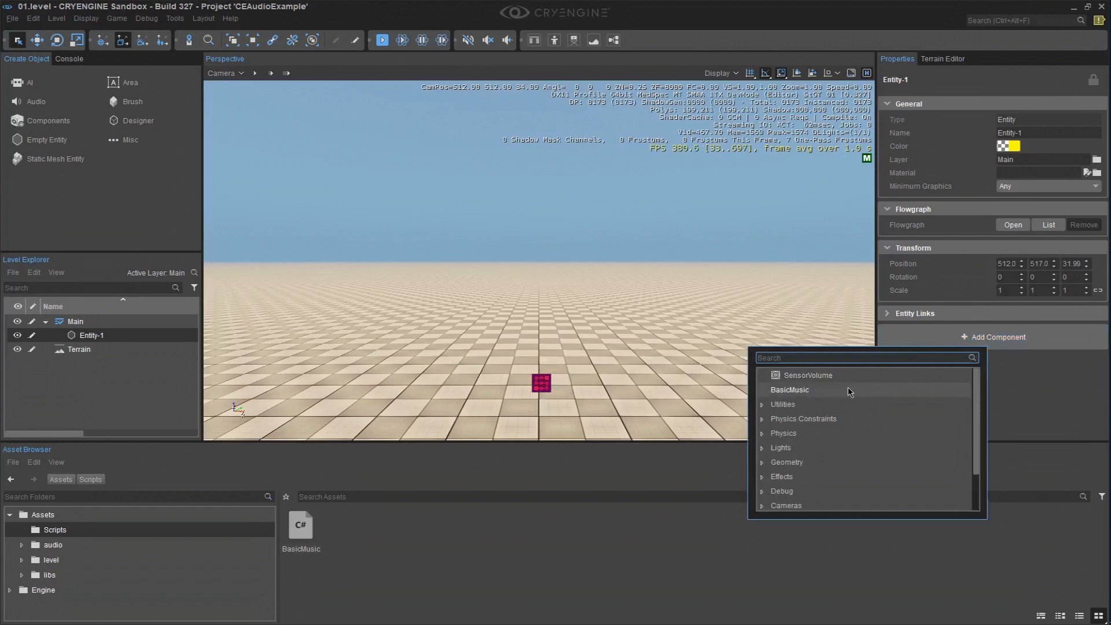
pyautogui.moveTo(838, 397)
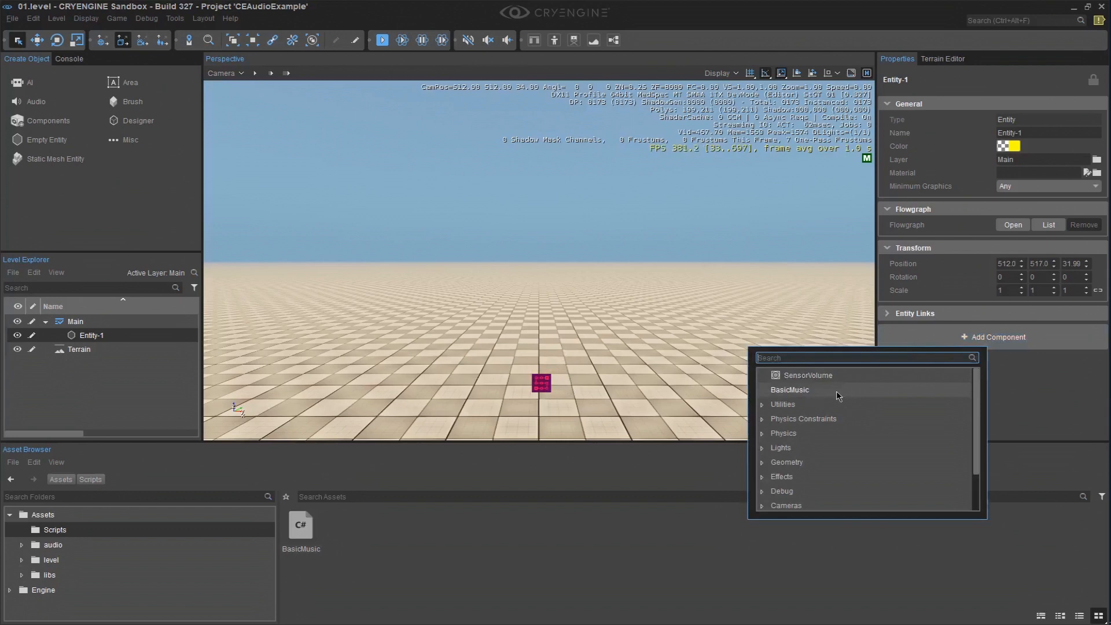
pyautogui.click(789, 389)
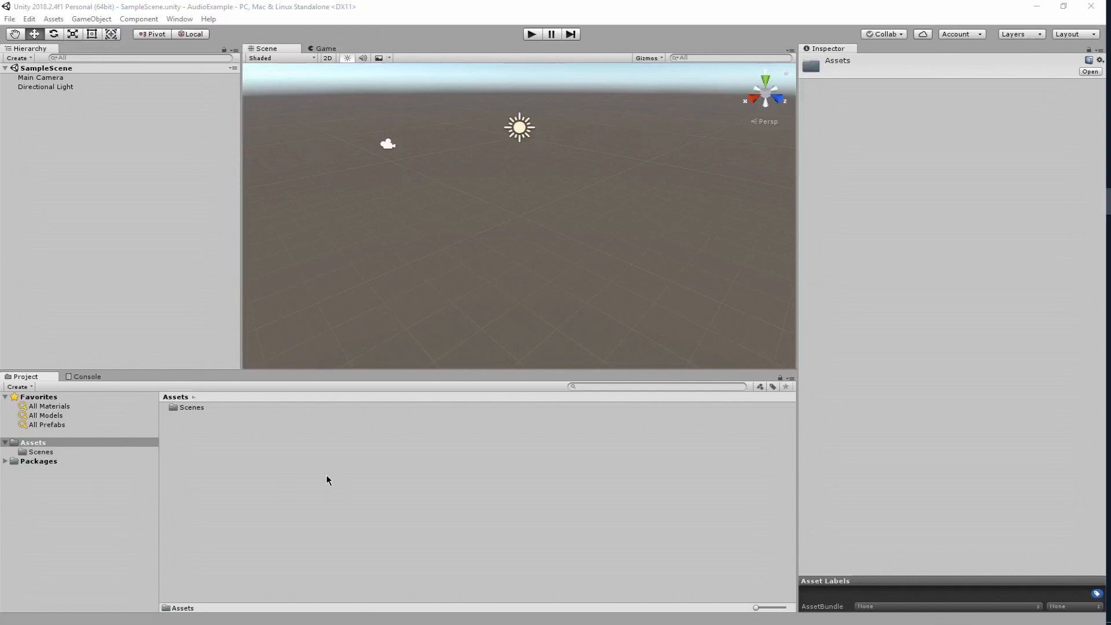
# Create a folder named Music in the Project Assets panel.
pyautogui.rightClick(327, 479)
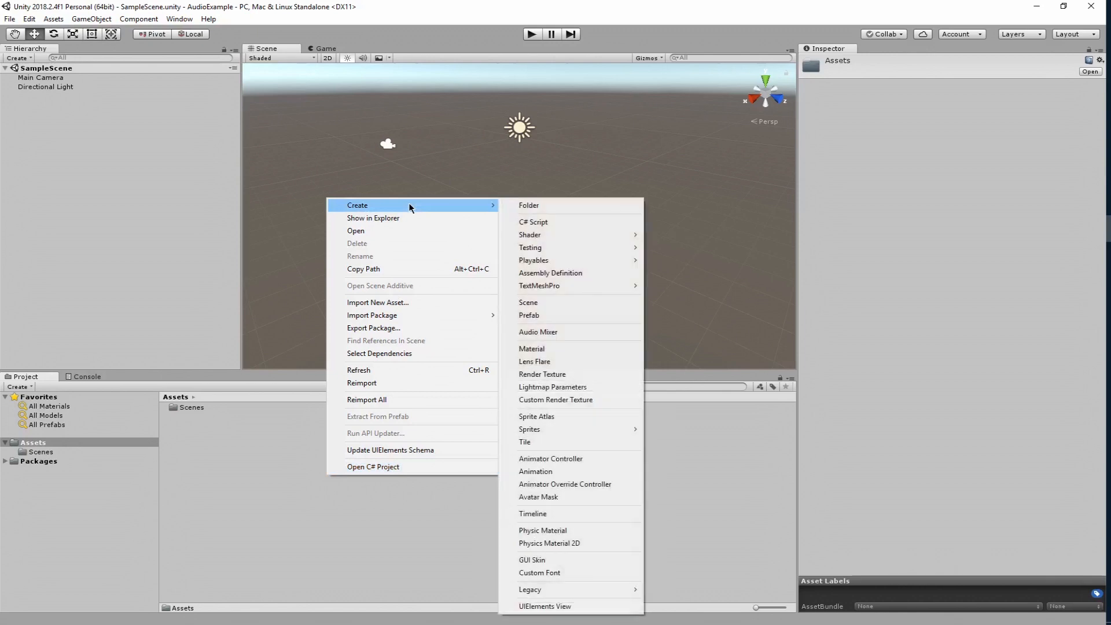
pyautogui.click(529, 205)
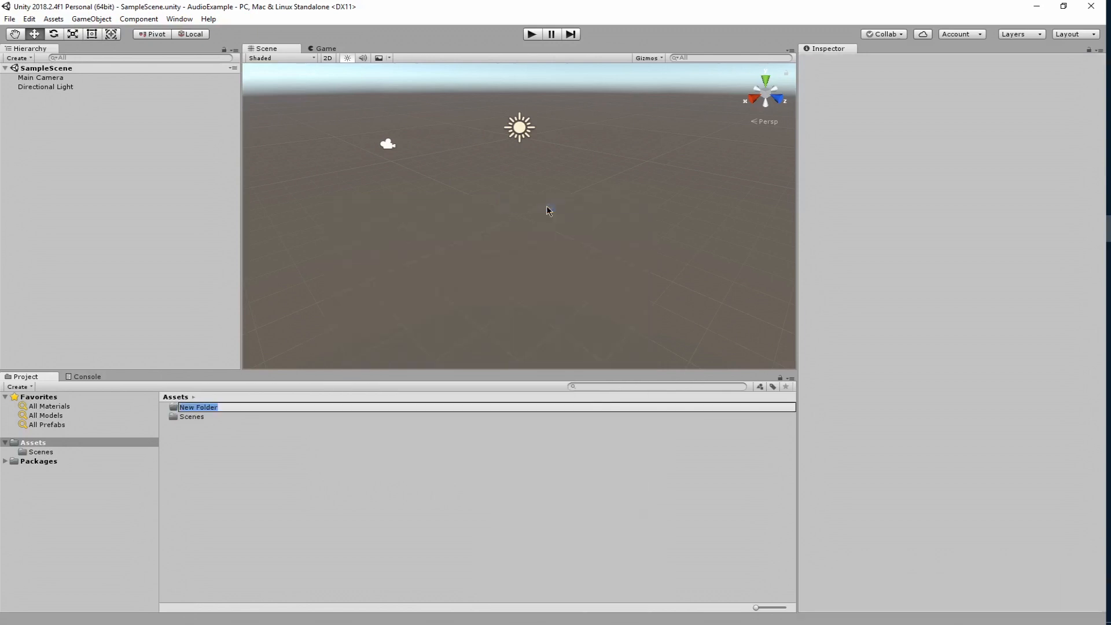
pyautogui.write('Music')
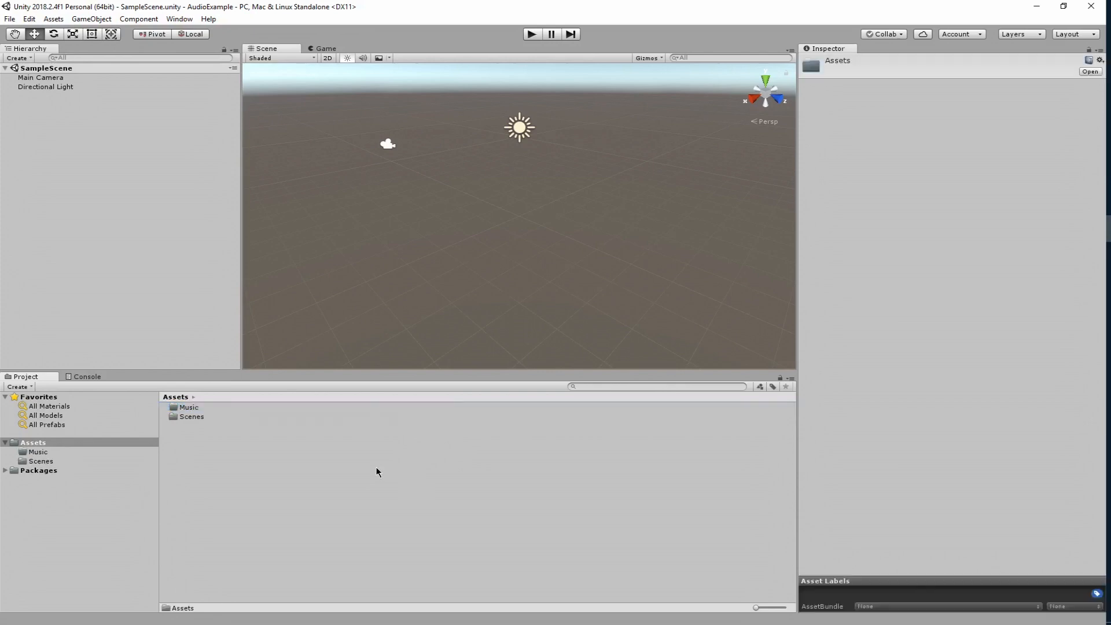
# Create a second folder named Scripts beside it.
pyautogui.rightClick(376, 472)
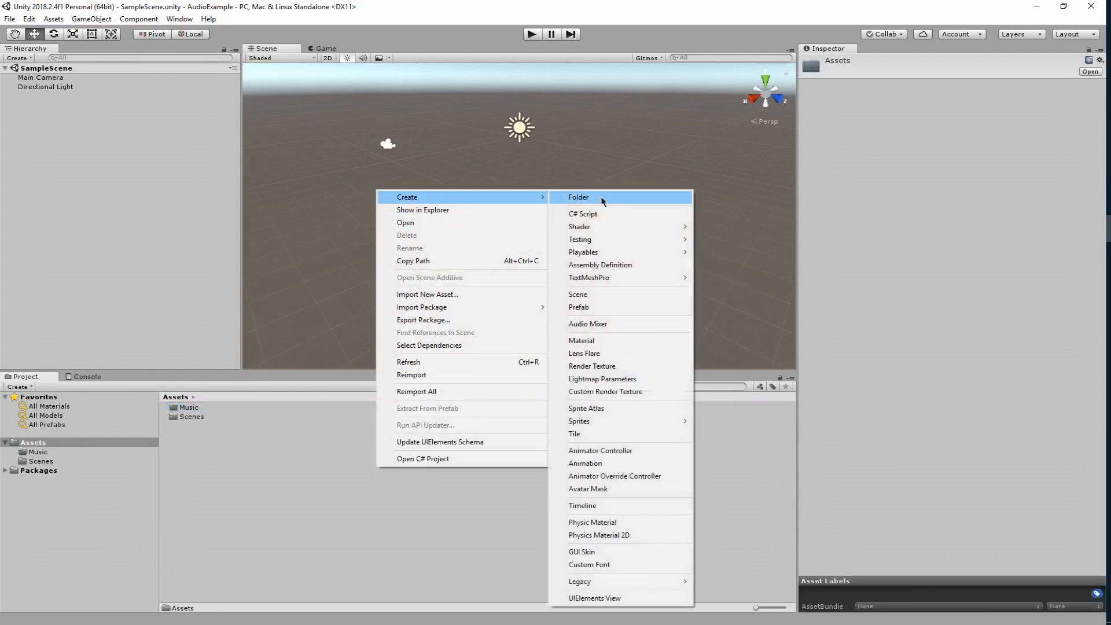
pyautogui.click(579, 196)
pyautogui.write('Scripts')
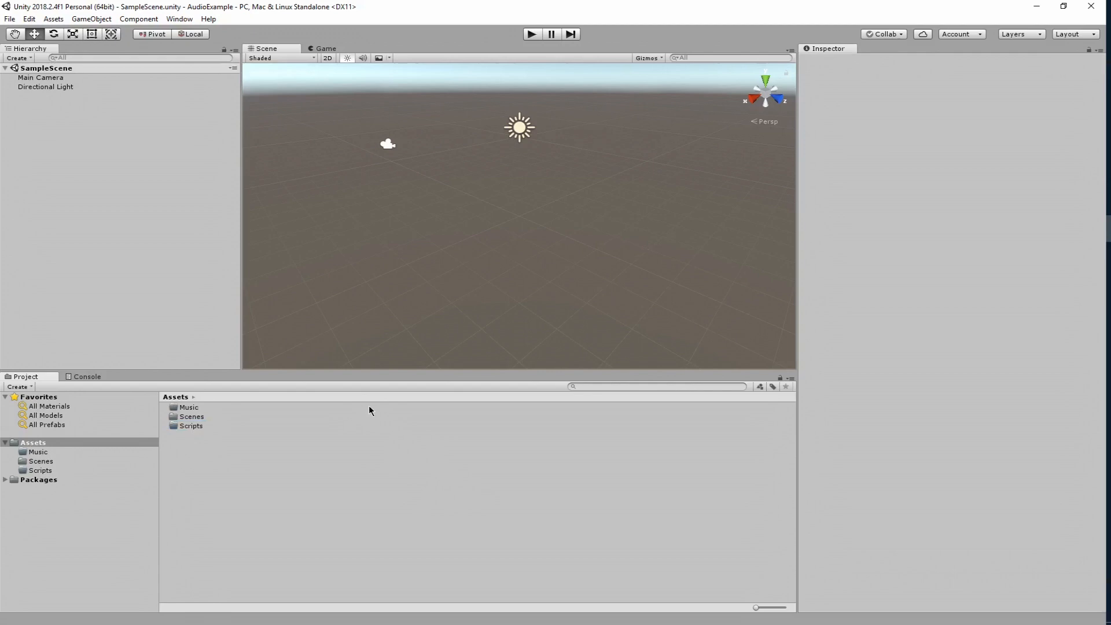
pyautogui.click(189, 406)
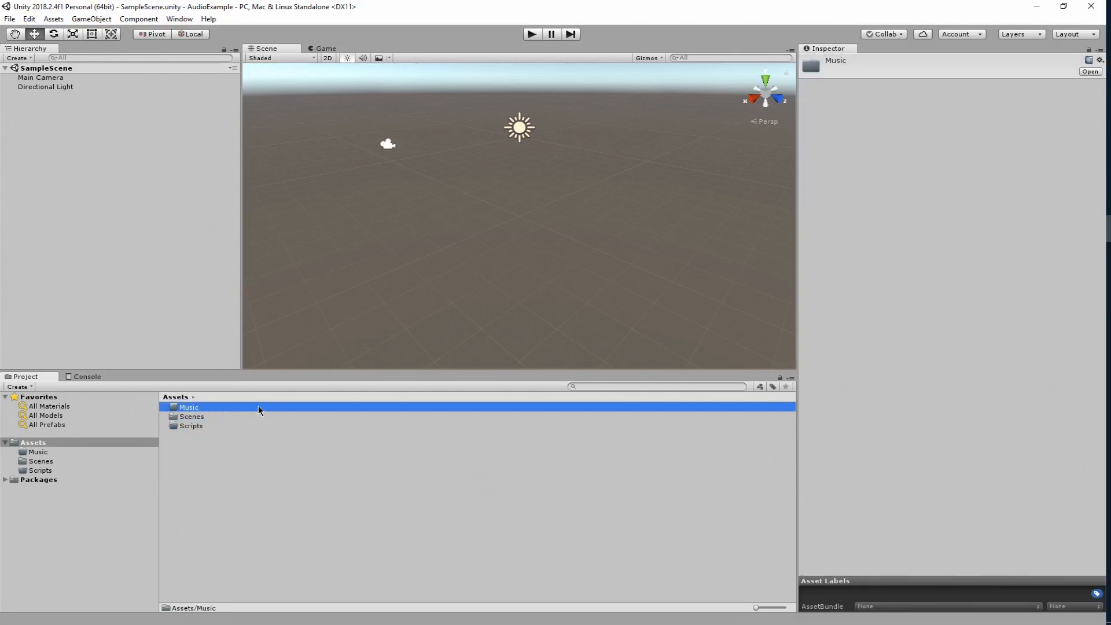
# Import SongForVideo.mp3 into the Music folder via Import New Asset.
pyautogui.rightClick(188, 406)
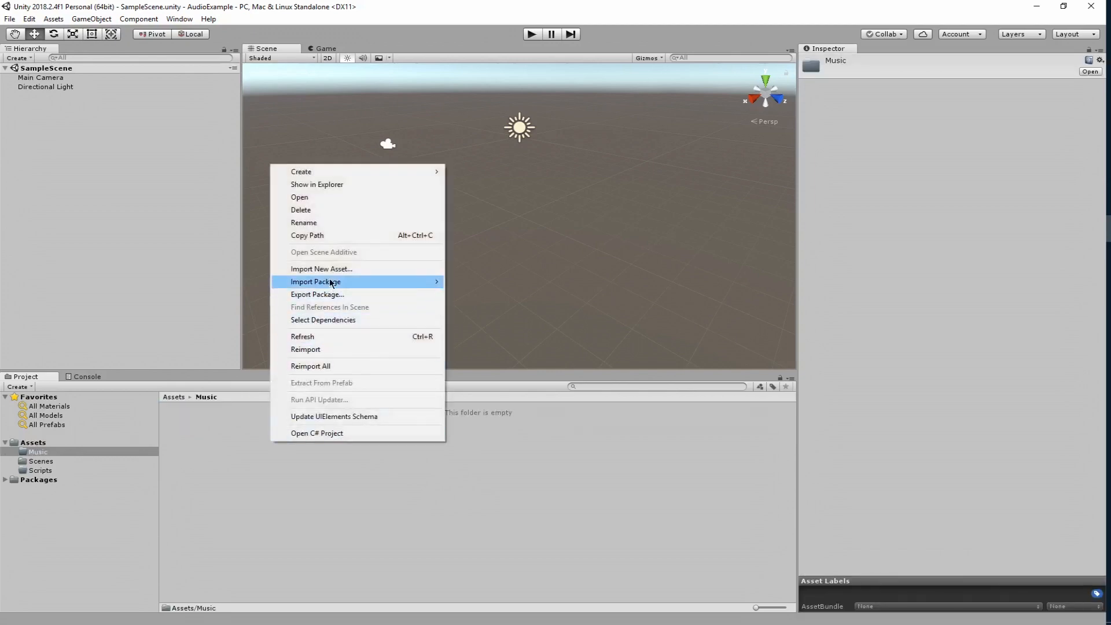
pyautogui.click(321, 268)
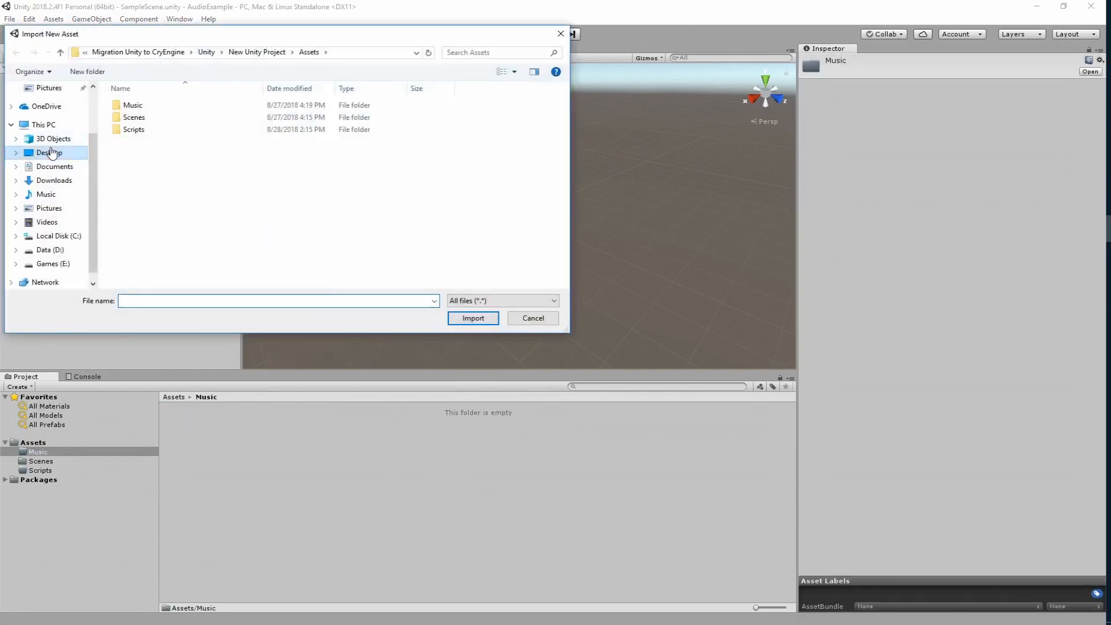
pyautogui.click(532, 317)
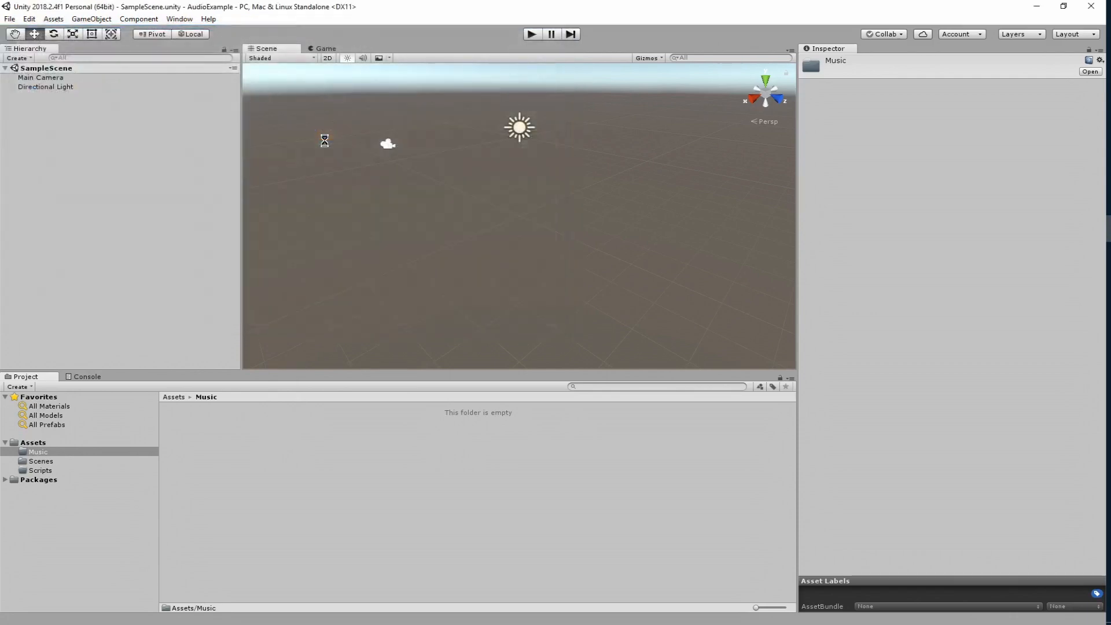
pyautogui.click(202, 406)
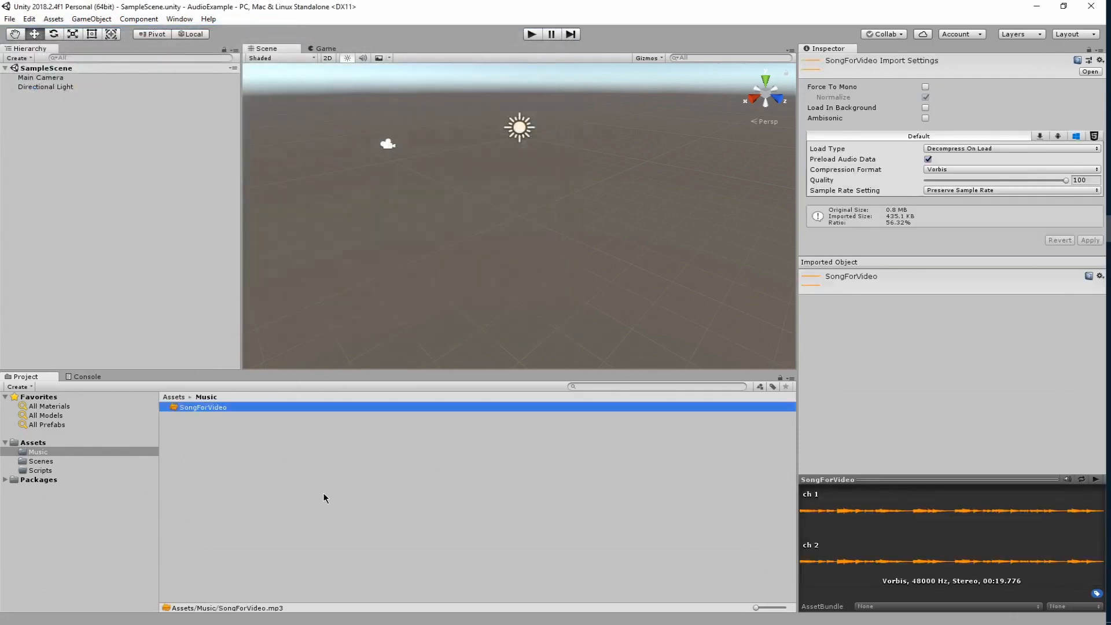
# Create a new C# script named BasicMusic in the Scripts folder.
pyautogui.click(41, 470)
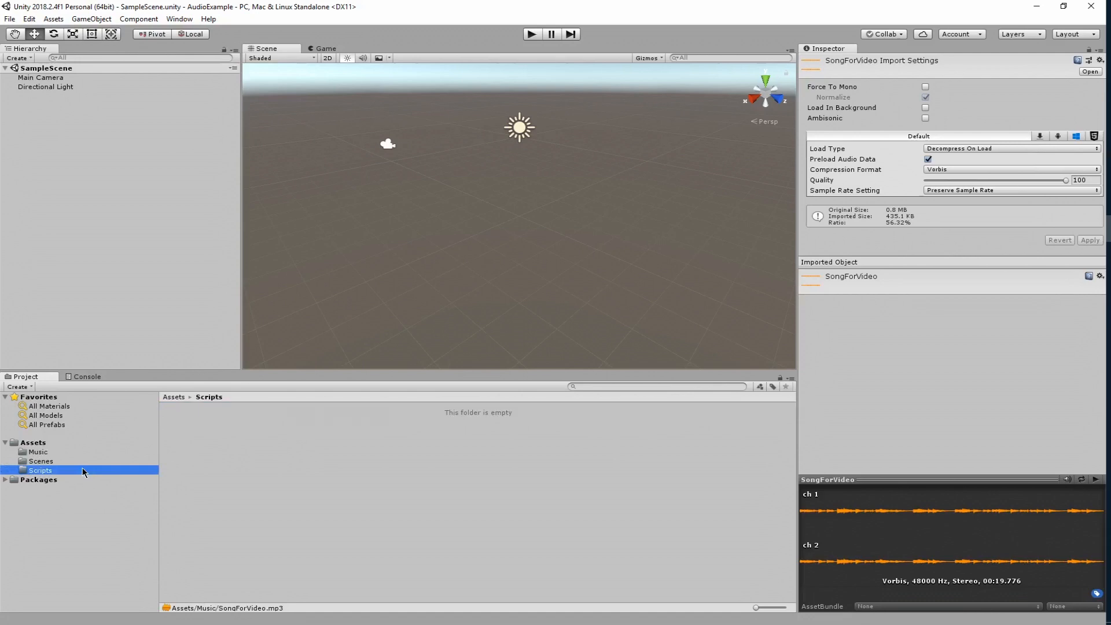
pyautogui.rightClick(40, 470)
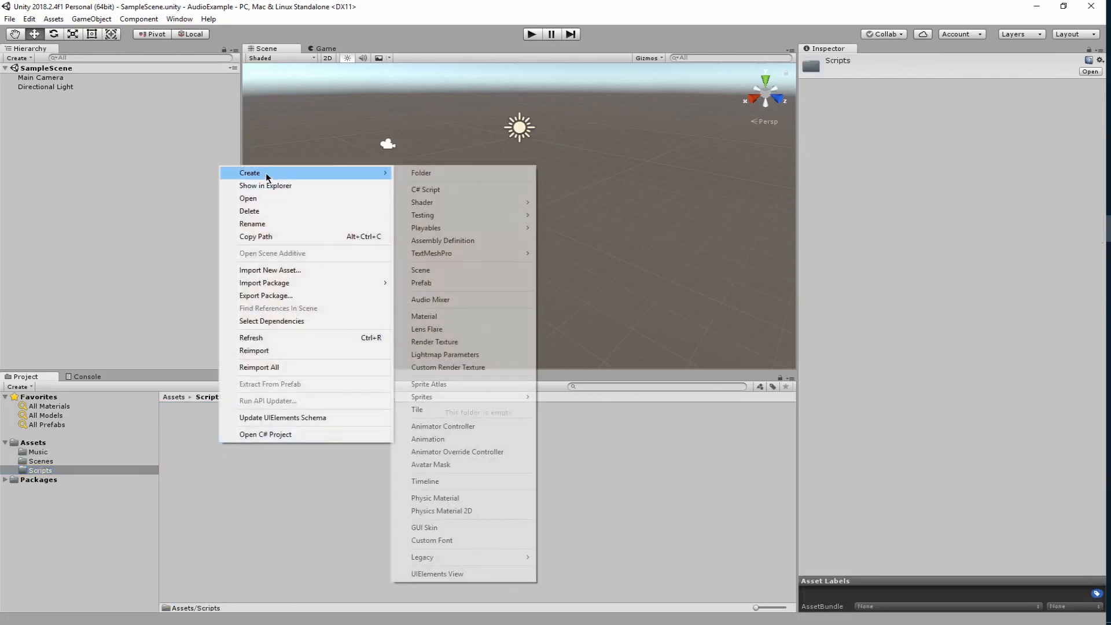
pyautogui.moveTo(426, 189)
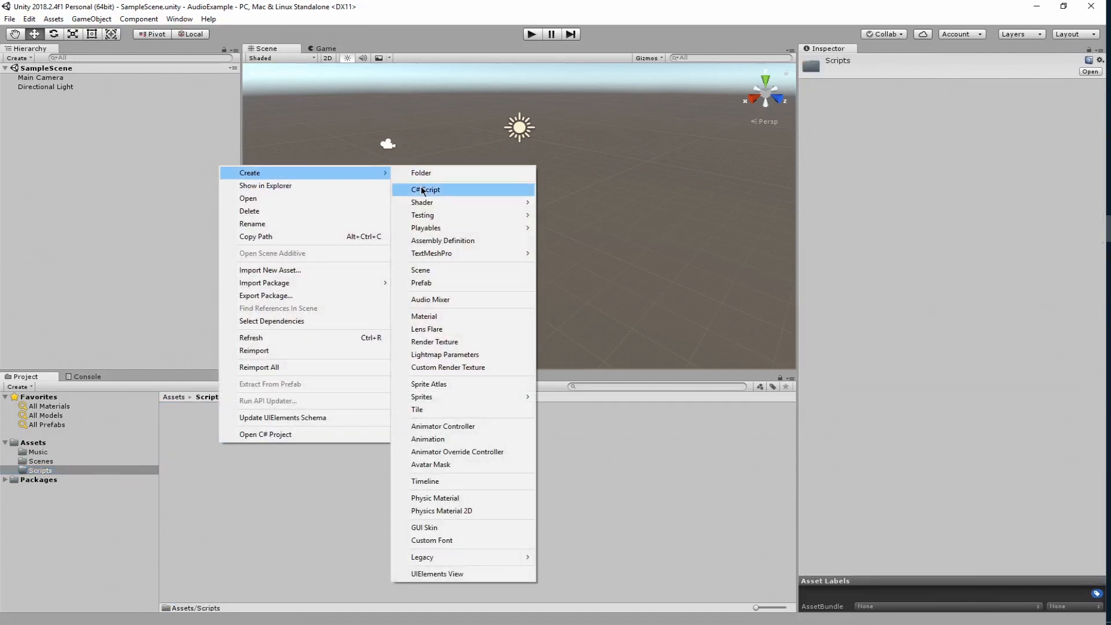
pyautogui.click(426, 189)
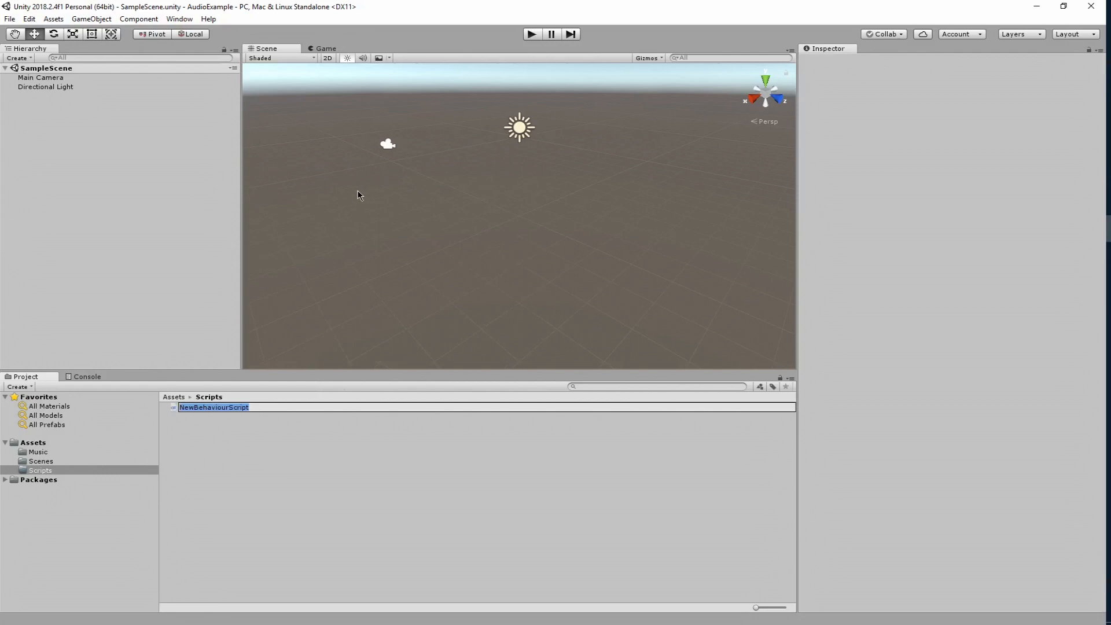
pyautogui.write('a')
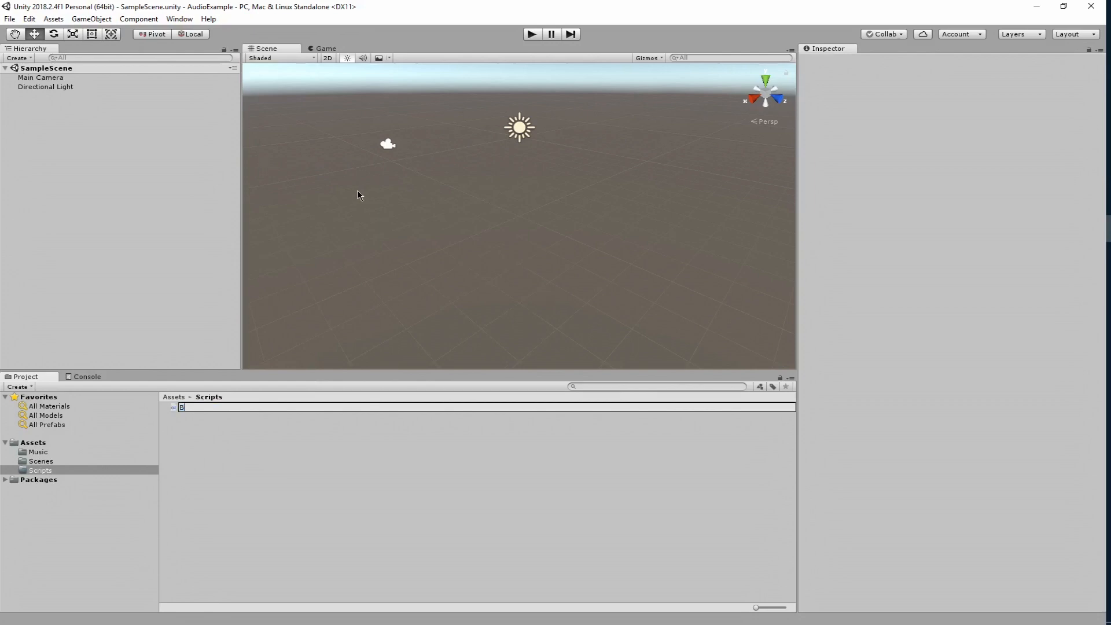
pyautogui.write('BasicMusic')
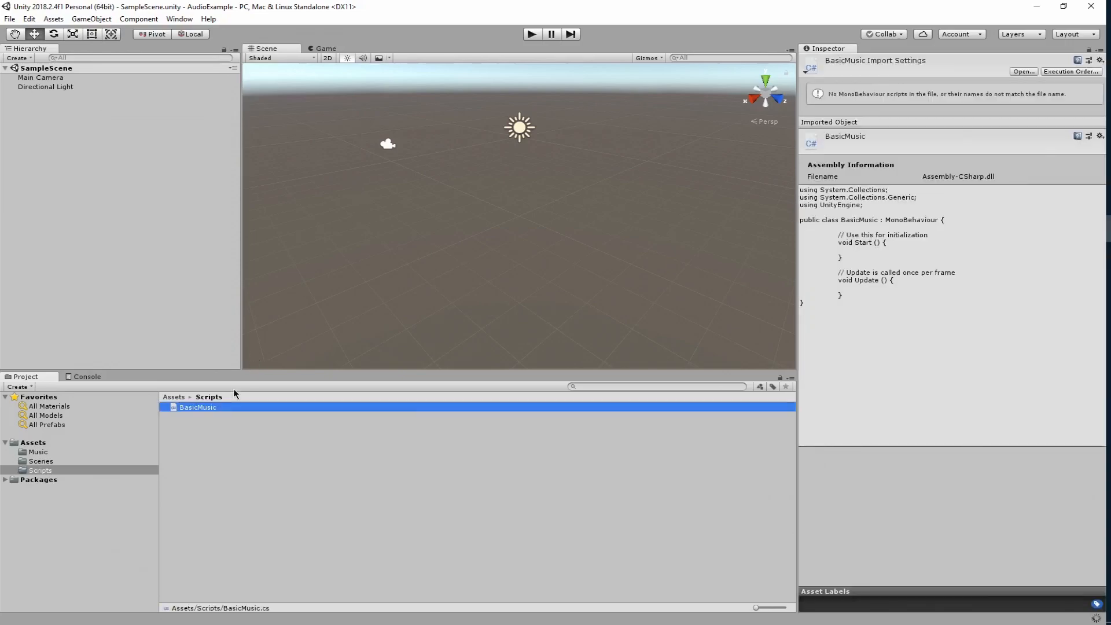
# Open BasicMusic.cs and delete the template Start and Update methods.
pyautogui.doubleClick(198, 407)
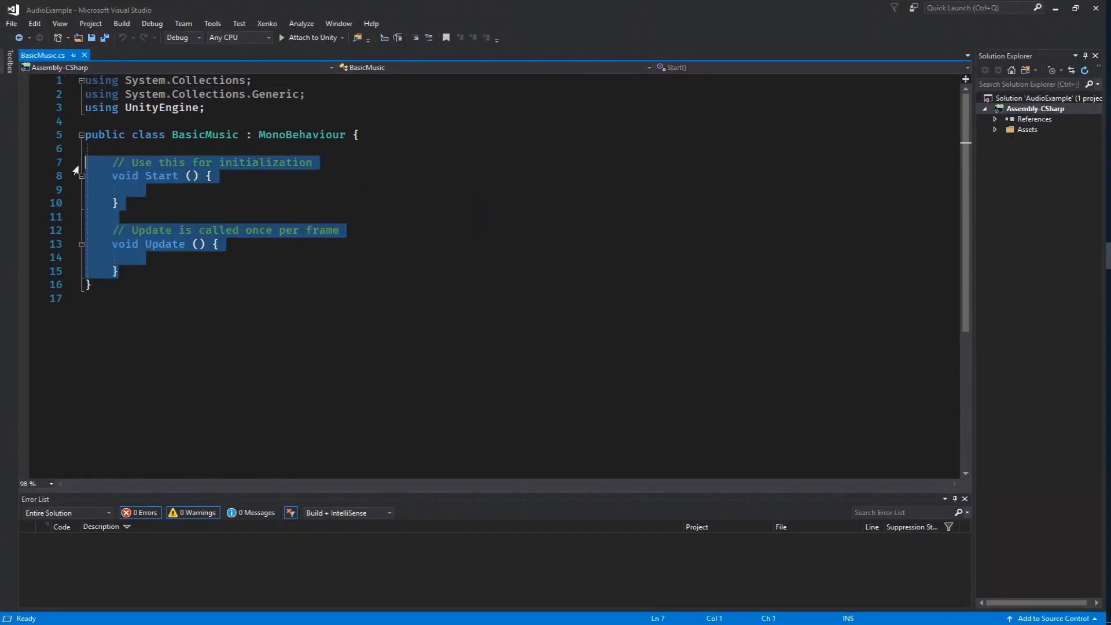
pyautogui.press('Delete')
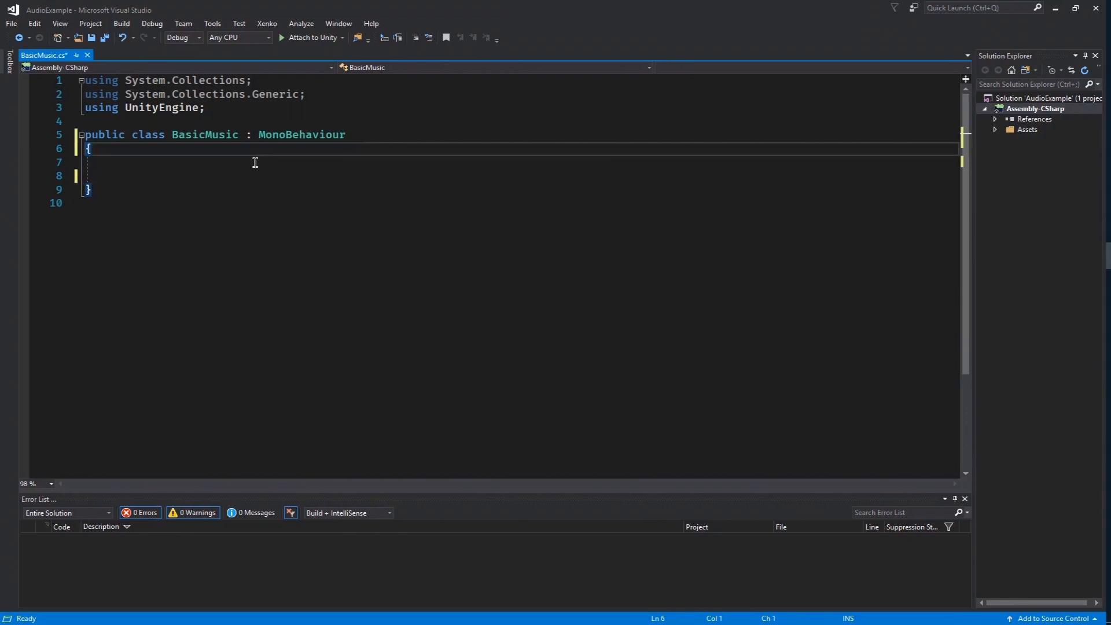
pyautogui.click(110, 162)
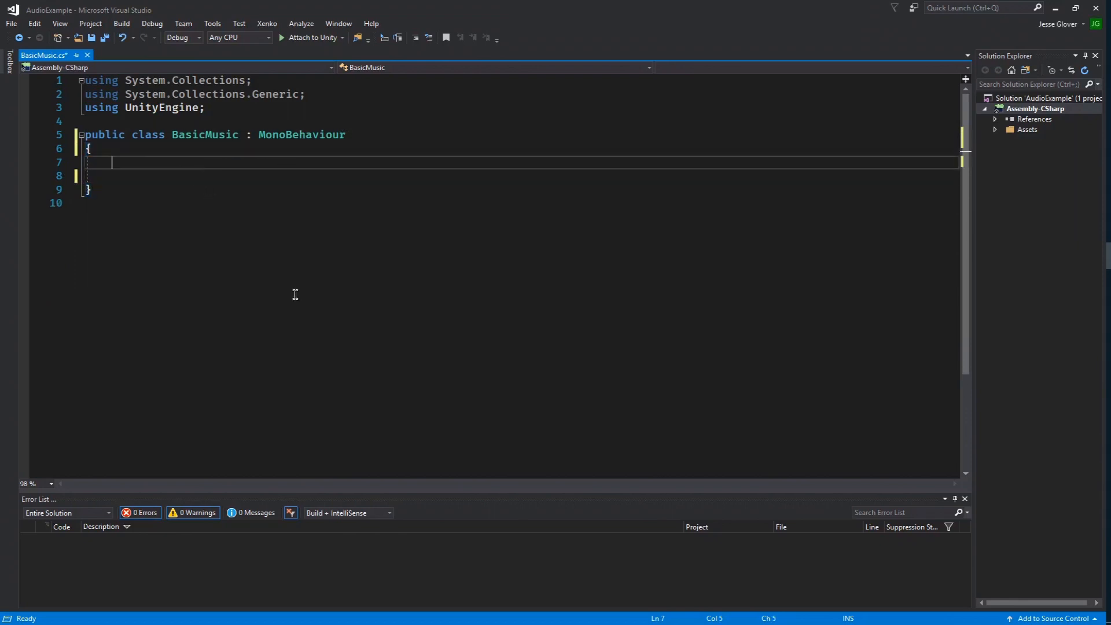
# Declare 'public AudioClip audioClip;' and 'private AudioSource audioSource;' in the class body.
pyautogui.write('pub')
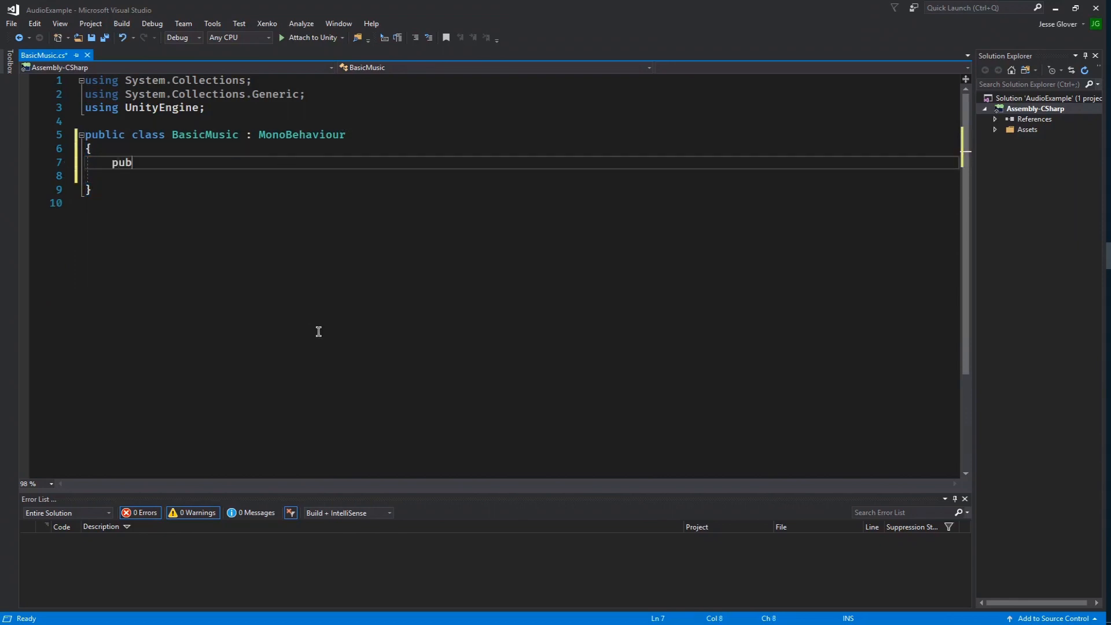
pyautogui.write('lic AudioClip')
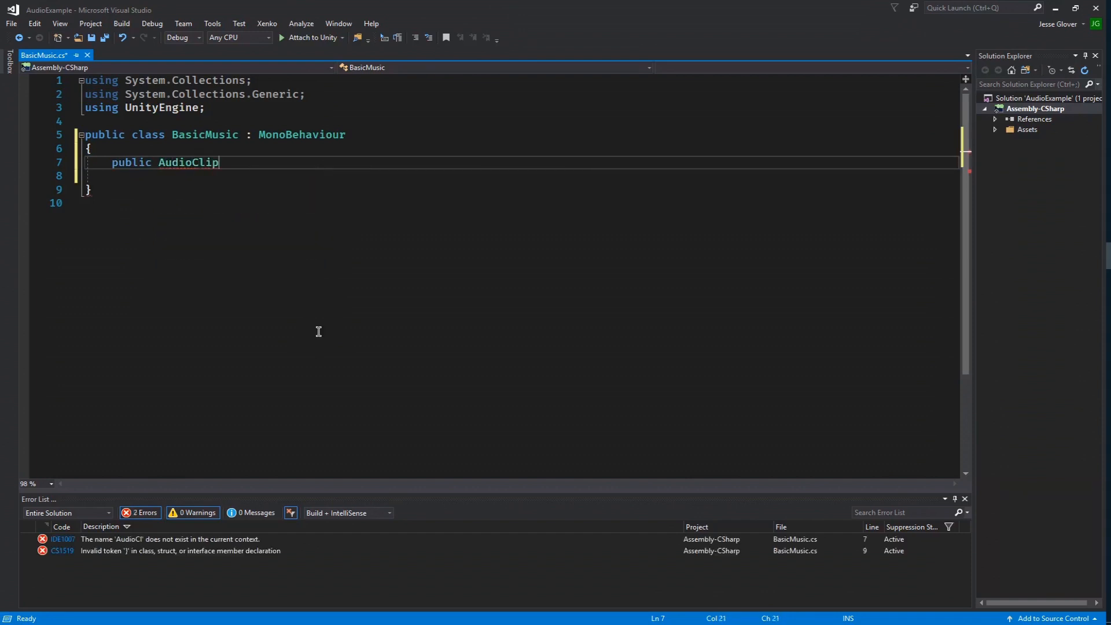
pyautogui.write('audioClip;')
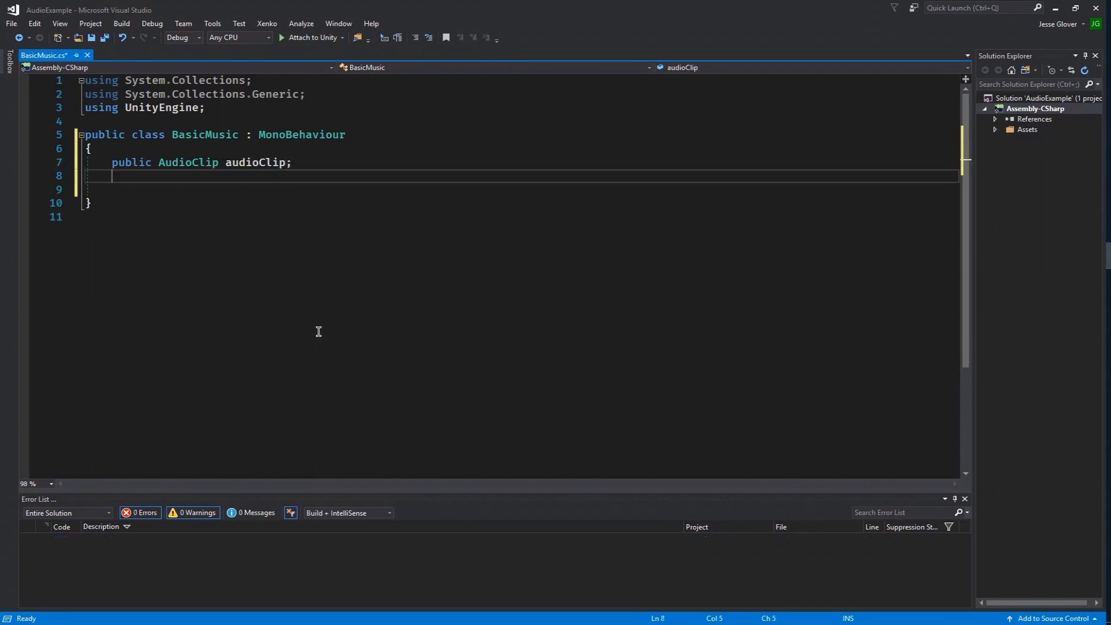
pyautogui.write('private AudioSource audioSource;')
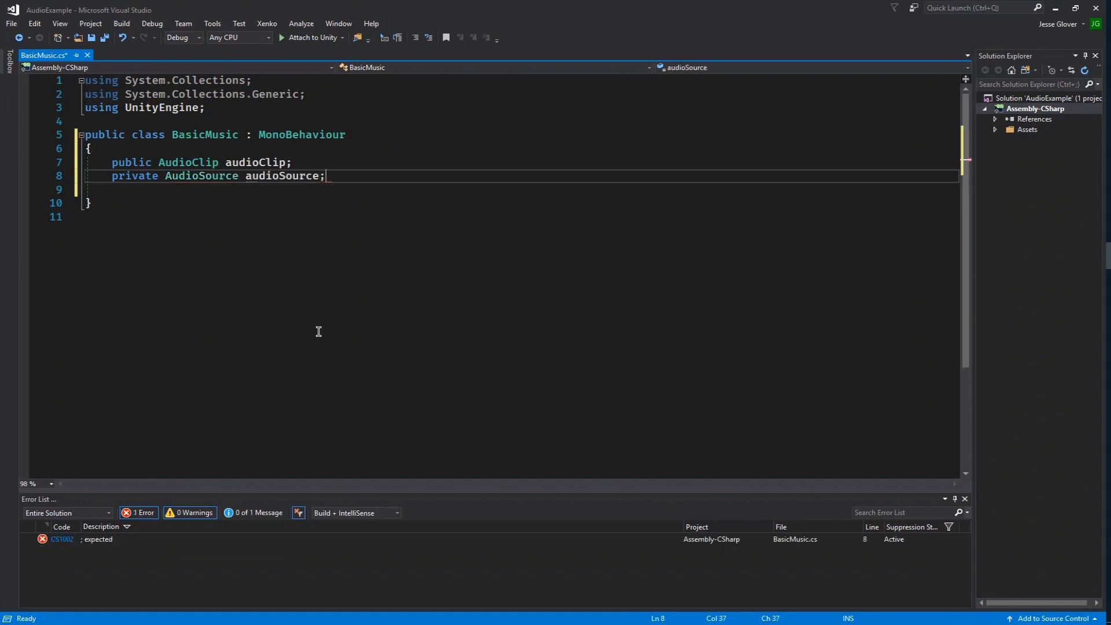
pyautogui.press('enter')
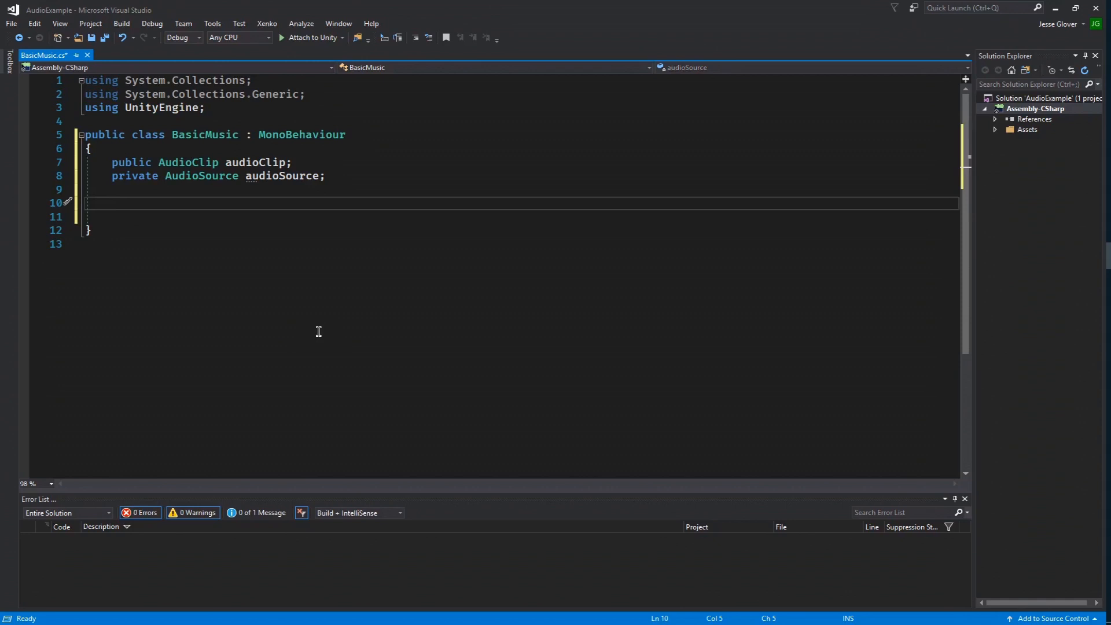
pyautogui.write('priva')
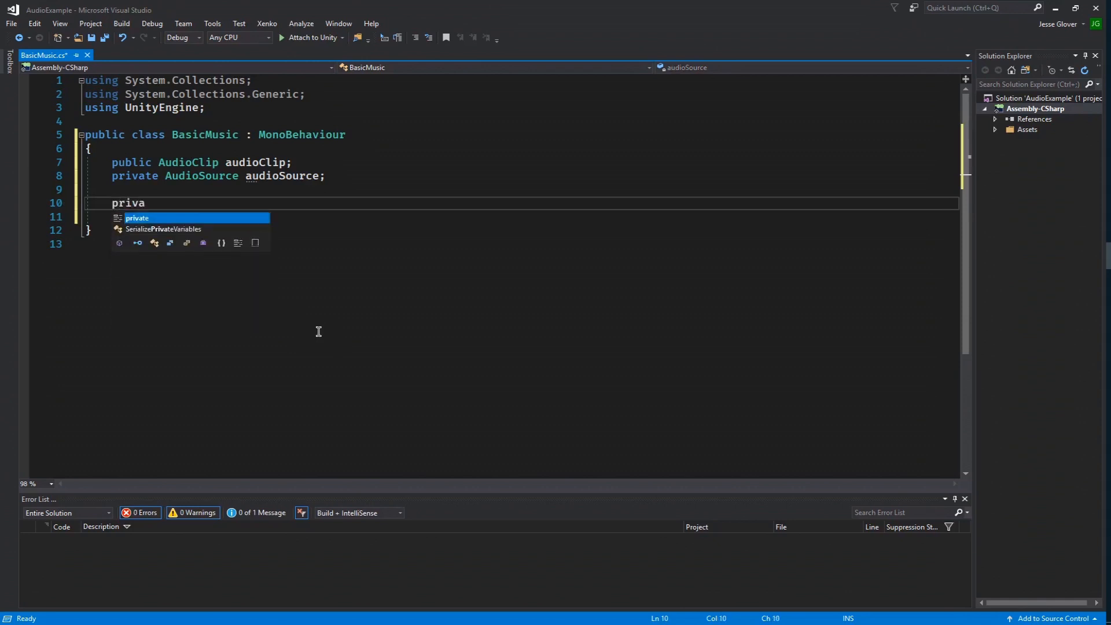
# Write a private Start method that adds an AudioSource component to the gameObject.
pyautogui.write('te void Start(')
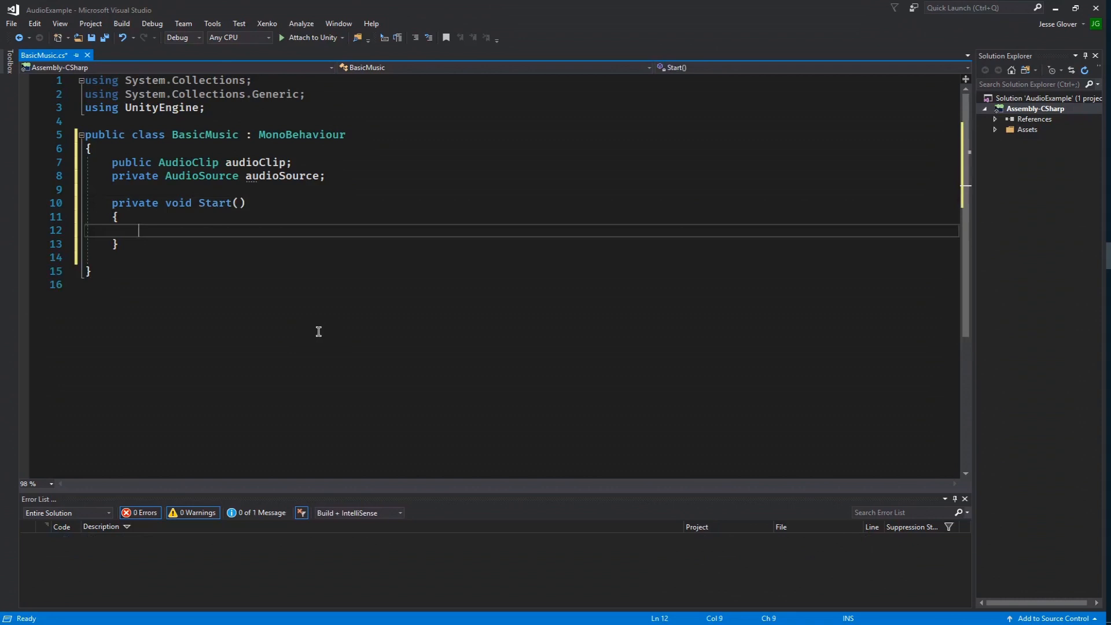
pyautogui.write('audios')
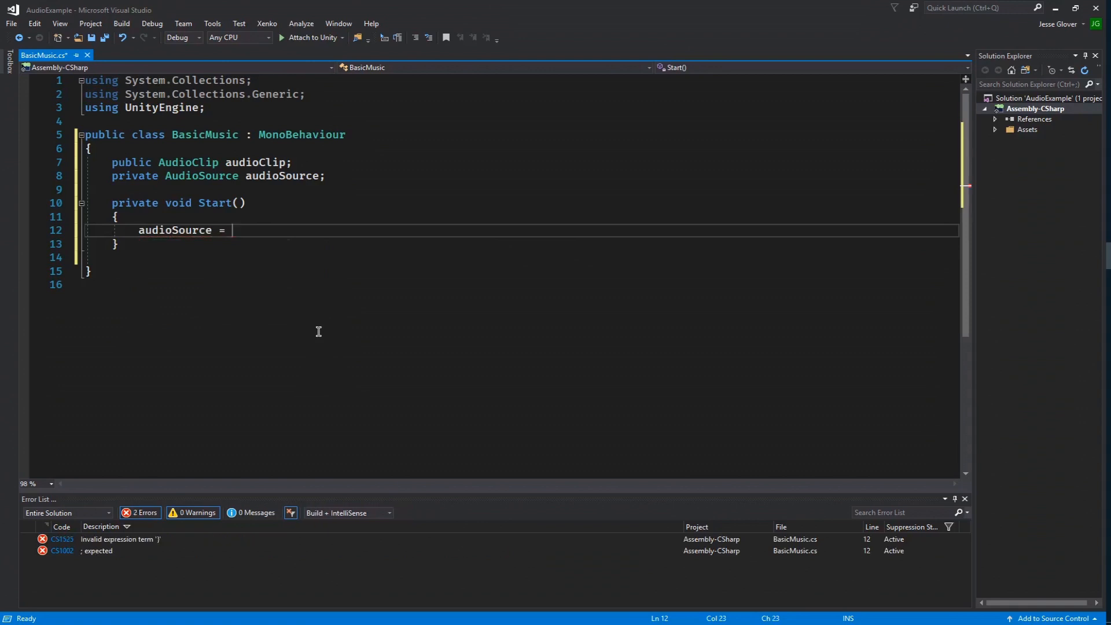
pyautogui.write('gameObject.AddComponent<>')
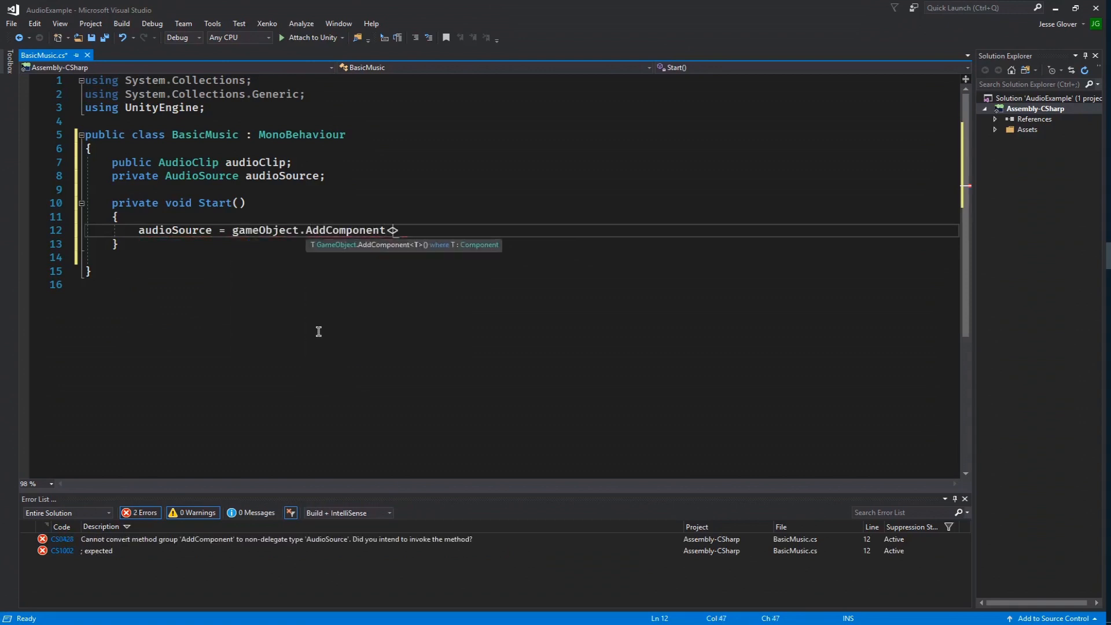
pyautogui.write('AudioSource')
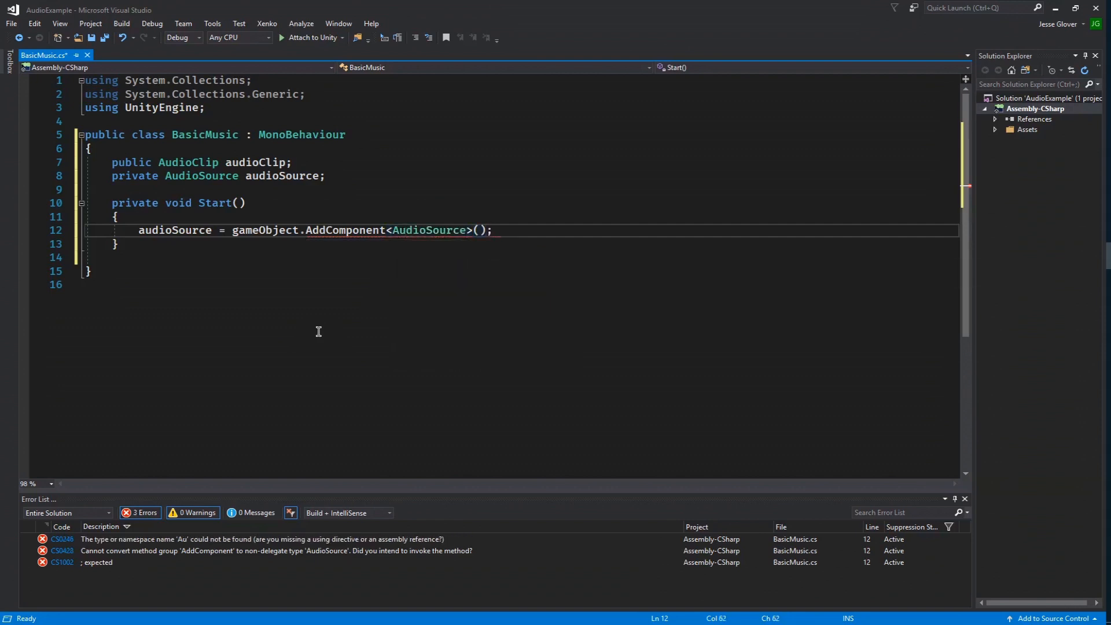
pyautogui.press('enter')
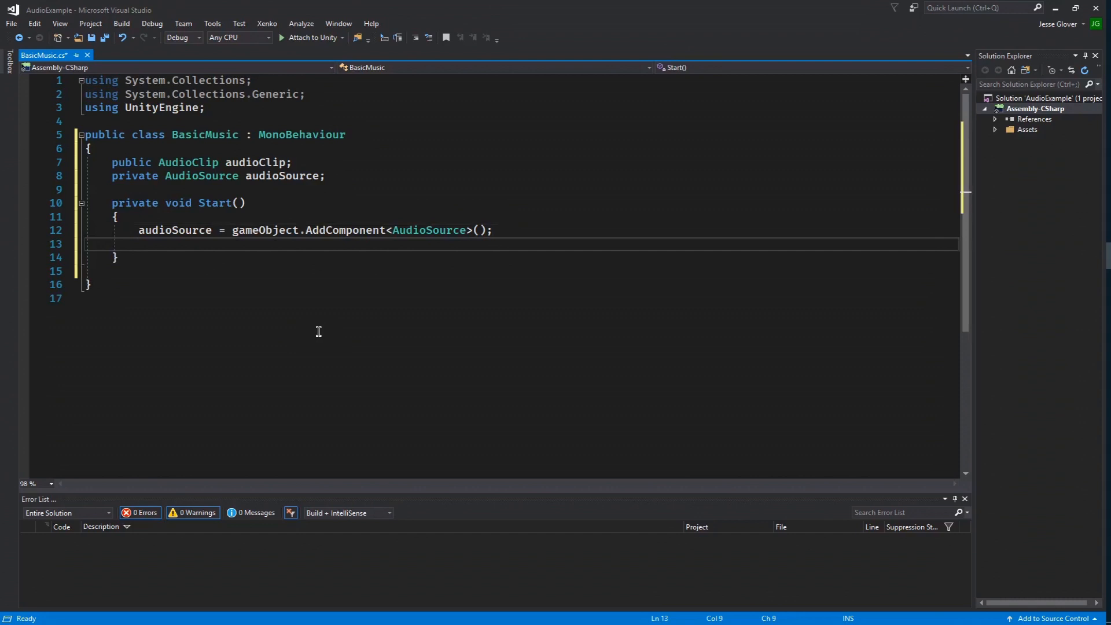
# Assign audioClip to the audio source and call audioSource.Play() in Start.
pyautogui.write('audio')
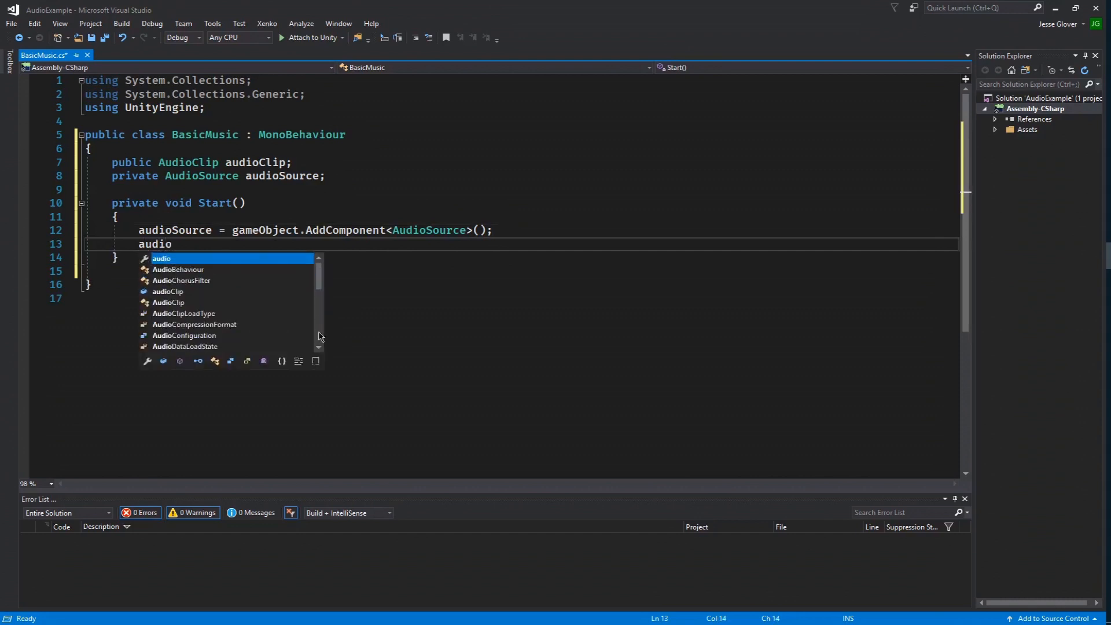
pyautogui.write('Source.clip = audioClip;')
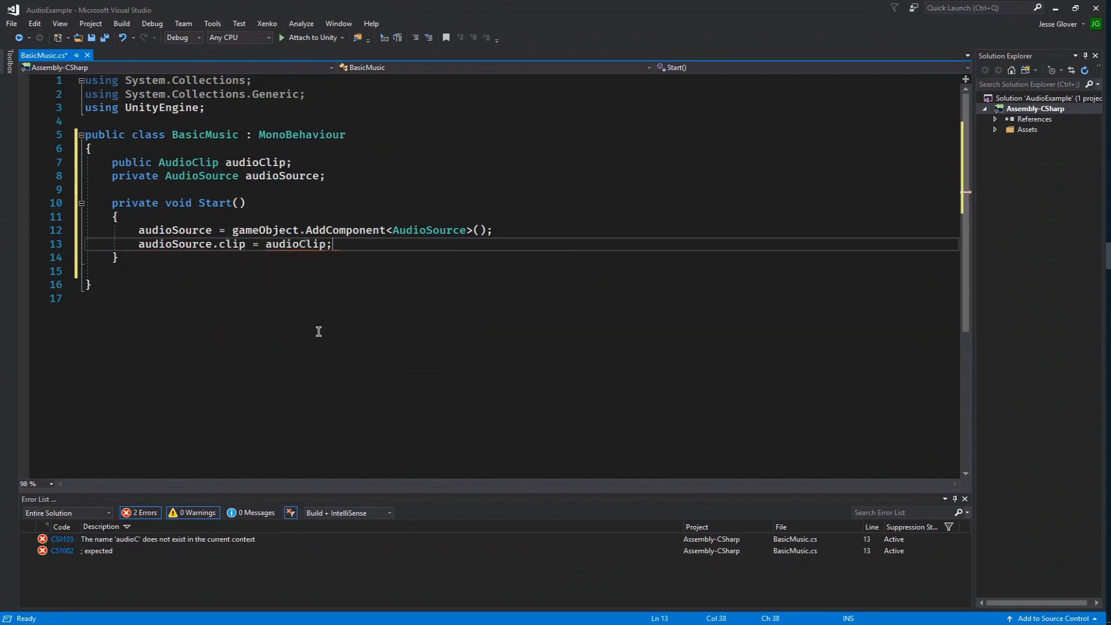
pyautogui.write('audioSource.Play')
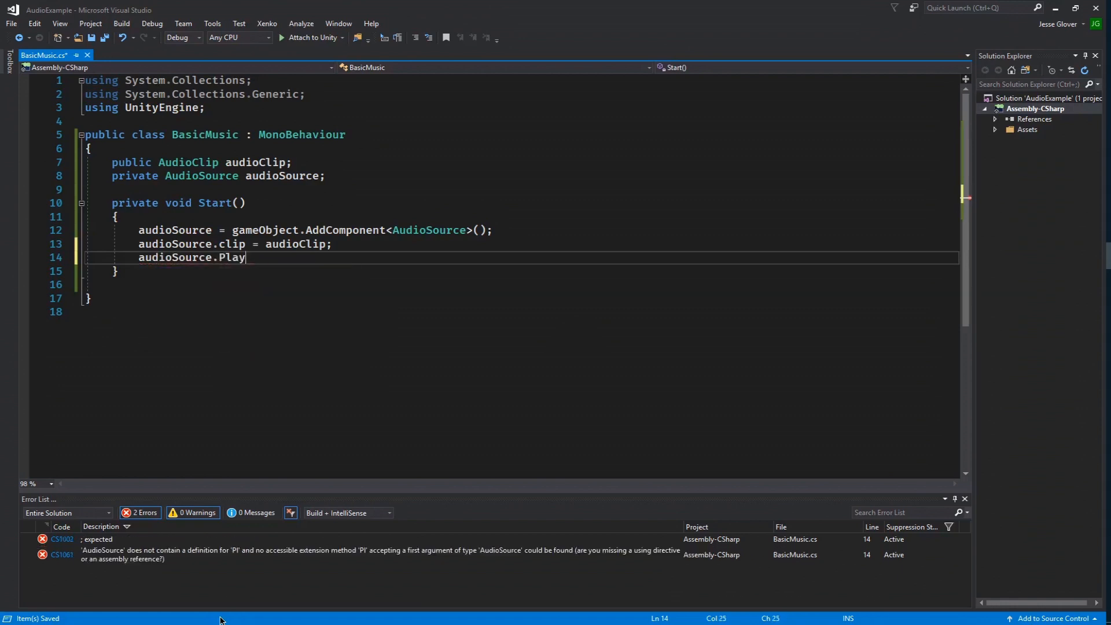
pyautogui.write('();')
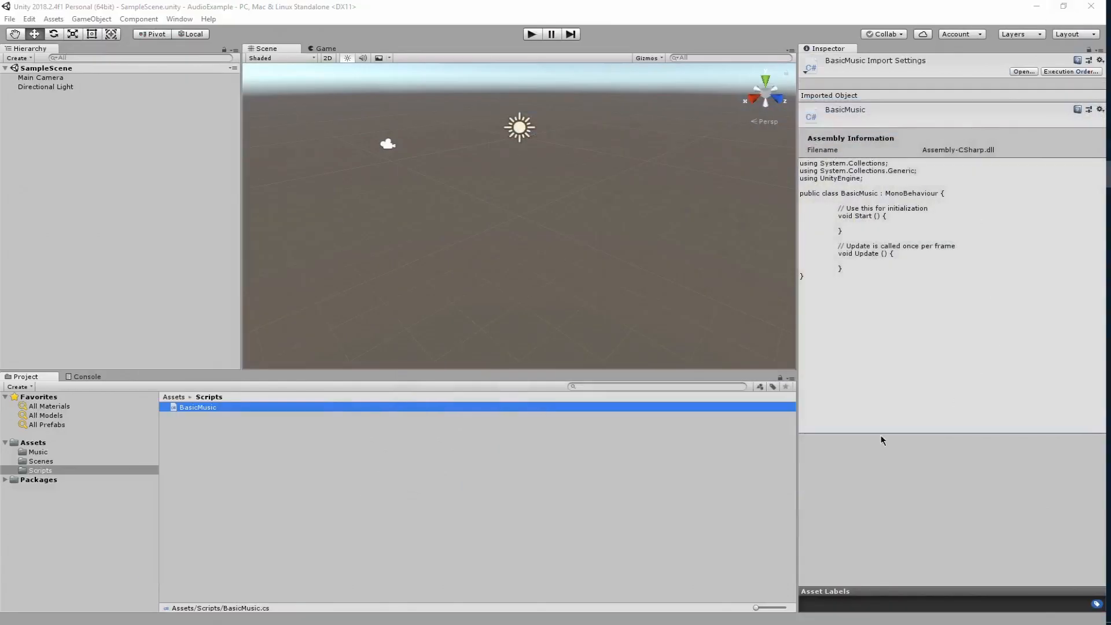
# Select the Main Camera and assign SongForVideo from the Music folder as Basic Music's Audio Clip.
pyautogui.click(40, 77)
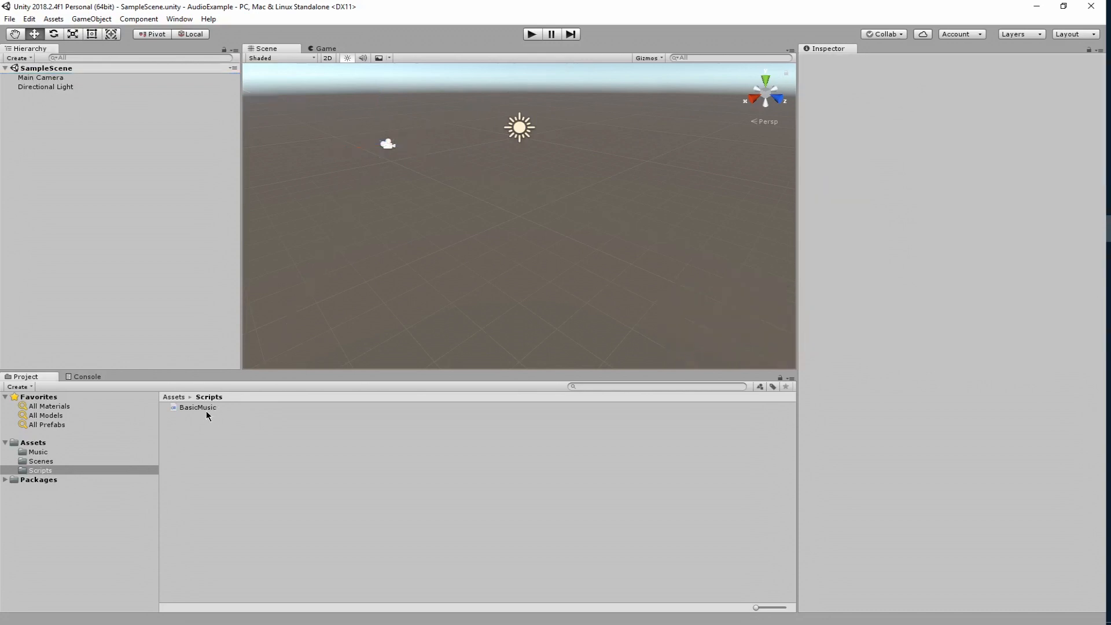
pyautogui.moveTo(74, 88)
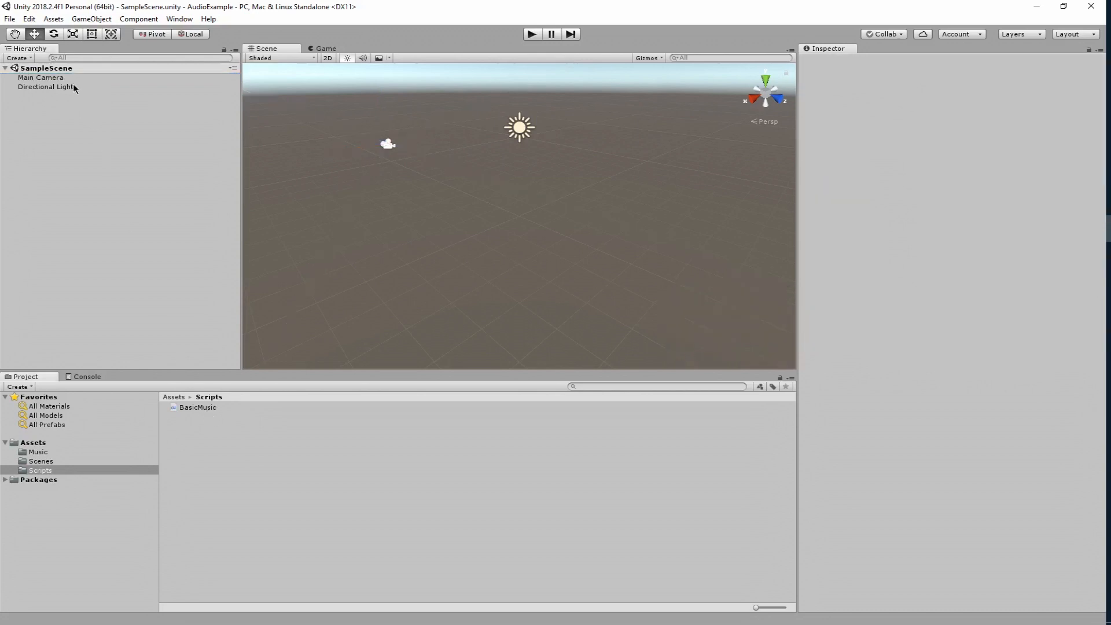
pyautogui.click(40, 78)
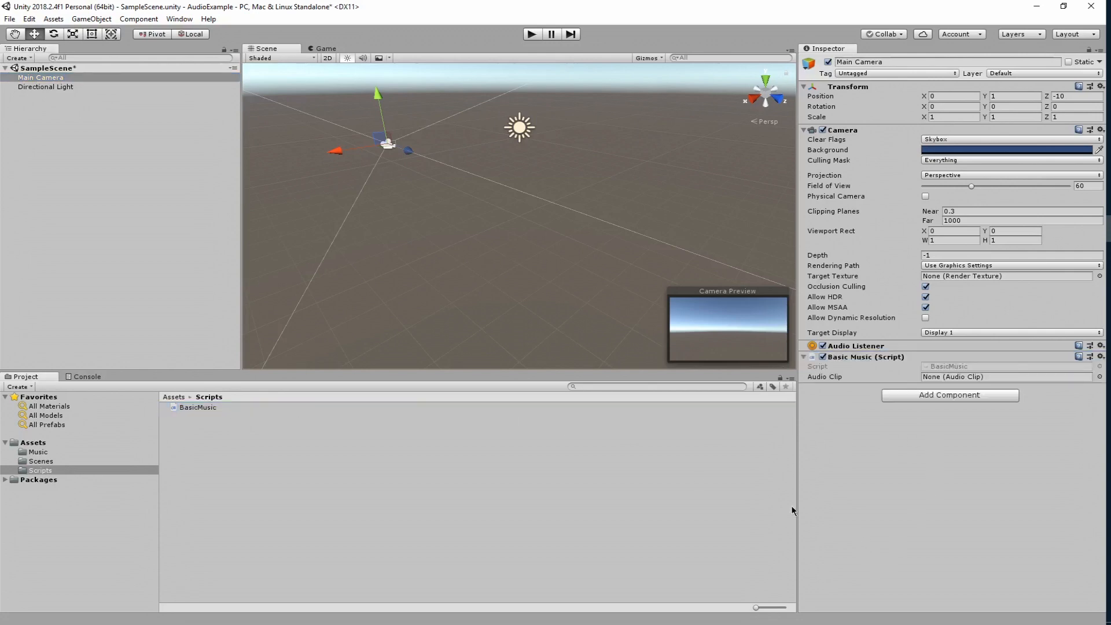
pyautogui.click(38, 452)
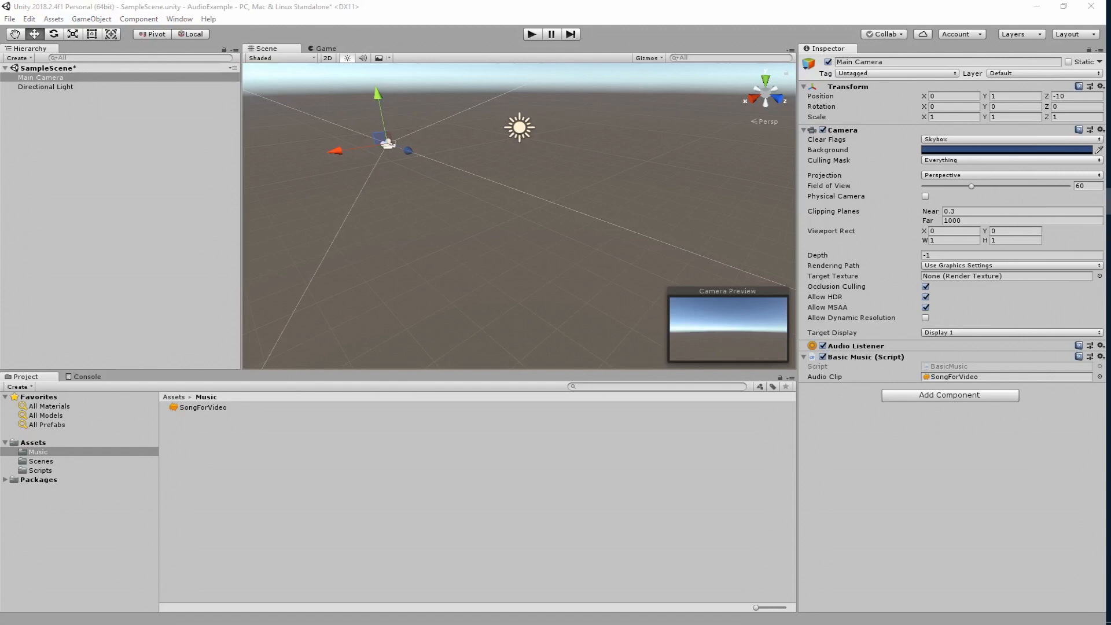
pyautogui.moveTo(604, 430)
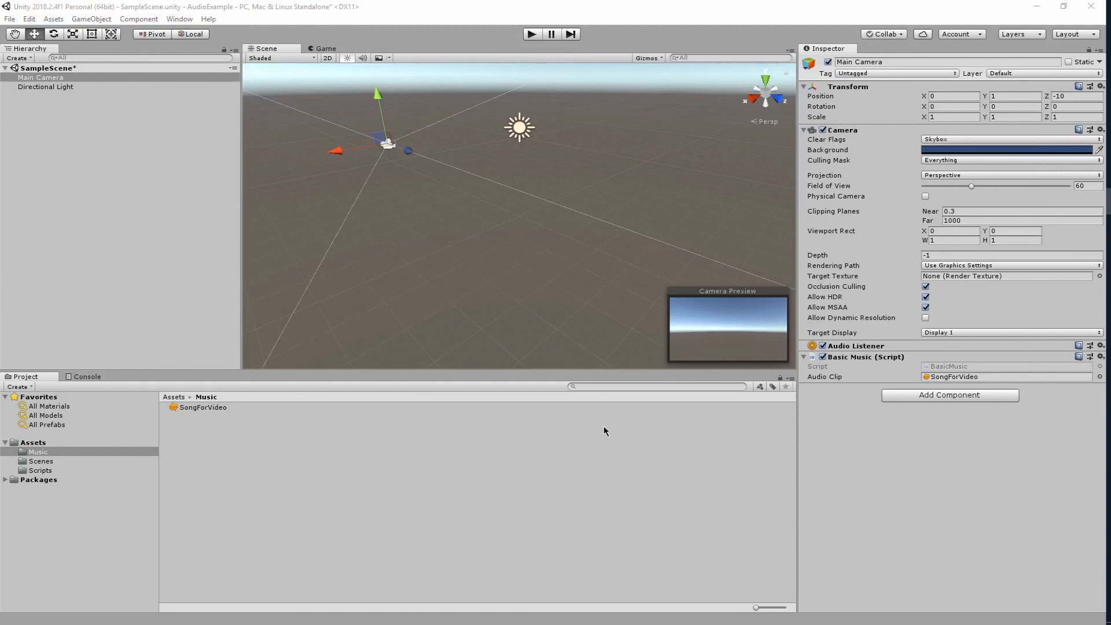
pyautogui.moveTo(447, 464)
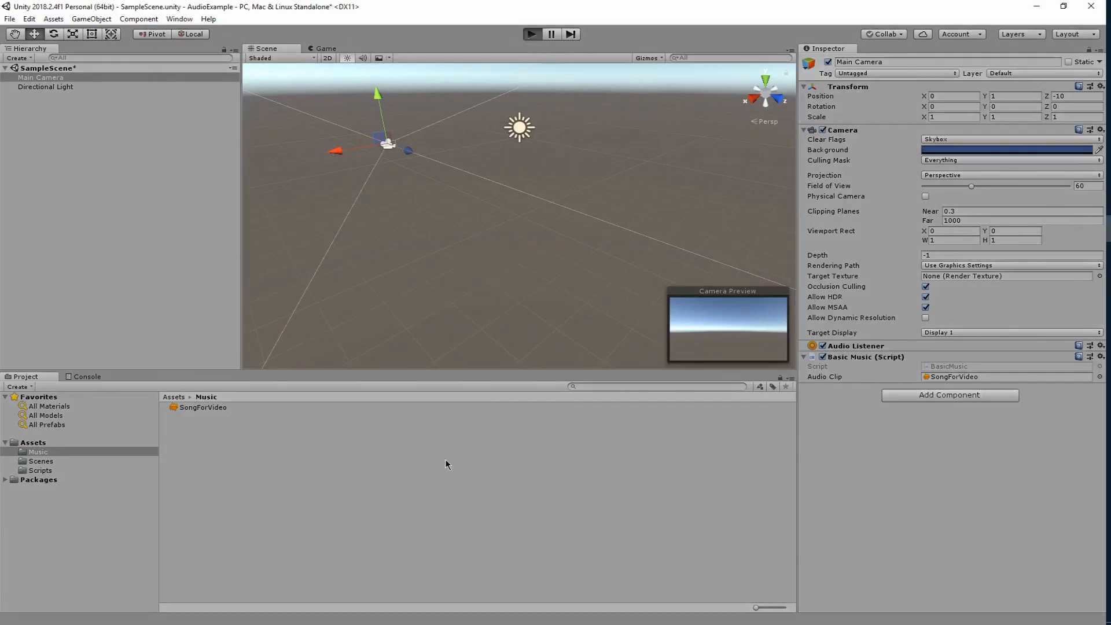
pyautogui.click(532, 33)
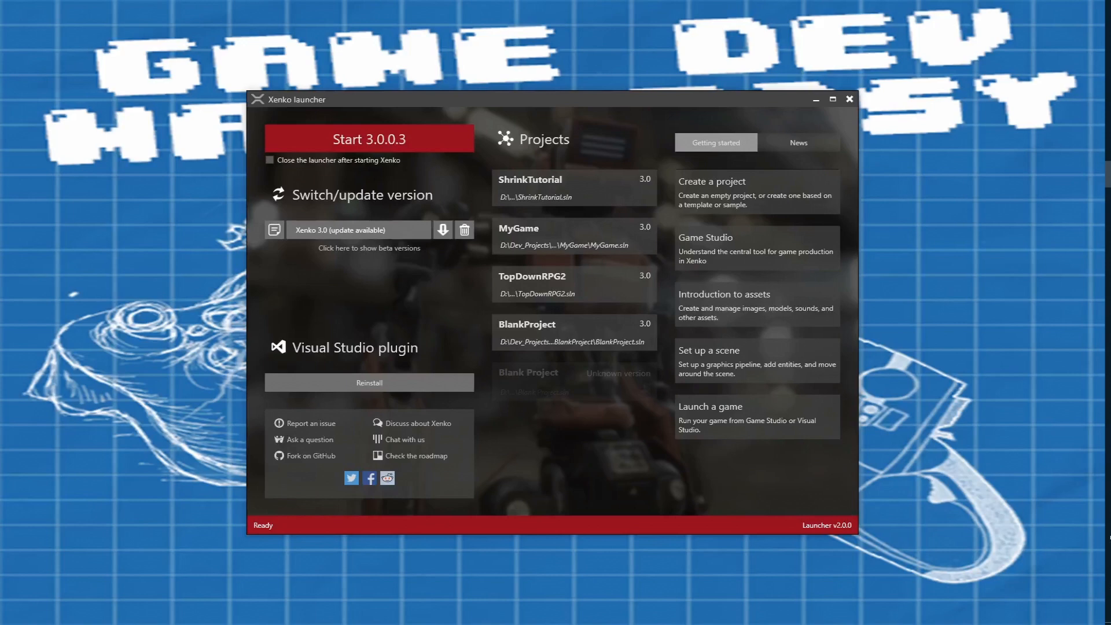
pyautogui.moveTo(401, 171)
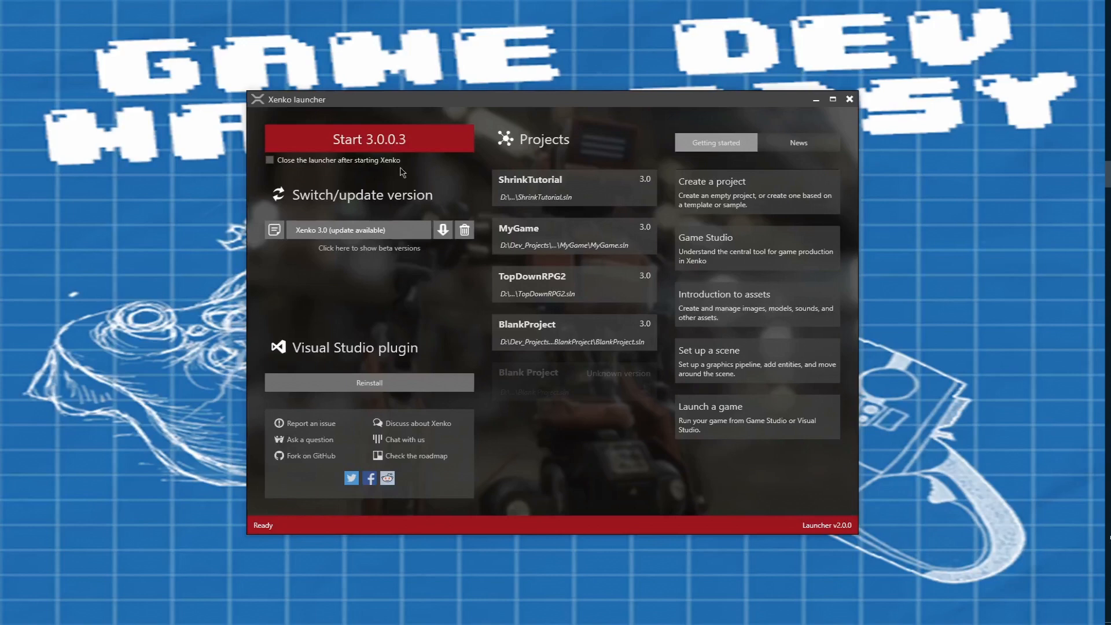
# Launch Xenko Game Studio 3.0.0.3 and name the new game project MusicExample.
pyautogui.click(368, 138)
pyautogui.write('M')
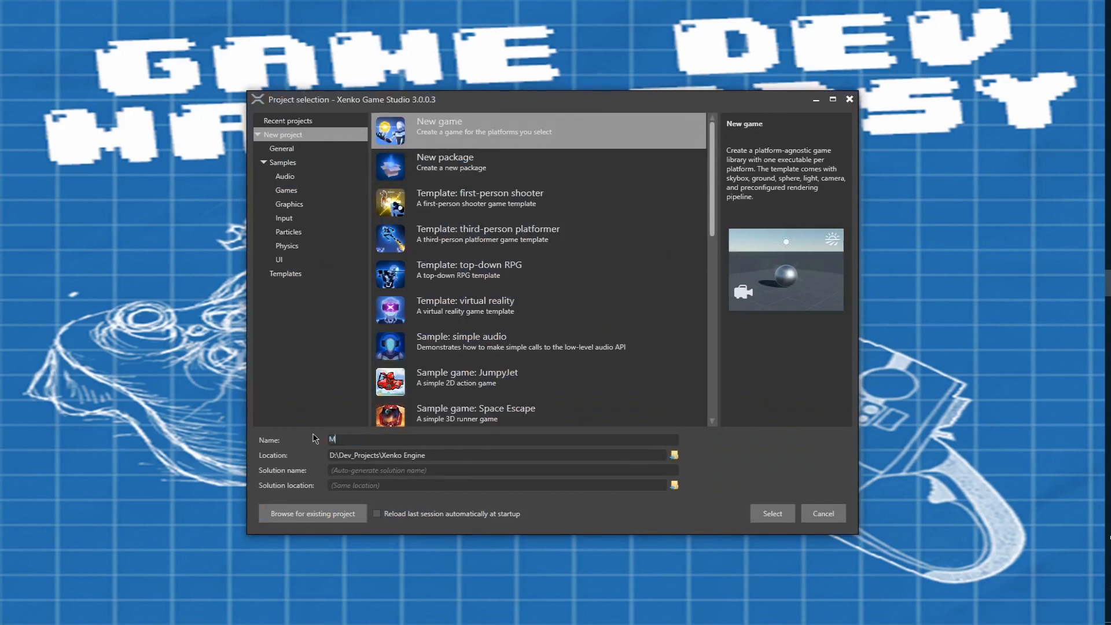
pyautogui.write('usicExample')
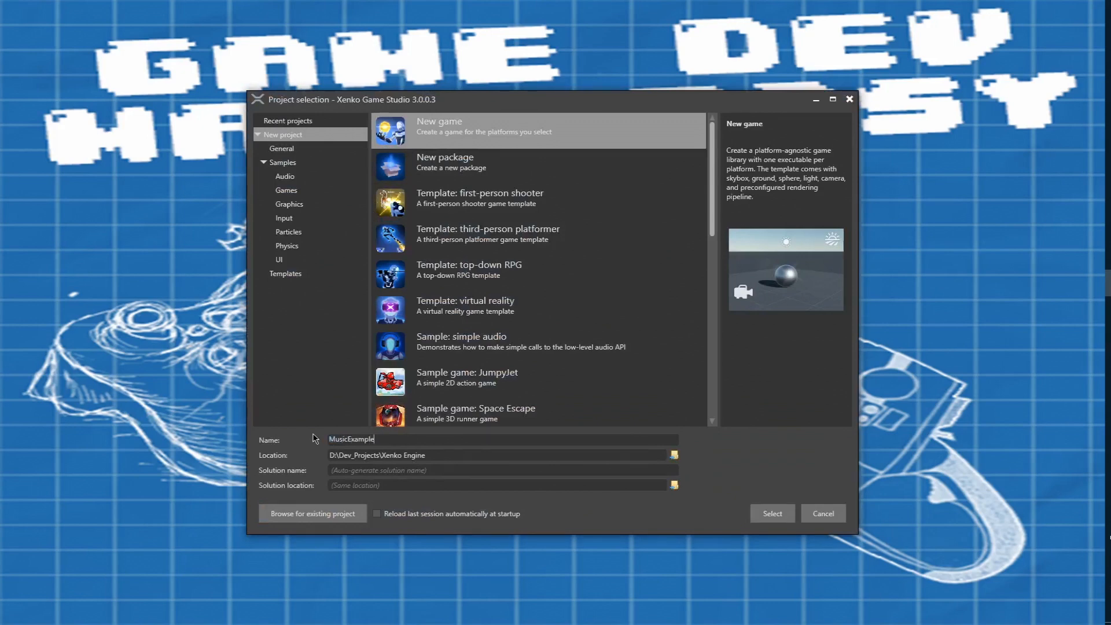
# Create the MusicExample project and import SongForVideo.mp3 from the Desktop as a music asset.
pyautogui.click(772, 513)
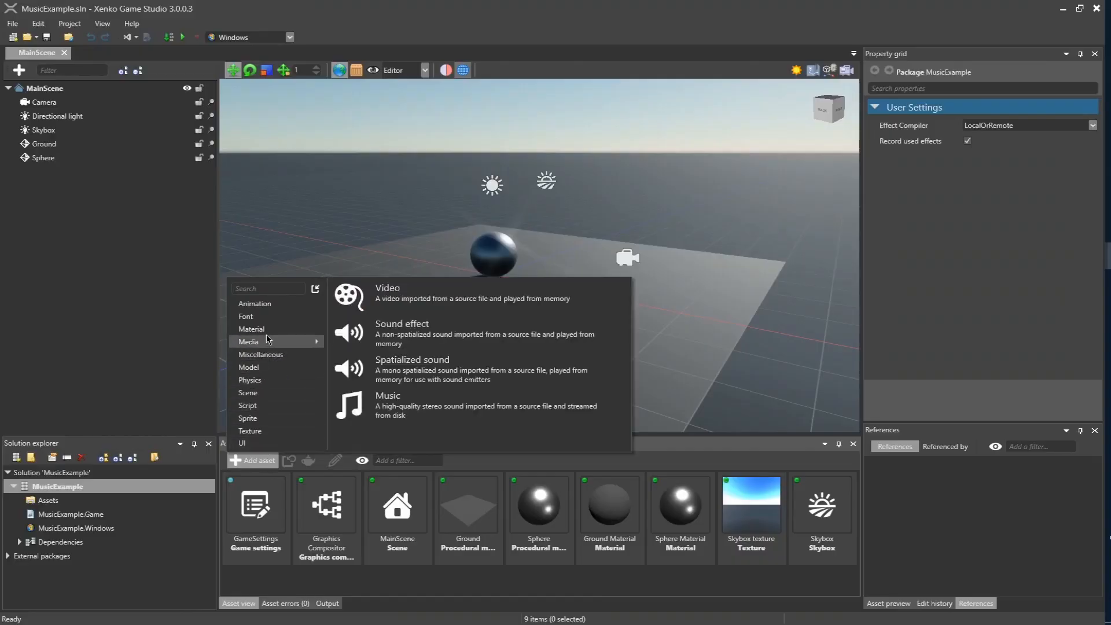
pyautogui.moveTo(269, 333)
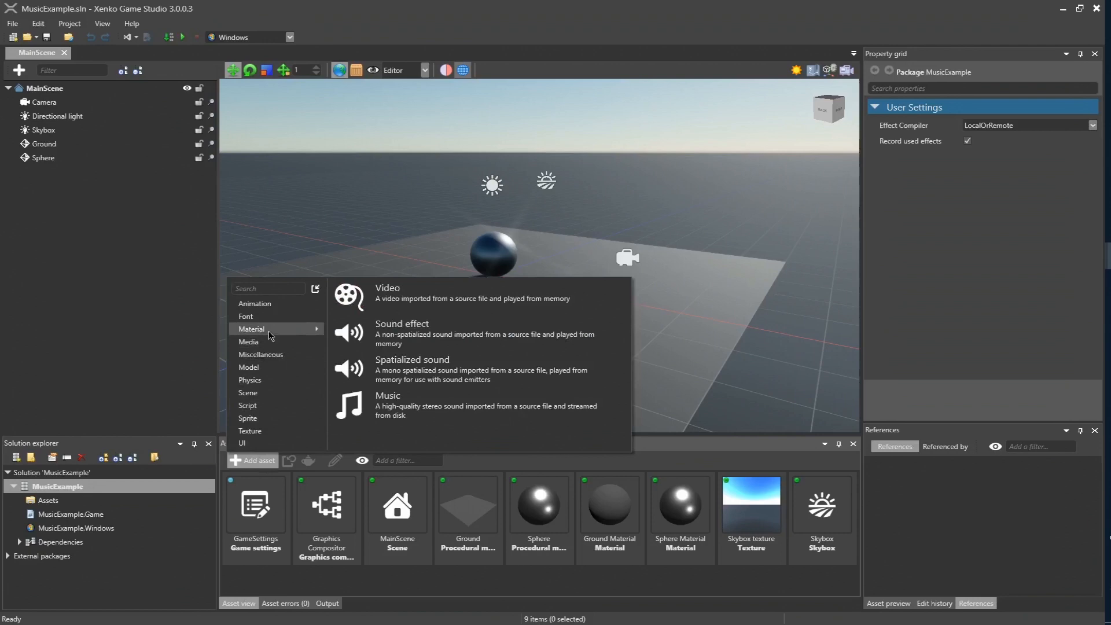
pyautogui.moveTo(270, 344)
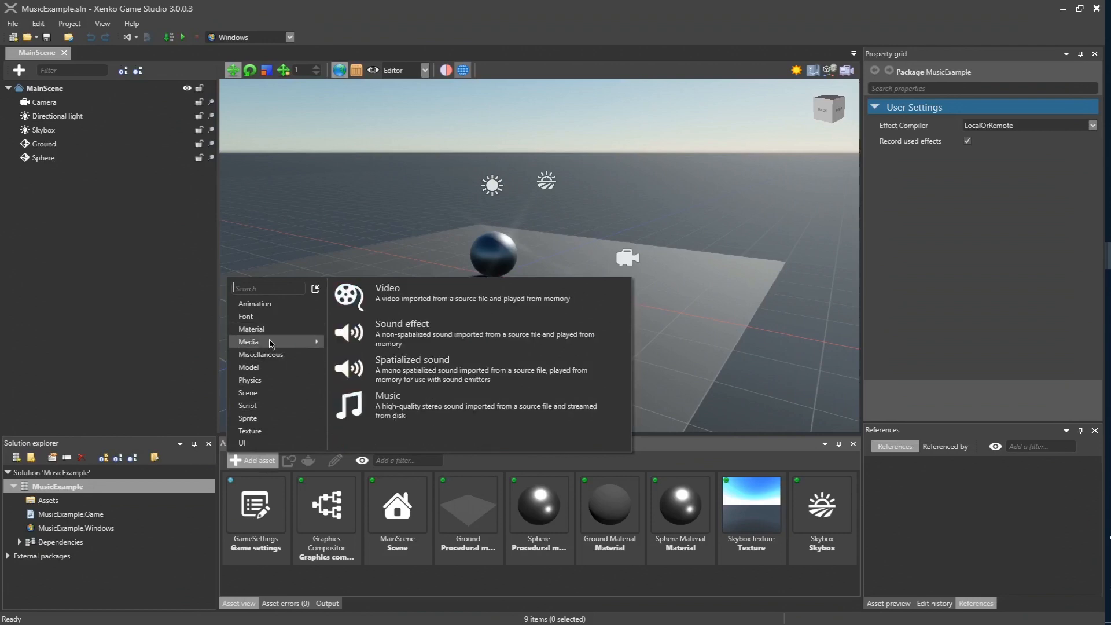
pyautogui.moveTo(557, 358)
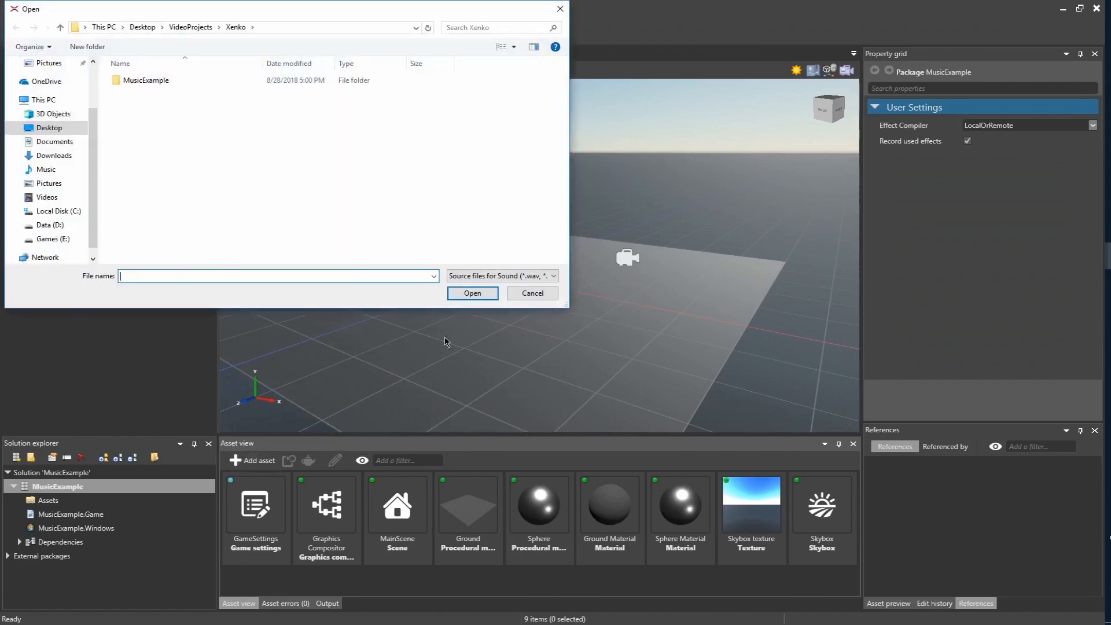
pyautogui.click(141, 27)
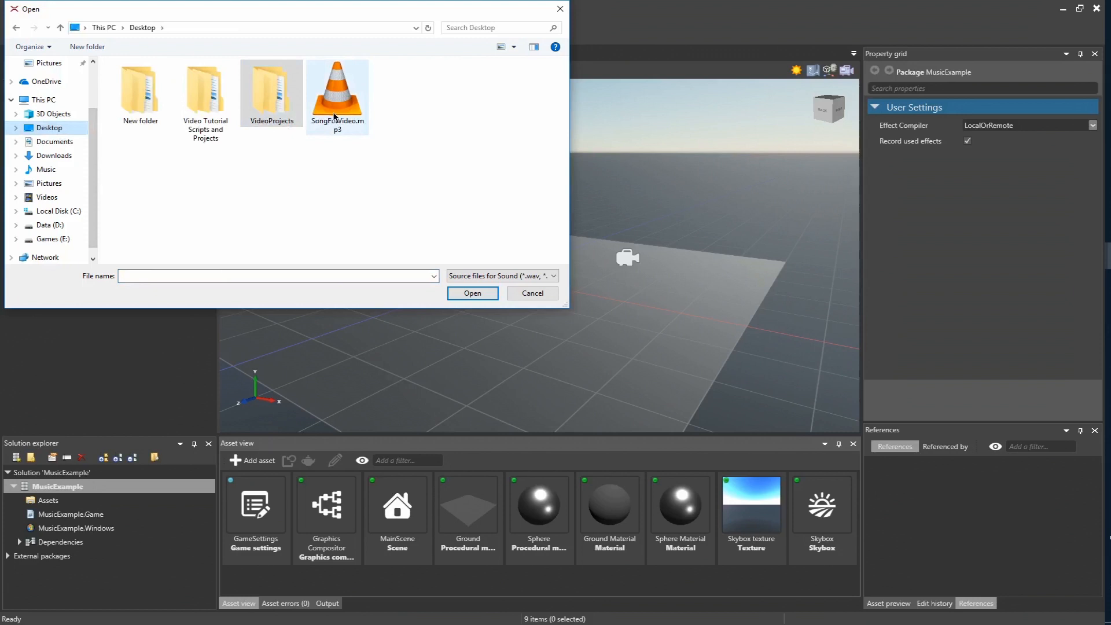
pyautogui.click(472, 292)
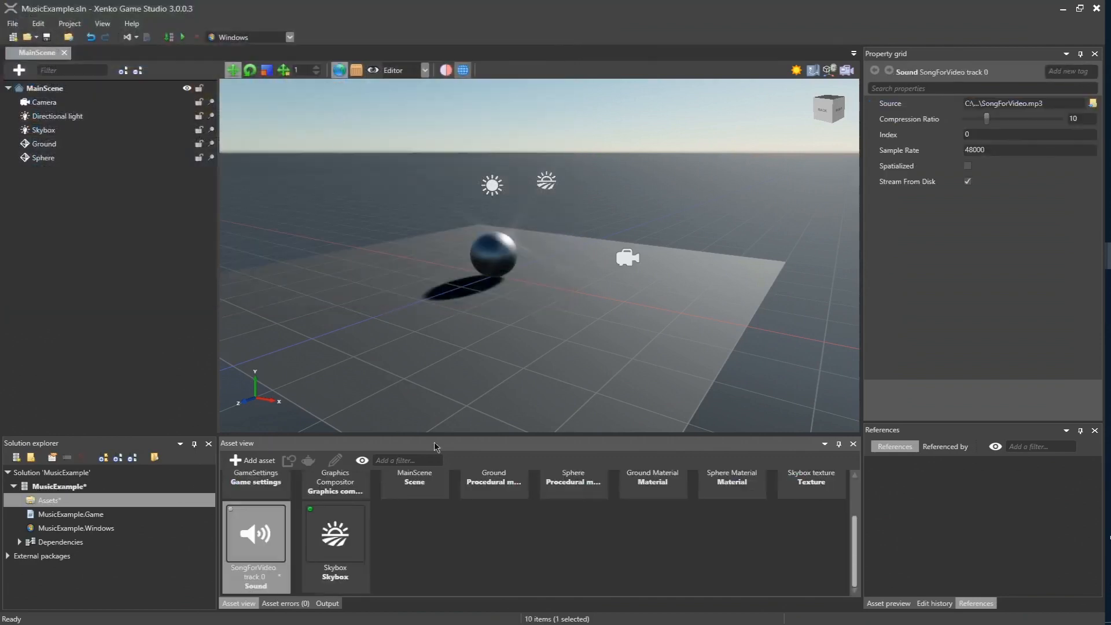
pyautogui.moveTo(923, 219)
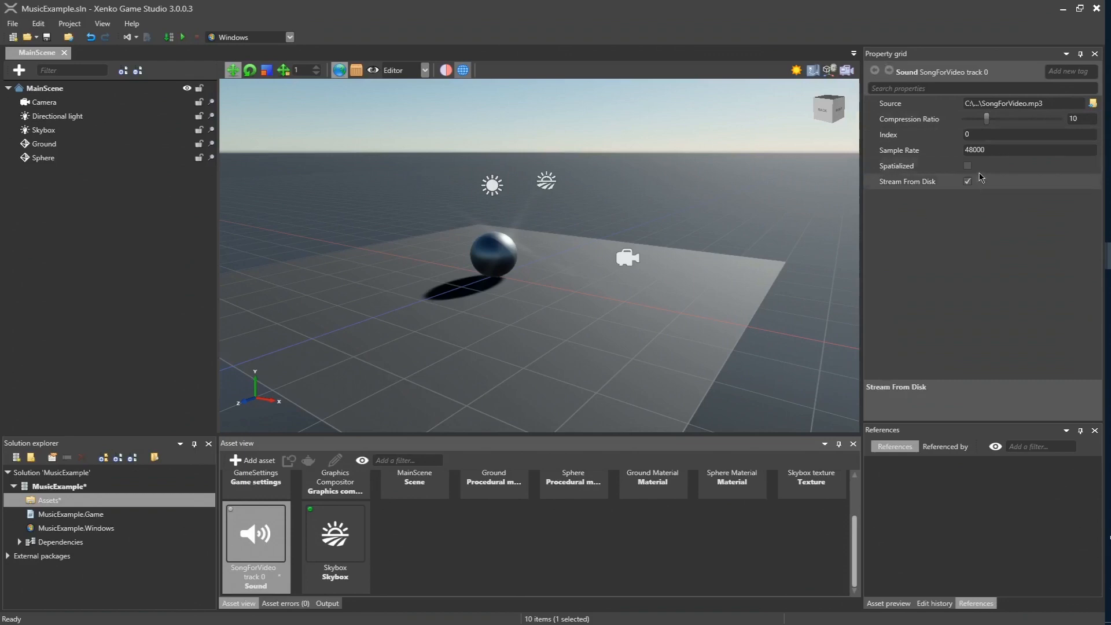
# Tick Spatialized for SongForVideo track 0 in the Property grid.
pyautogui.click(966, 166)
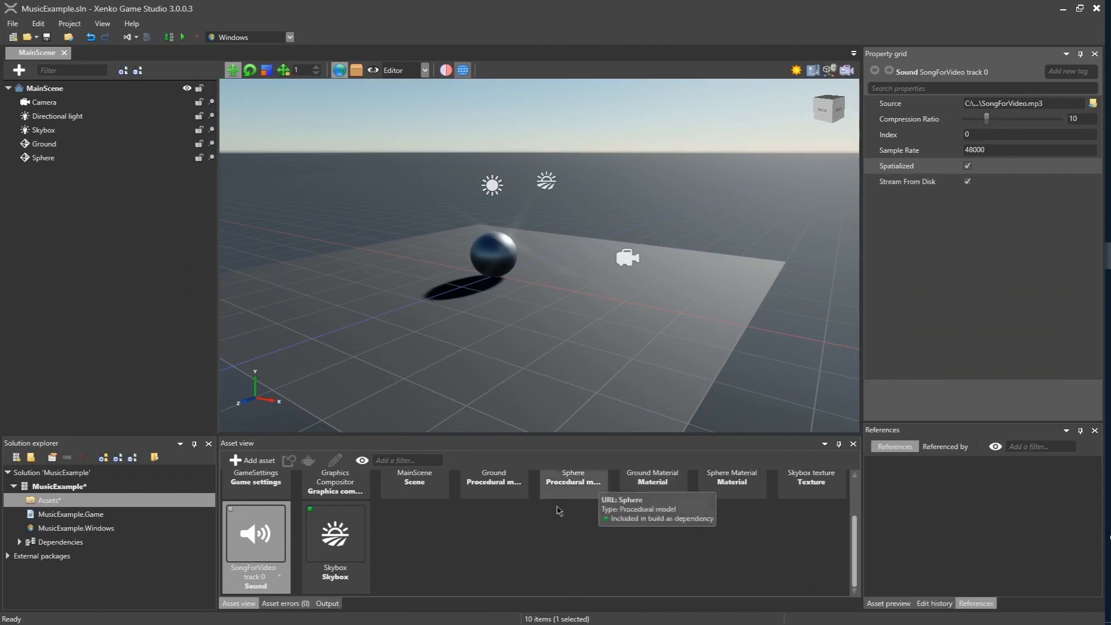
pyautogui.moveTo(257, 459)
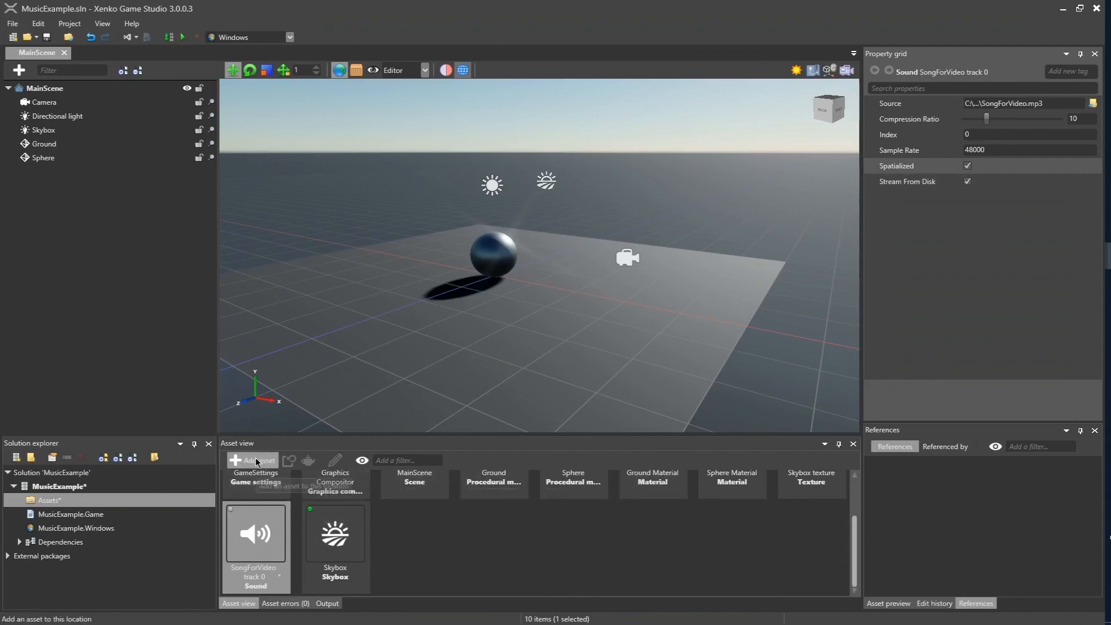
# Add a new Script asset with class name BasicMusic and create it.
pyautogui.click(252, 461)
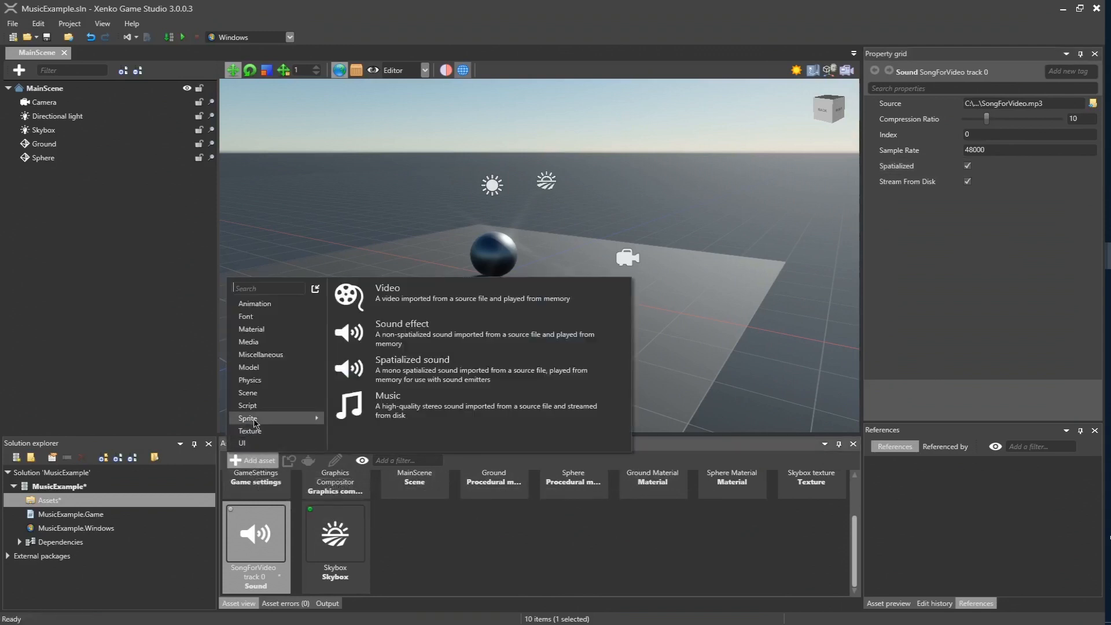
pyautogui.click(247, 405)
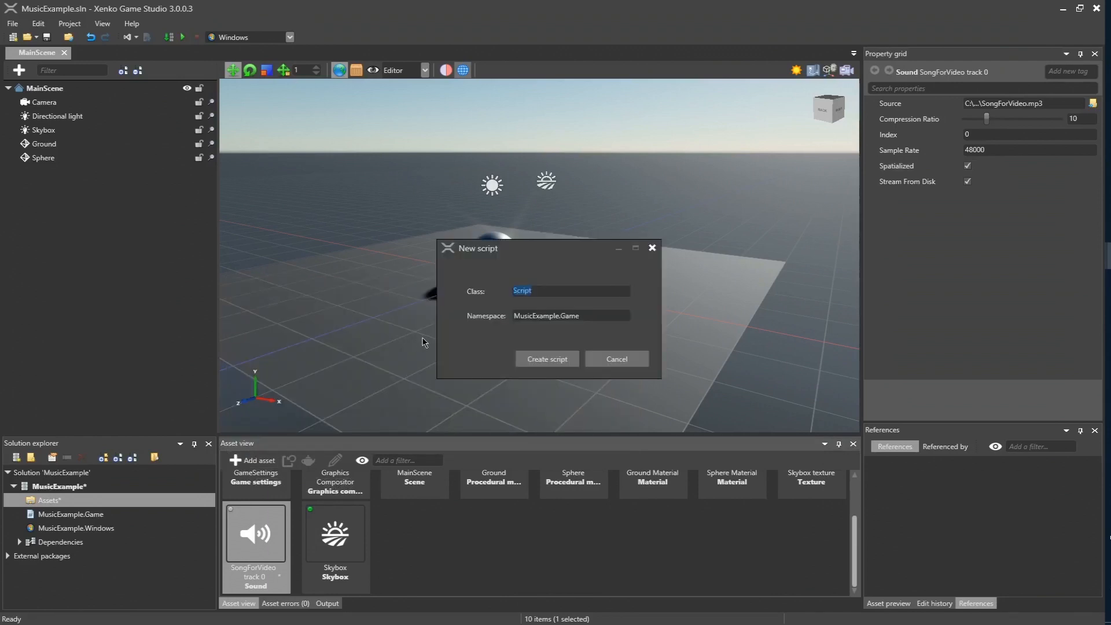
pyautogui.write('BasicMusic')
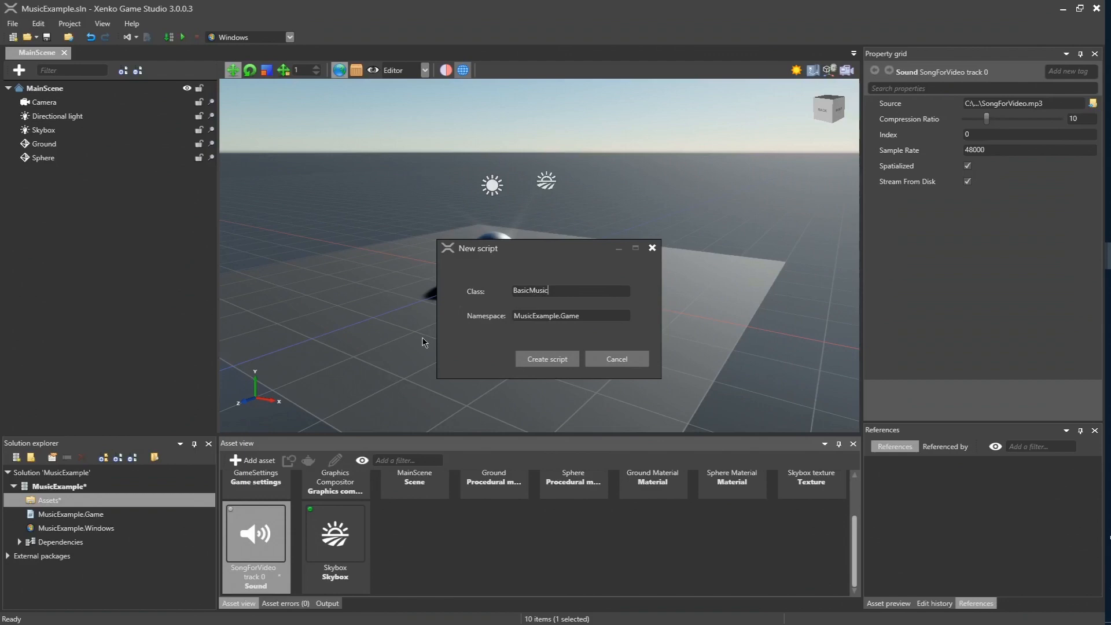
pyautogui.click(547, 358)
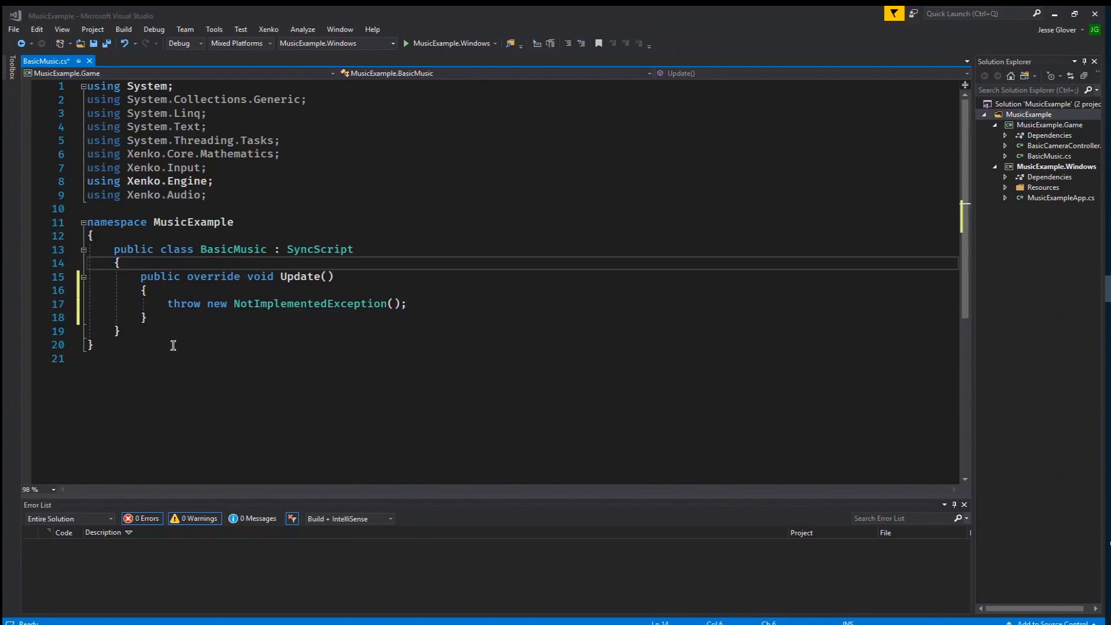
# Declare 'private SoundInstance musicInstance;' and 'public Sound testSong;' fields.
pyautogui.write('private')
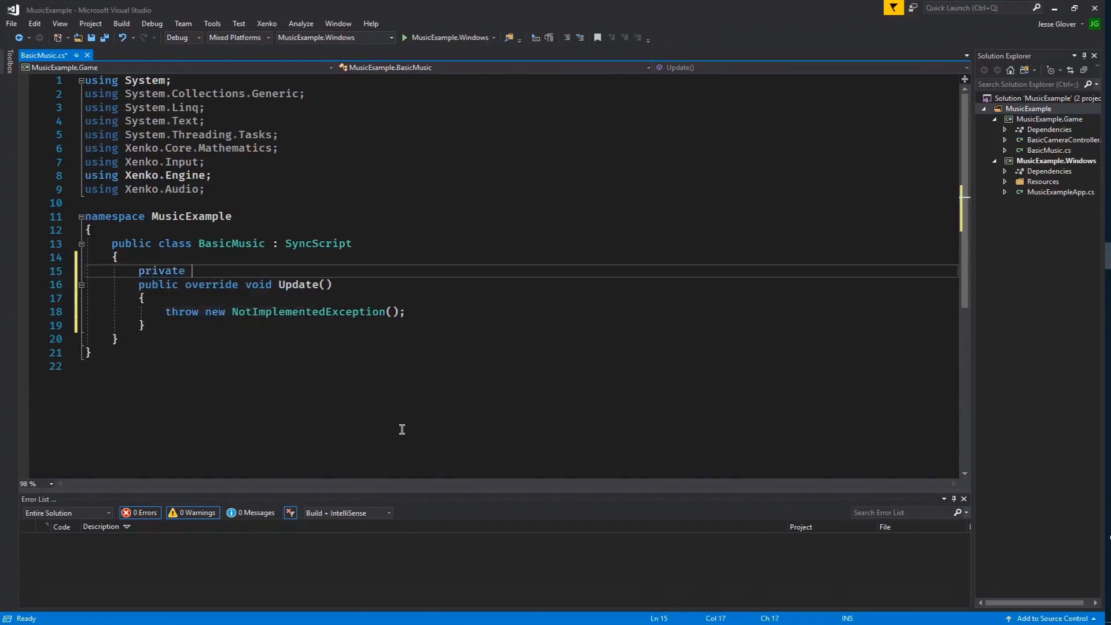
pyautogui.write('SoundInstance')
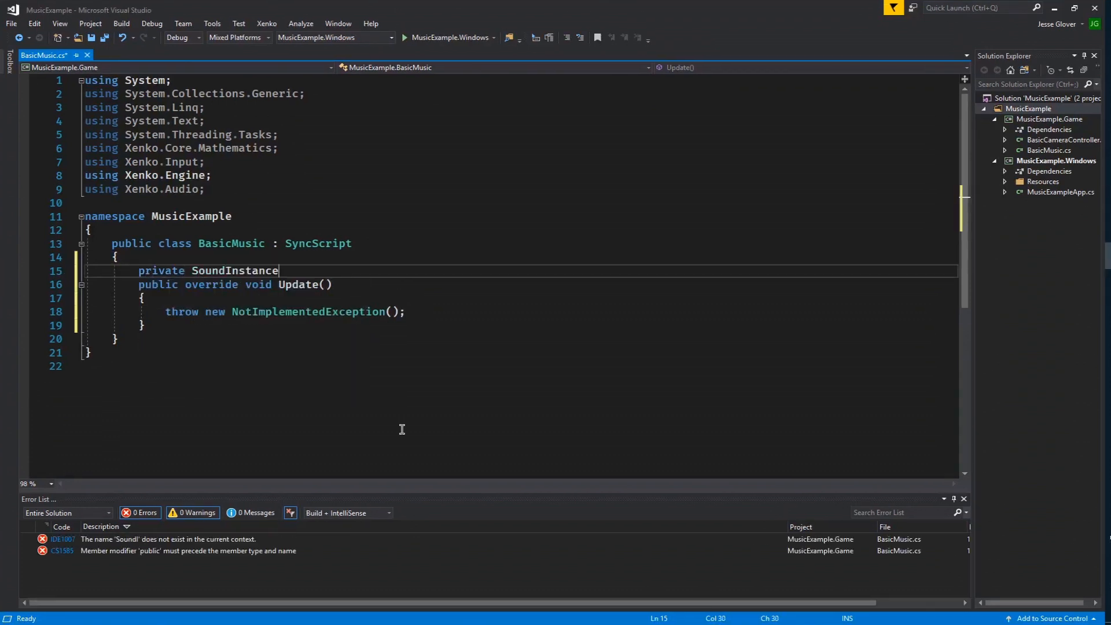
pyautogui.write('m')
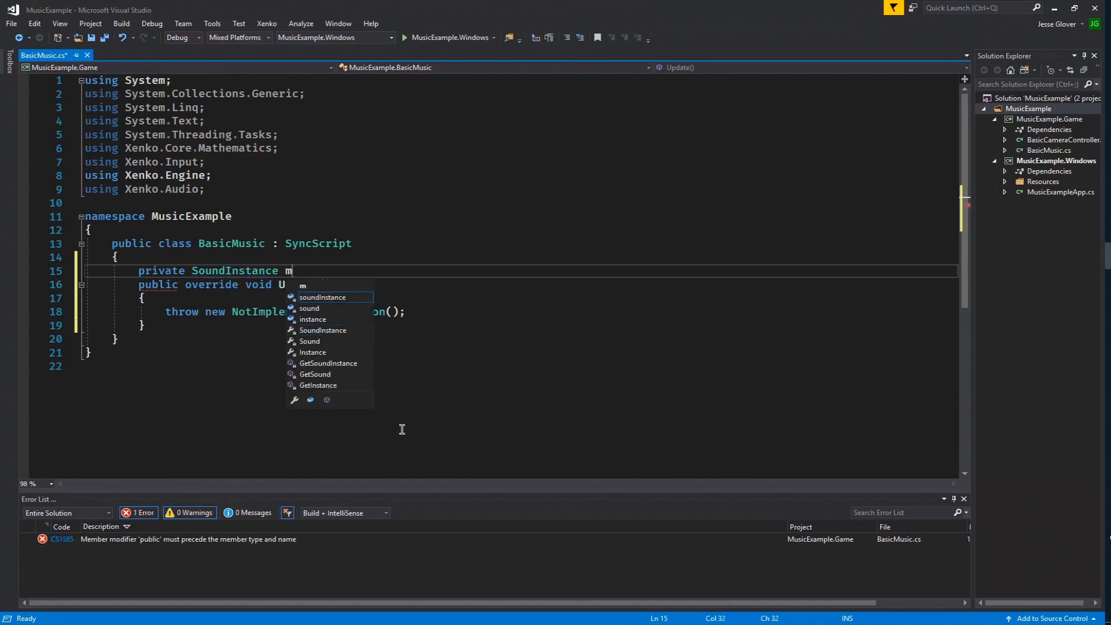
pyautogui.write('usicInstance;')
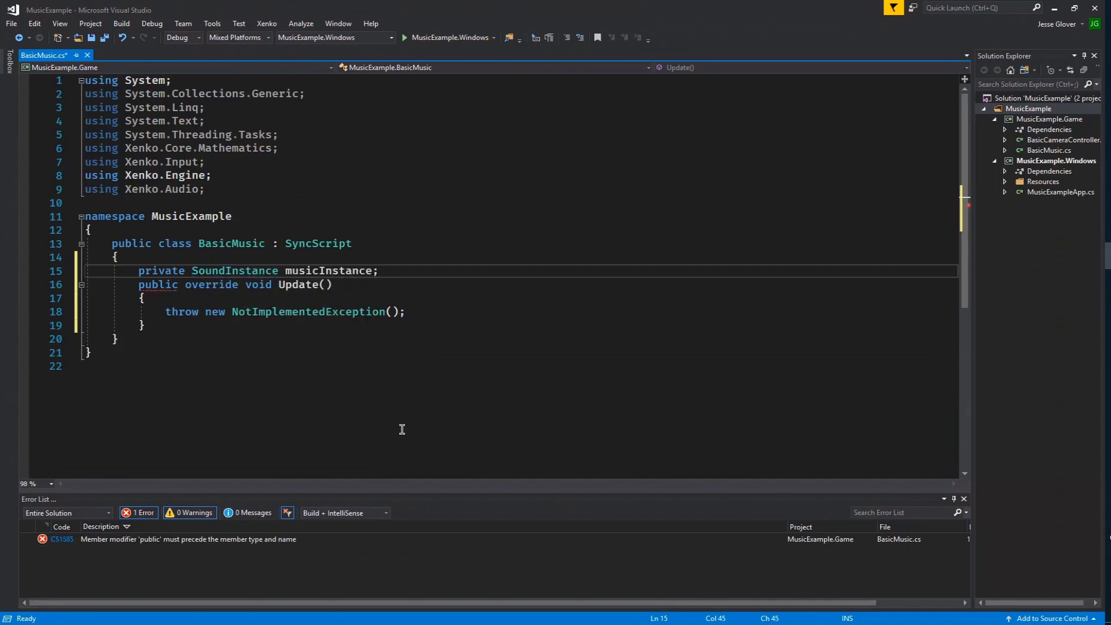
pyautogui.write('public Sou')
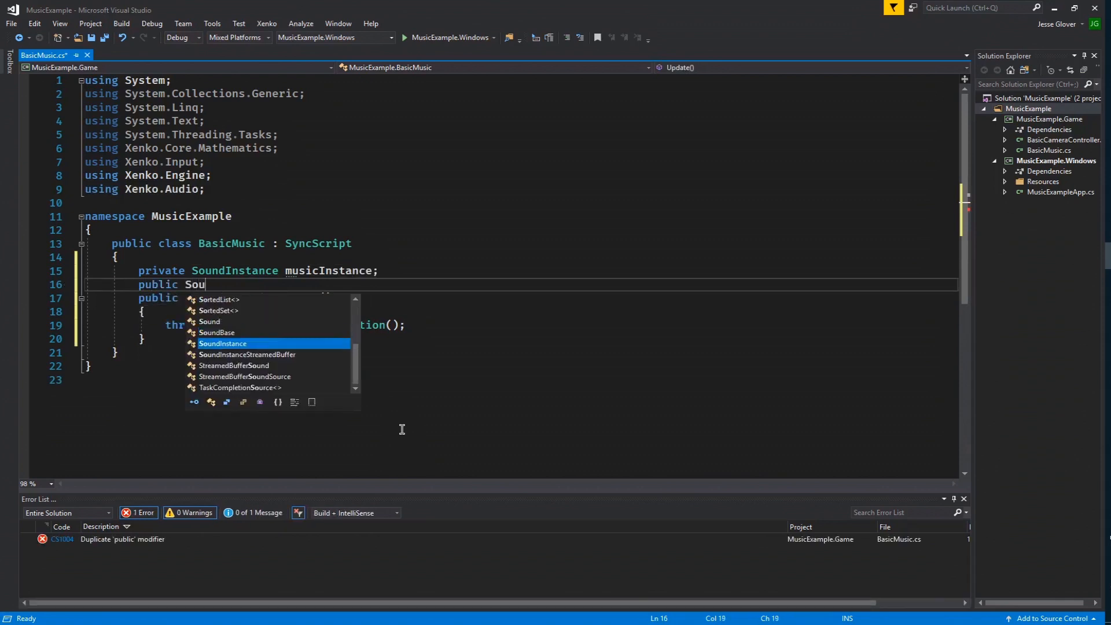
pyautogui.write('nd testSong;')
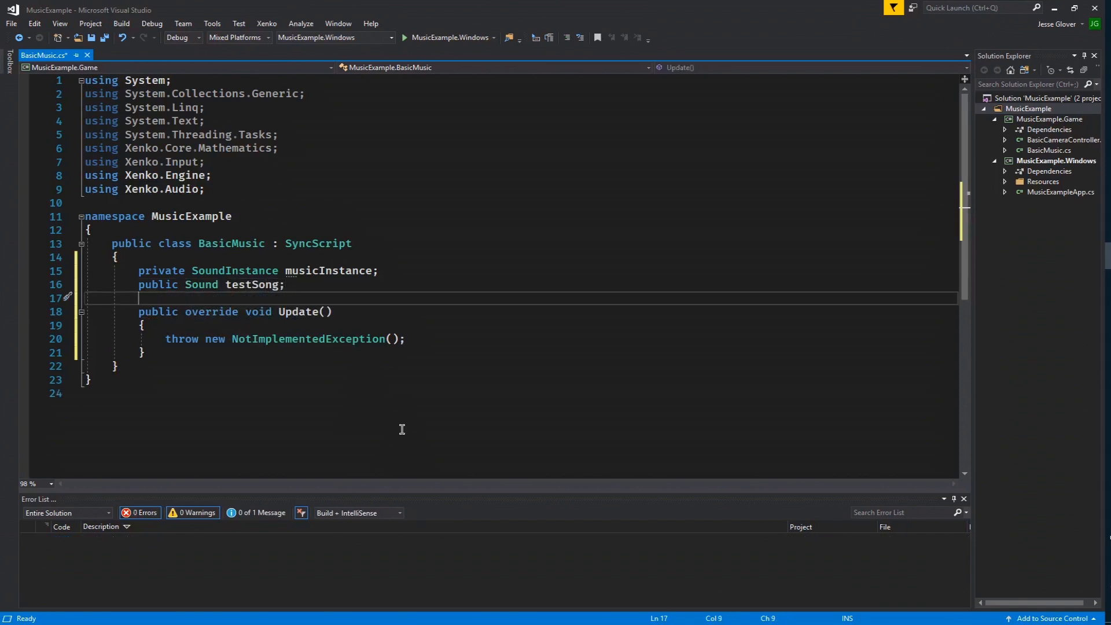
# Override Start to set musicInstance = testSong.CreateInstance() after base.Start().
pyautogui.write('public')
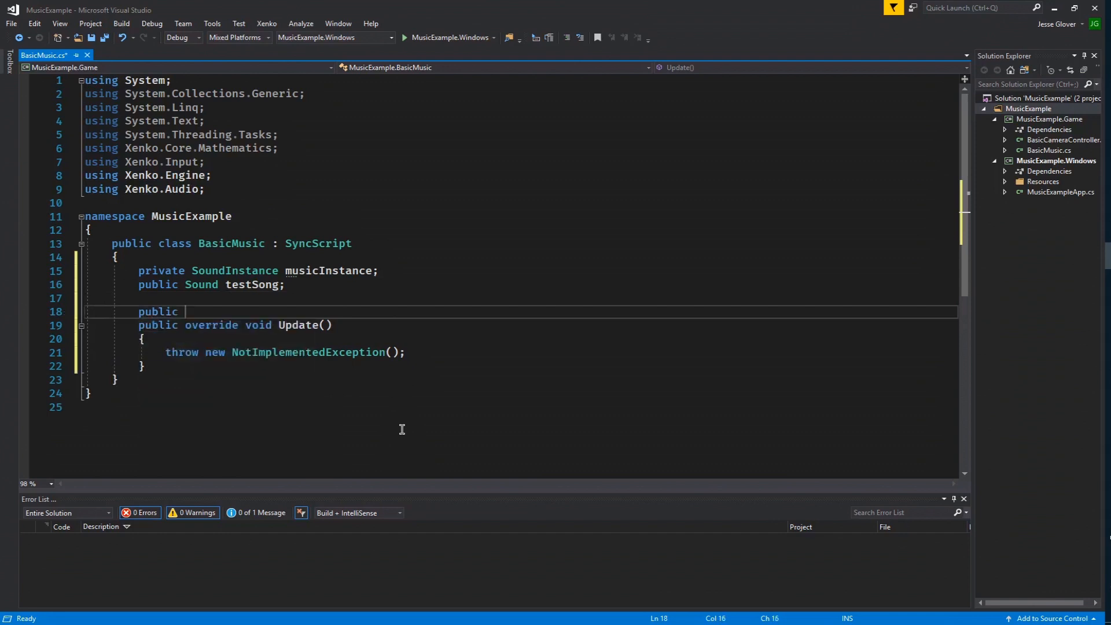
pyautogui.write('override')
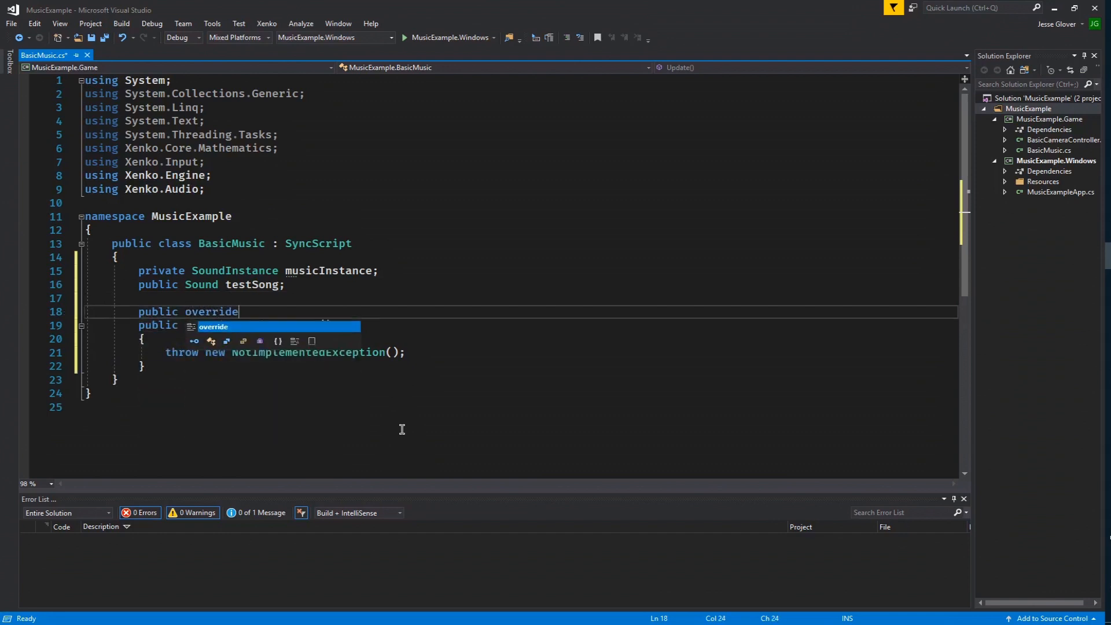
pyautogui.write('void Start(')
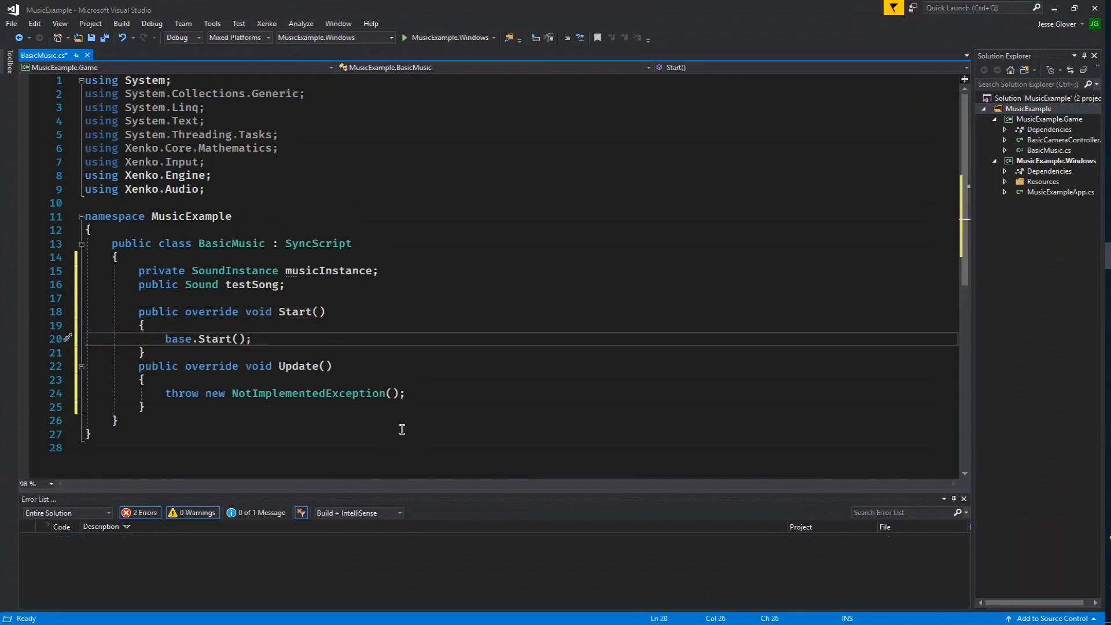
pyautogui.press('Return')
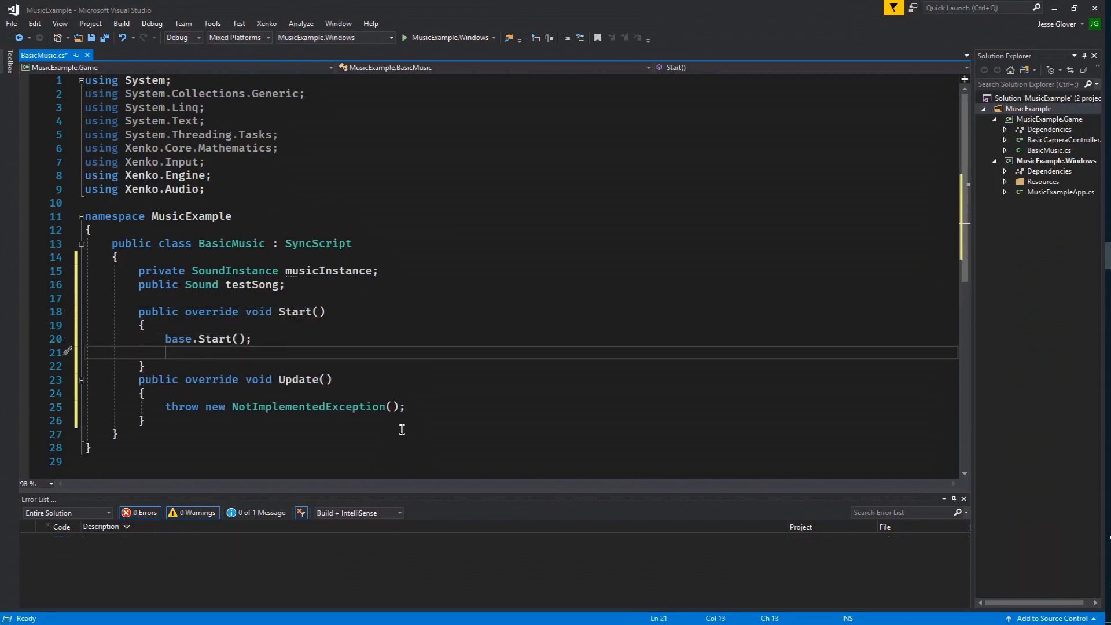
pyautogui.write('musicInstance = testSong.CreateInstance')
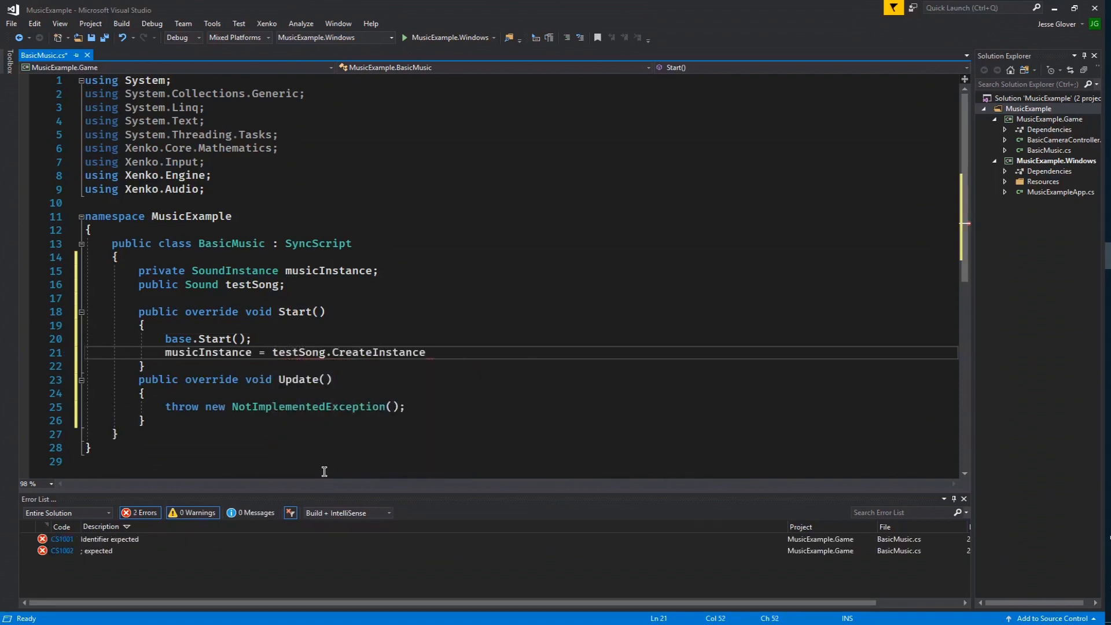
pyautogui.write('();')
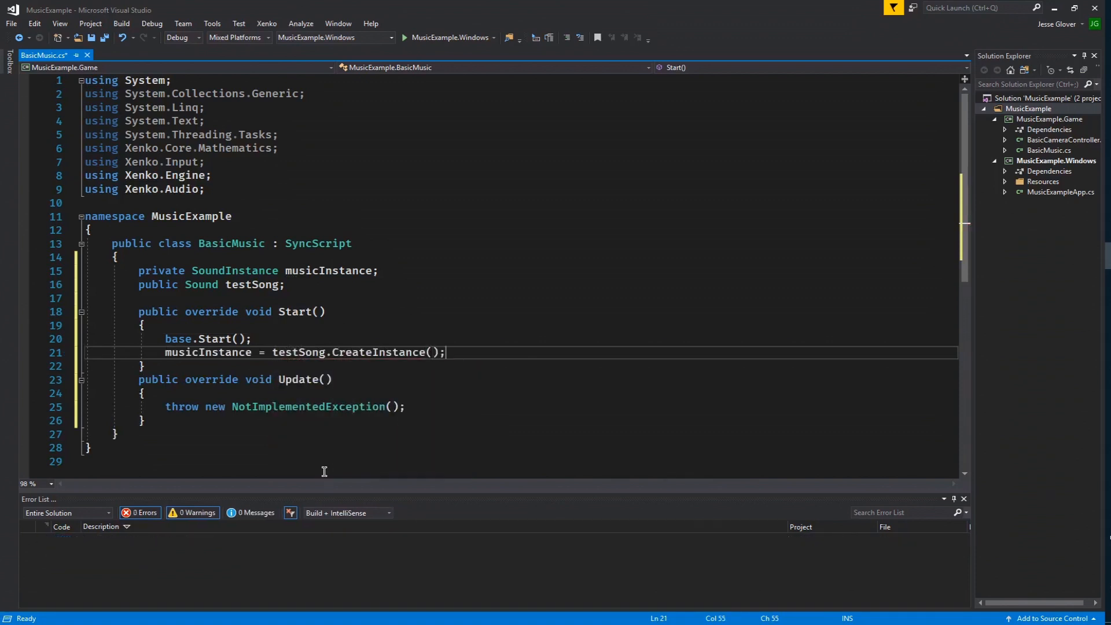
# Replace Update's NotImplementedException with musicInstance.Play() and save the script.
pyautogui.scroll(-3)
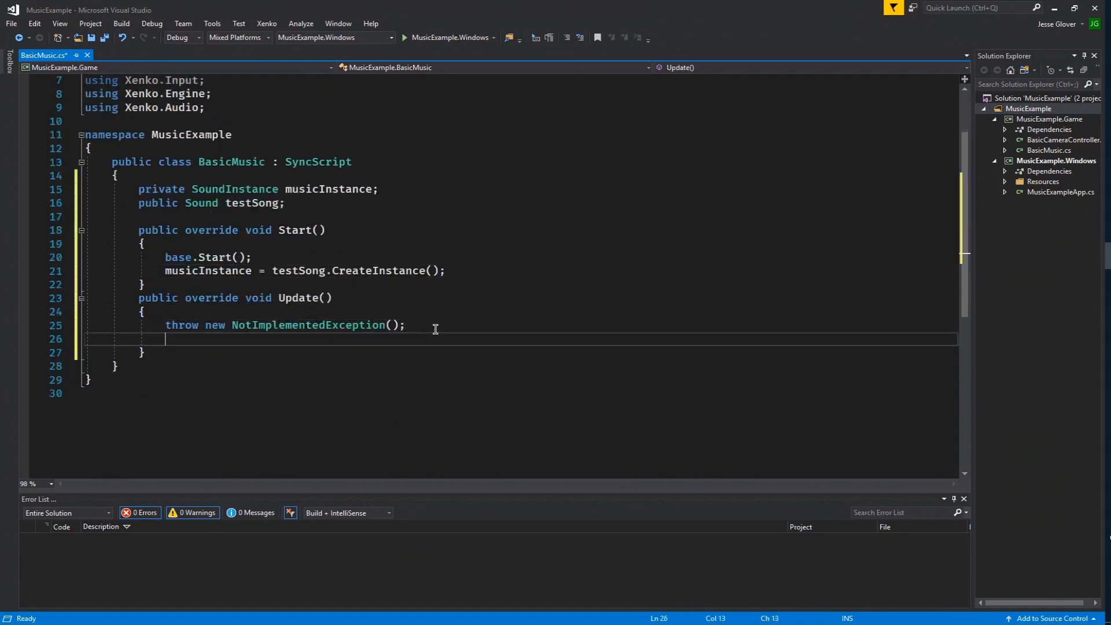
pyautogui.click(405, 324)
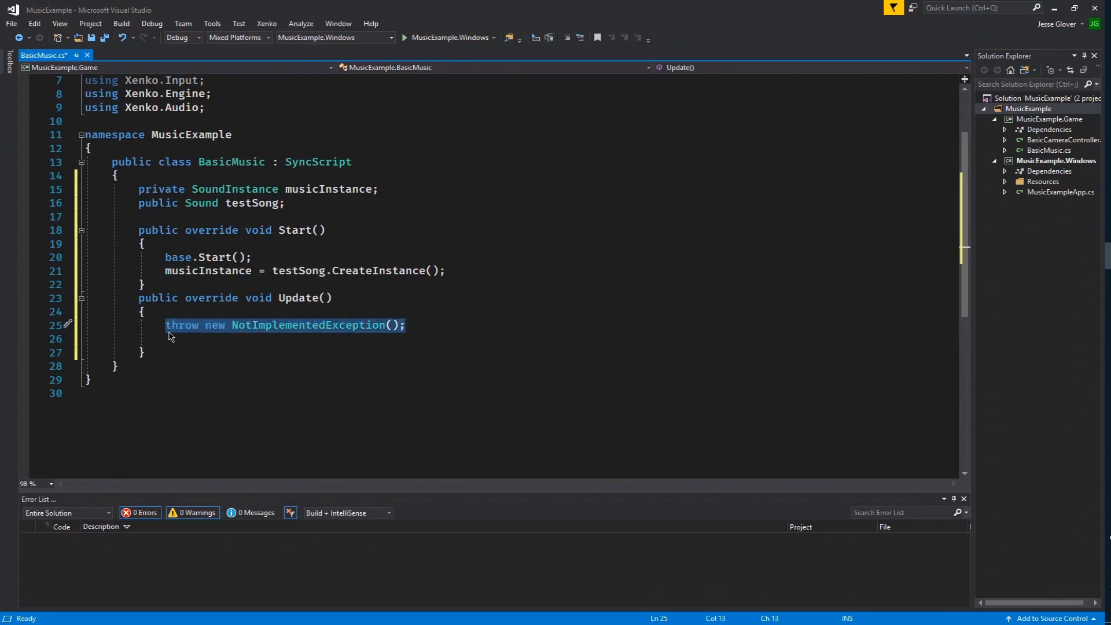
pyautogui.press('Delete')
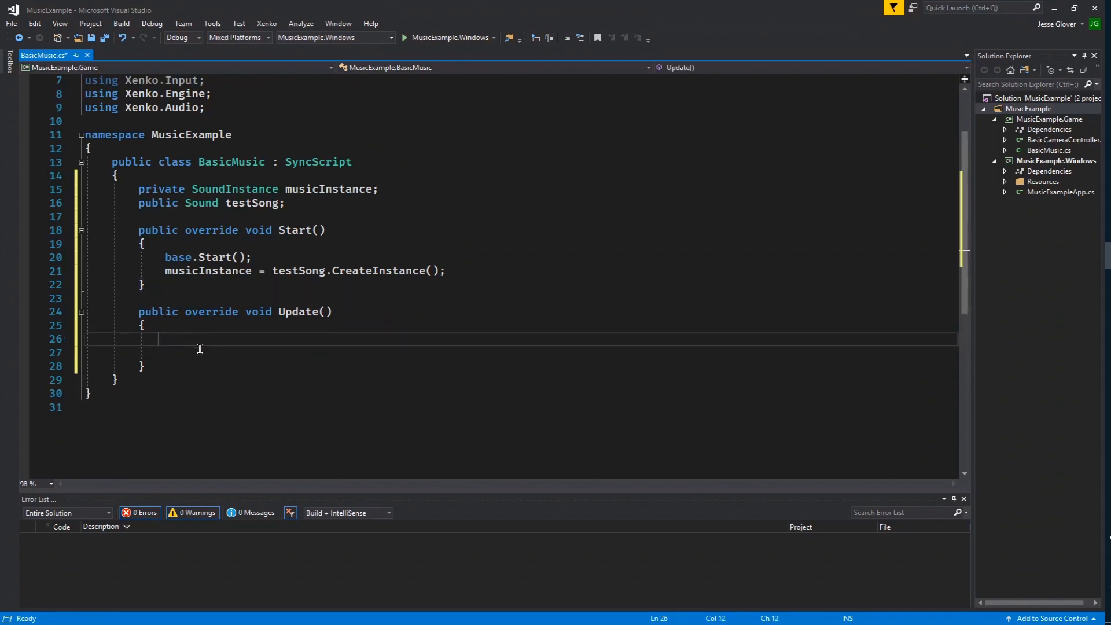
pyautogui.press('Backspace')
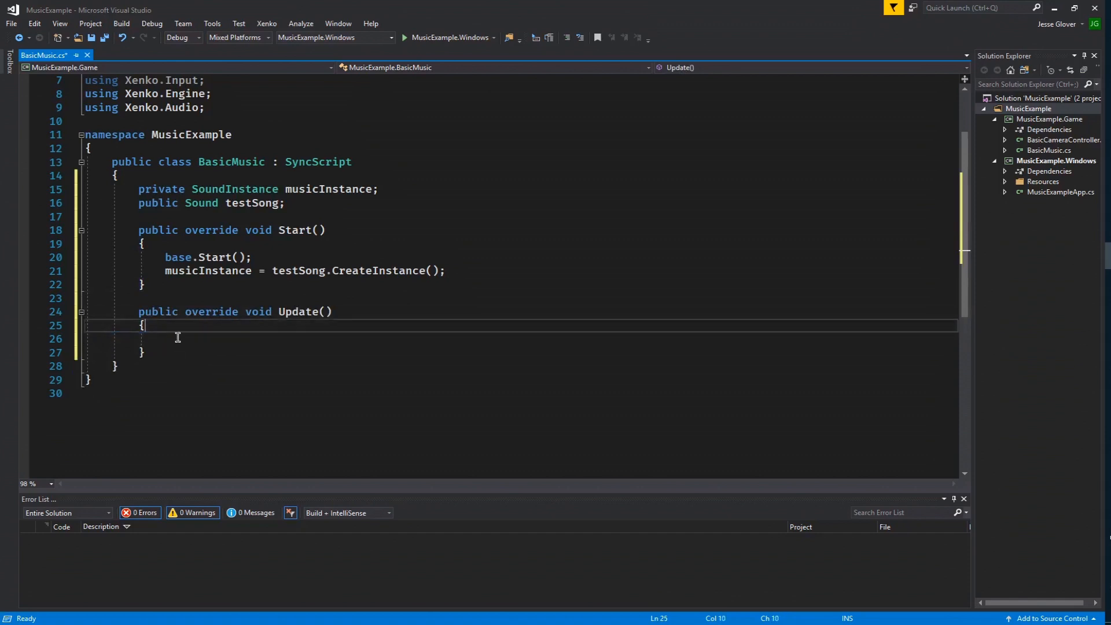
pyautogui.write('musicInstance')
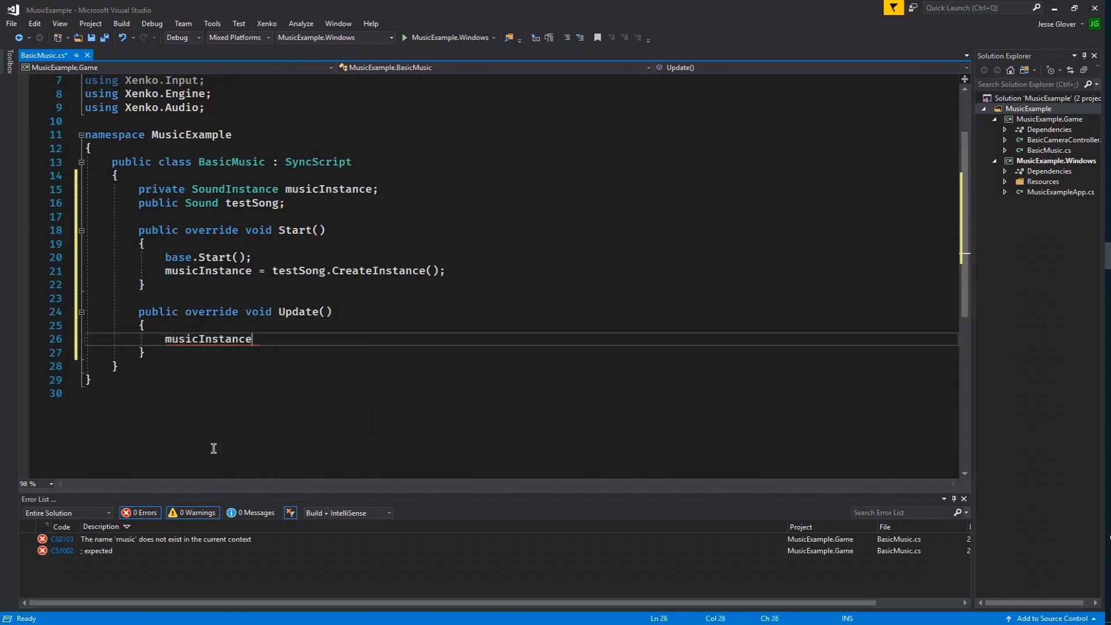
pyautogui.write('.Play();')
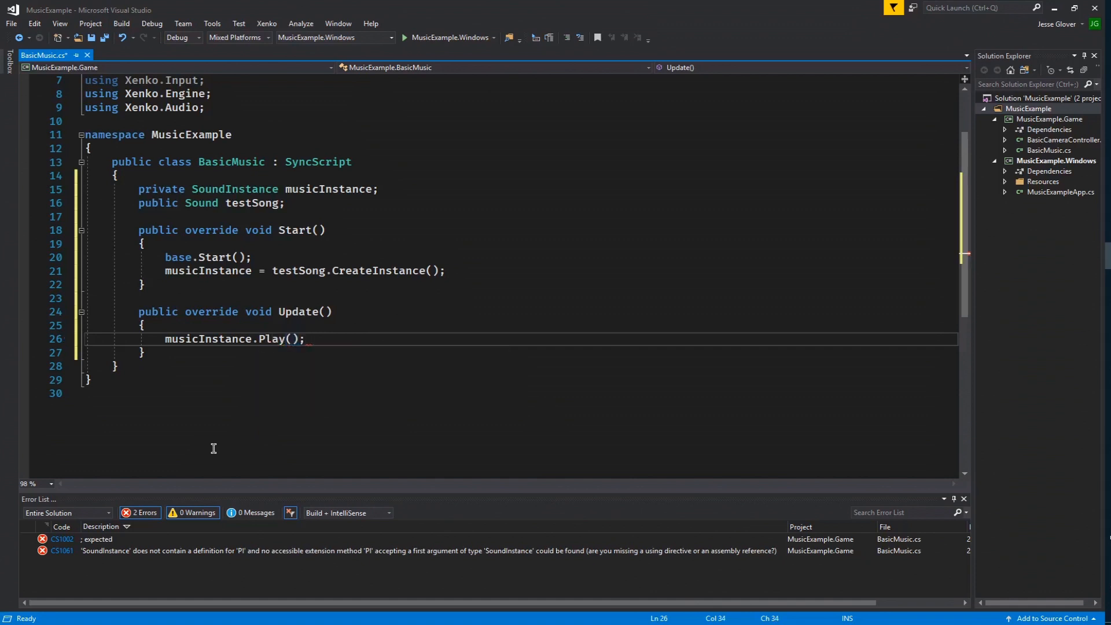
pyautogui.press('ctrl+s')
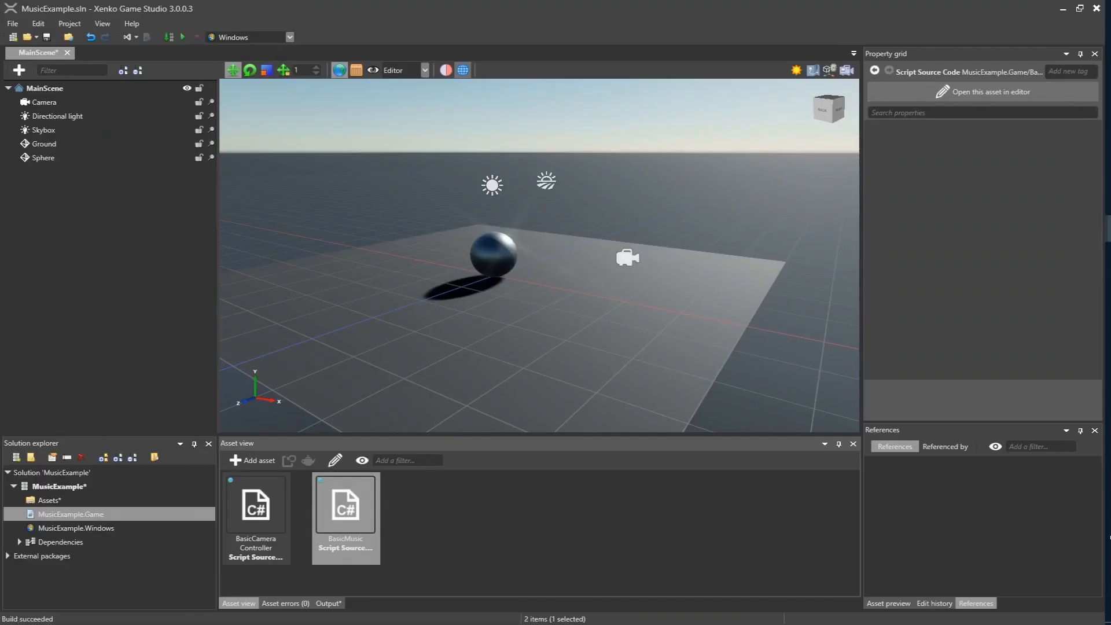
pyautogui.moveTo(33, 200)
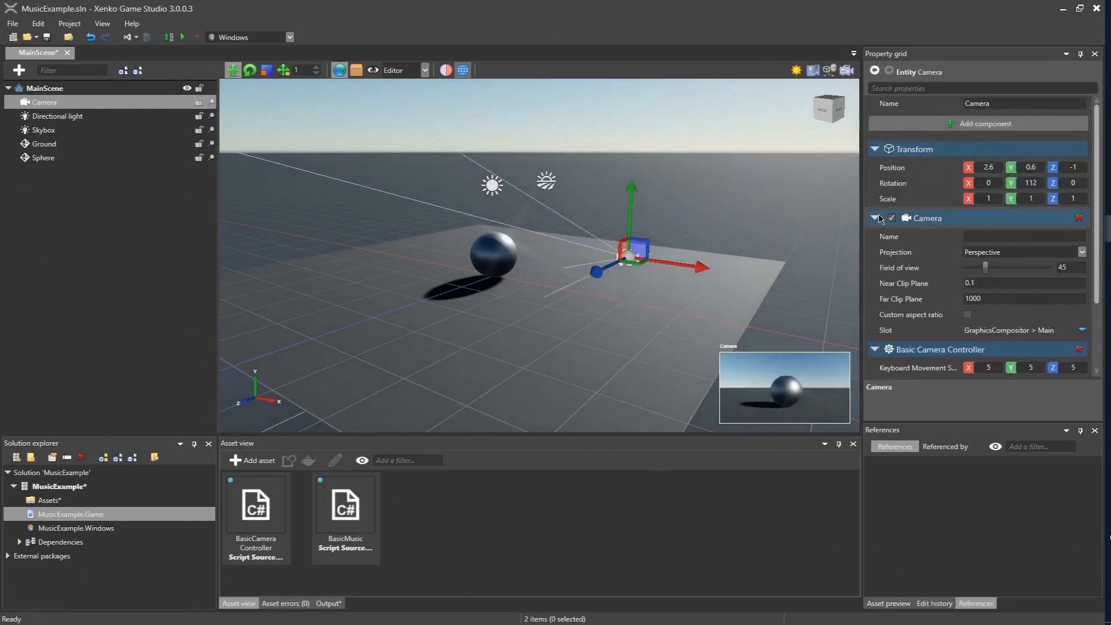
# Add the BasicMusic script component to the Camera entity.
pyautogui.click(875, 217)
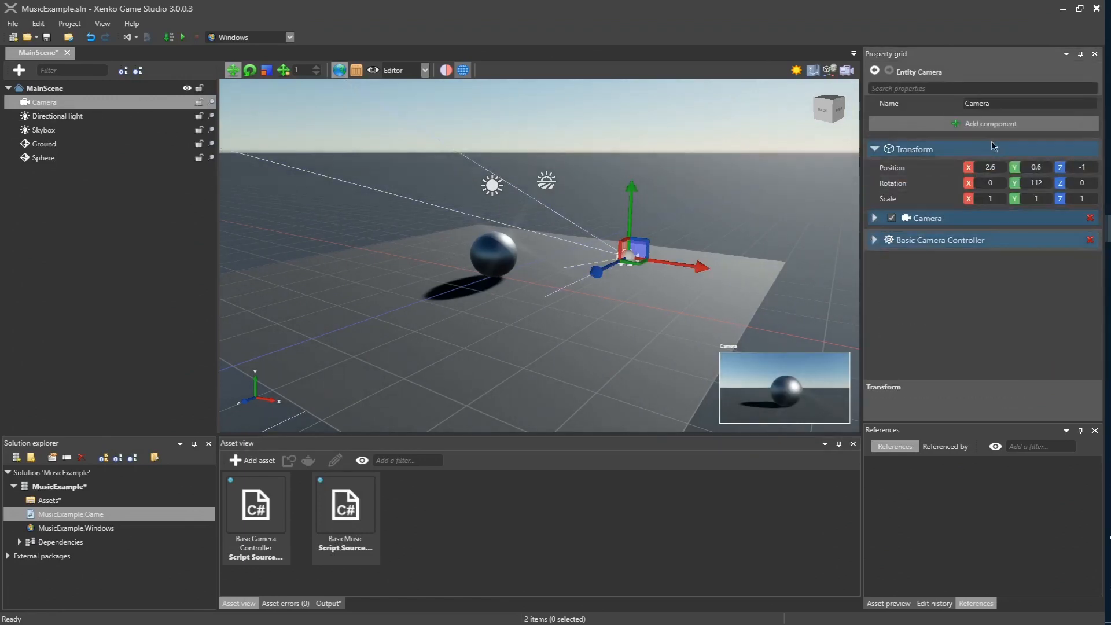
pyautogui.click(990, 124)
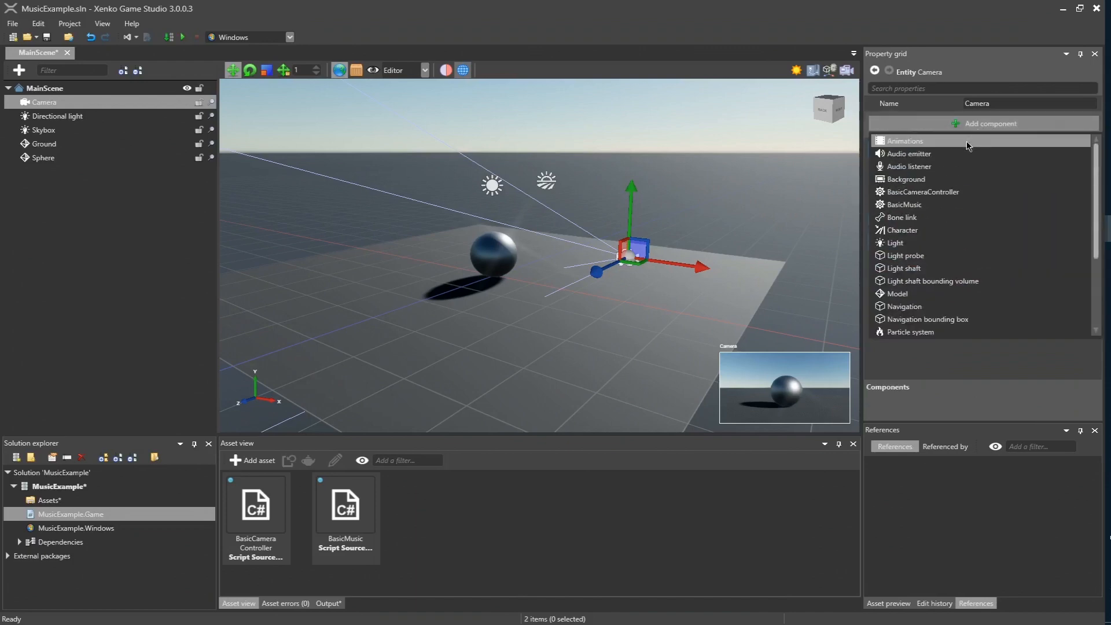
pyautogui.click(905, 205)
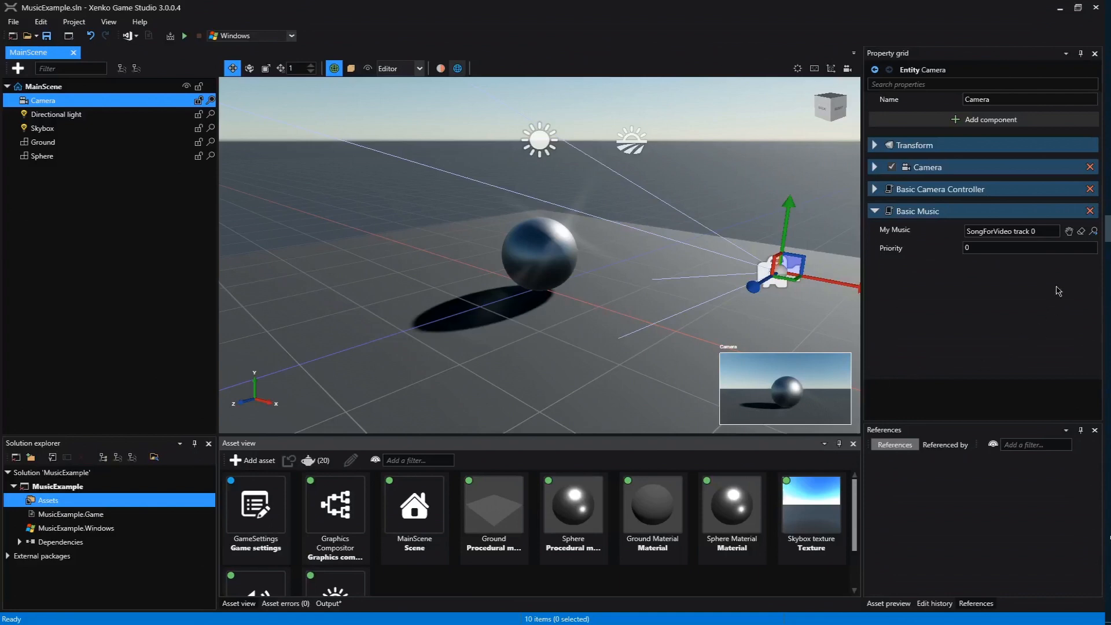
# Assign the SongForVideo track 0 sound asset to the component's My Music slot.
pyautogui.click(1079, 231)
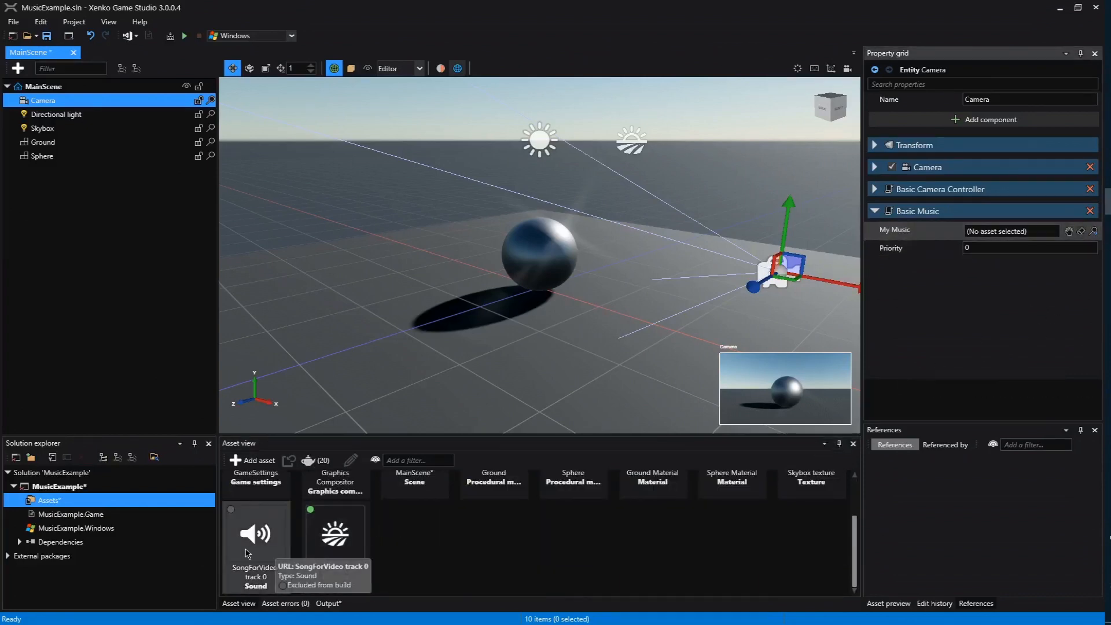
pyautogui.click(1010, 230)
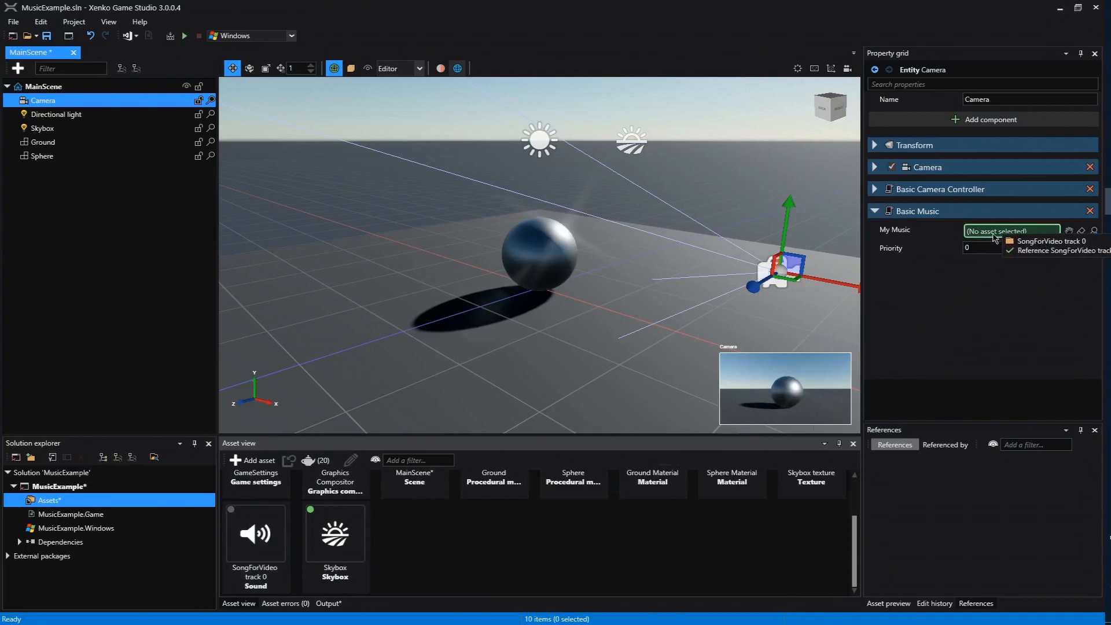
pyautogui.click(1050, 240)
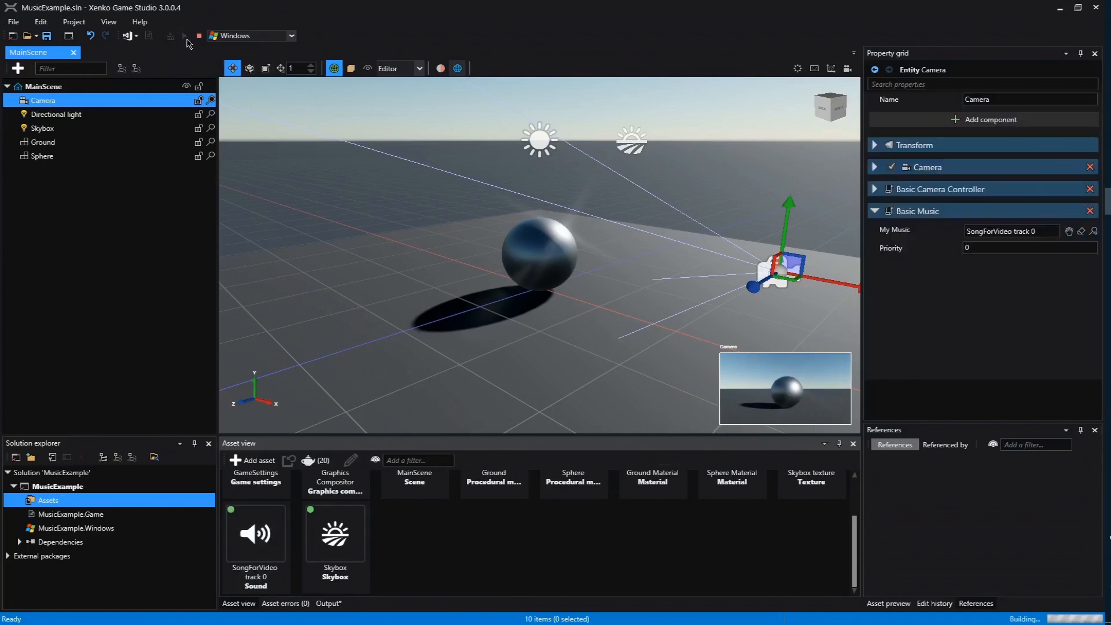
# Build and run MusicExample.Windows so the sphere scene opens in its own game window.
pyautogui.click(184, 36)
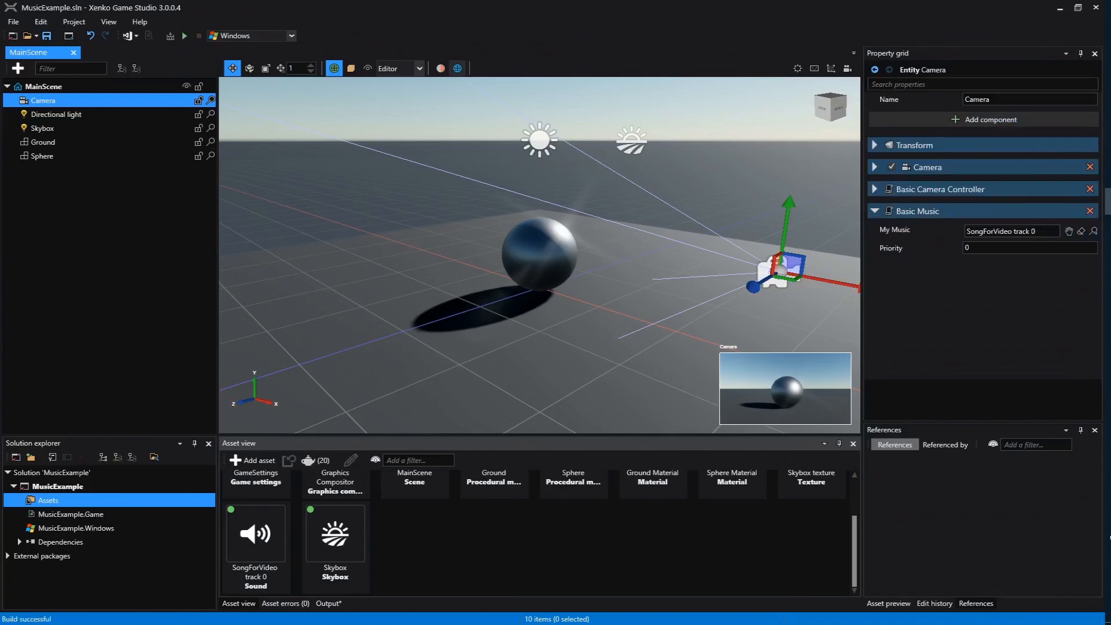
pyautogui.click(183, 35)
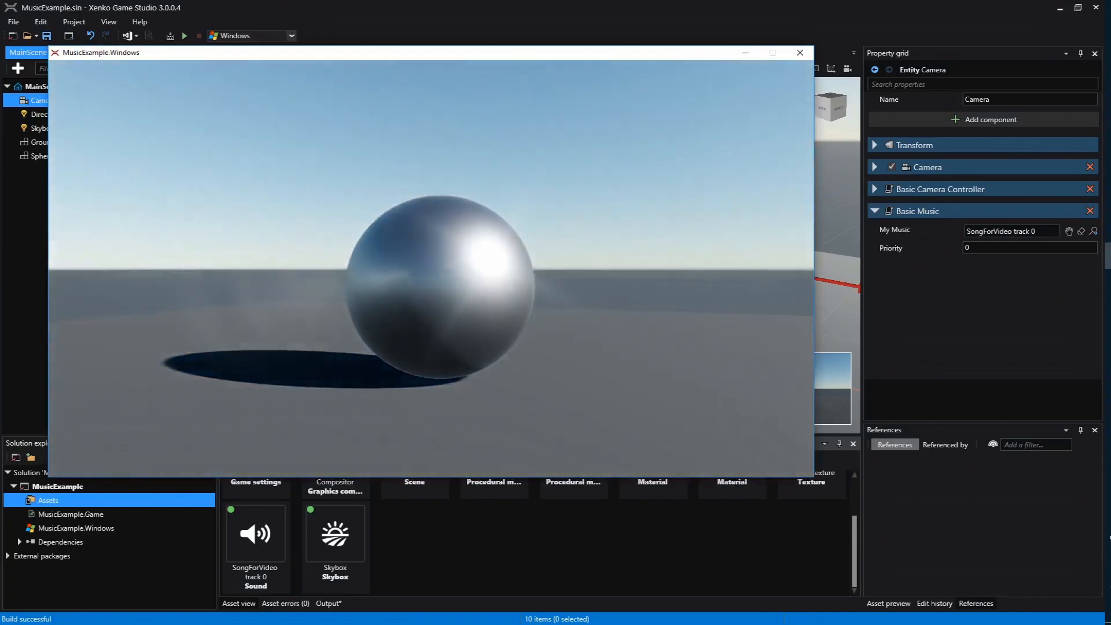